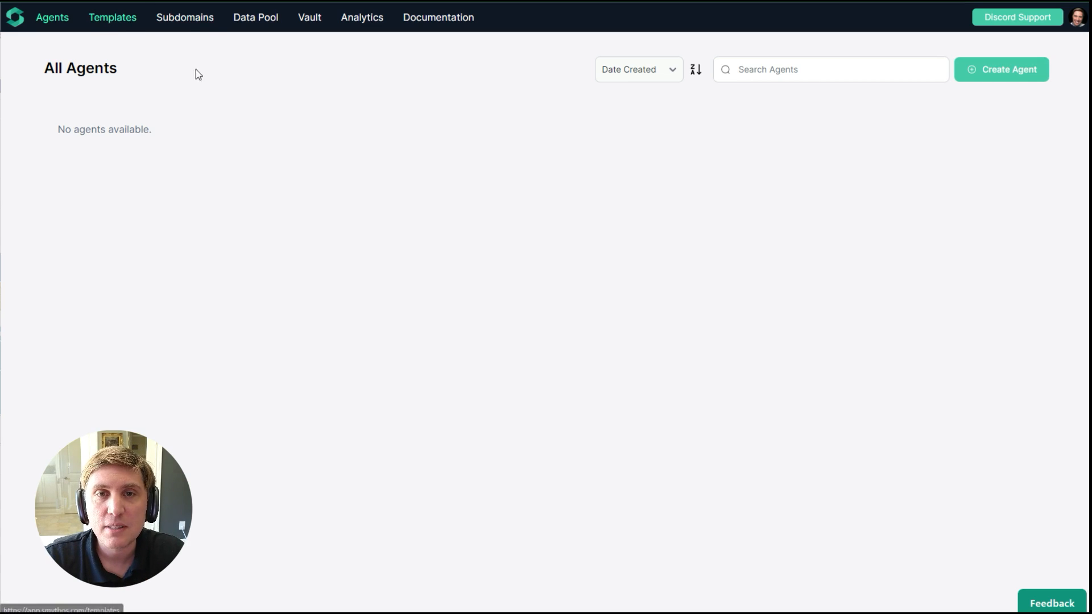
Step: After briefly browsing templates, create a blank agent named 'Agent Alexander'
click(113, 18)
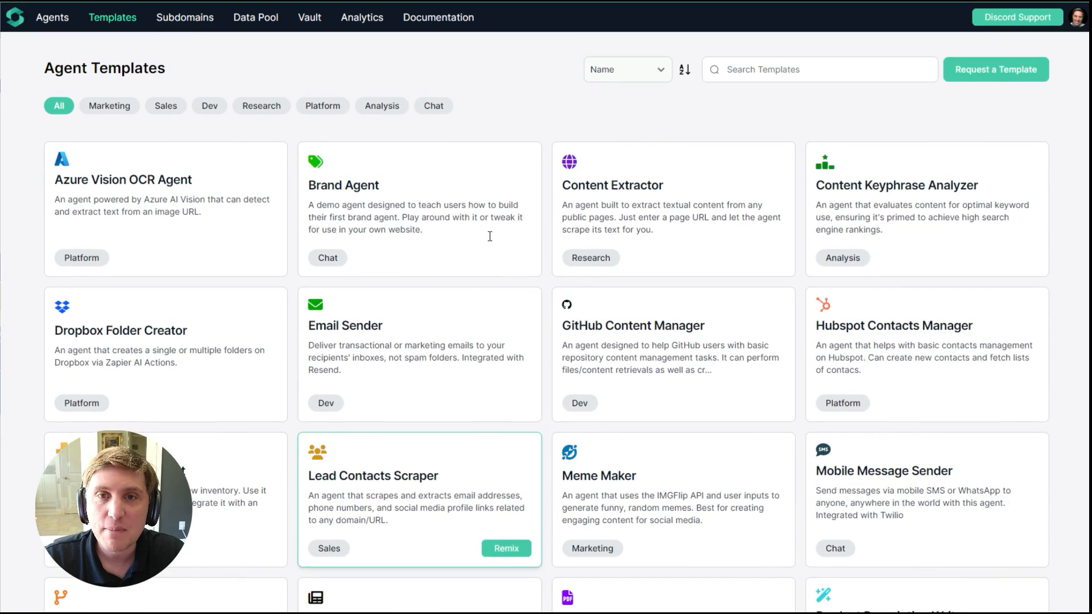
mouse_move(205, 71)
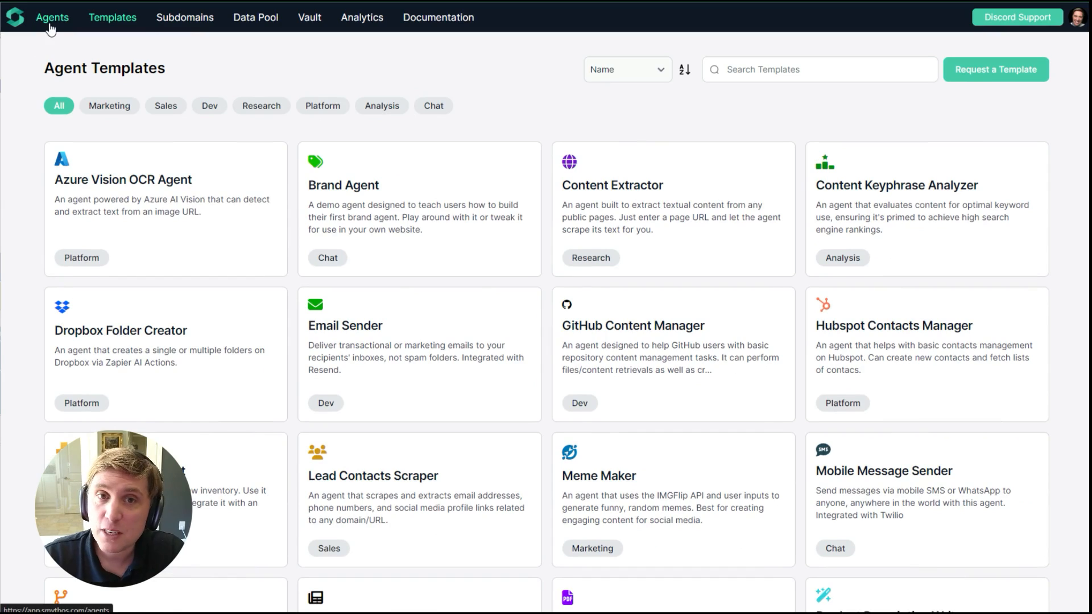
click(52, 17)
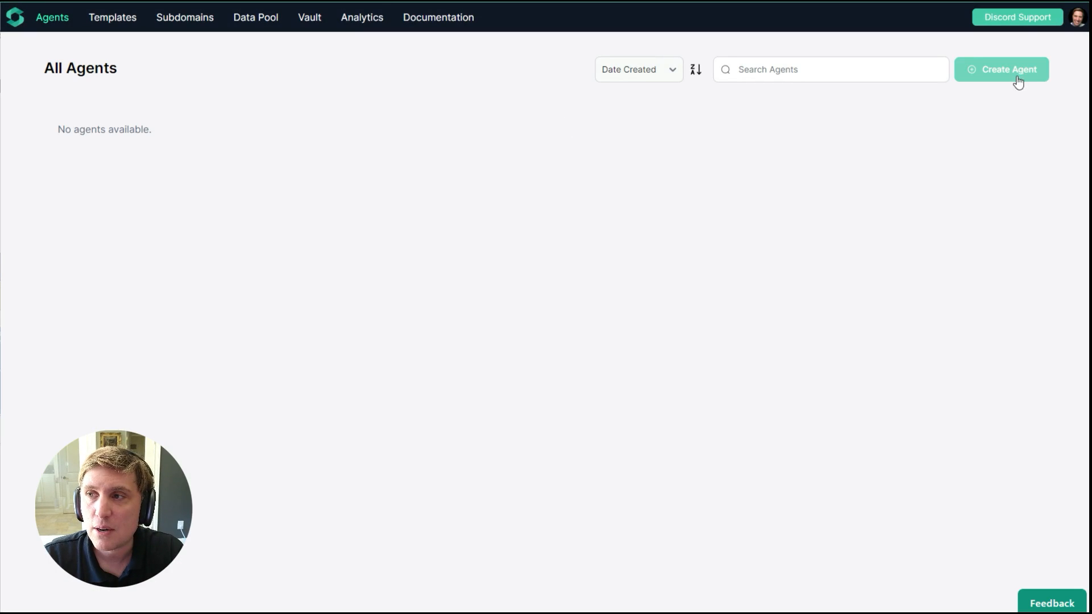
click(1007, 69)
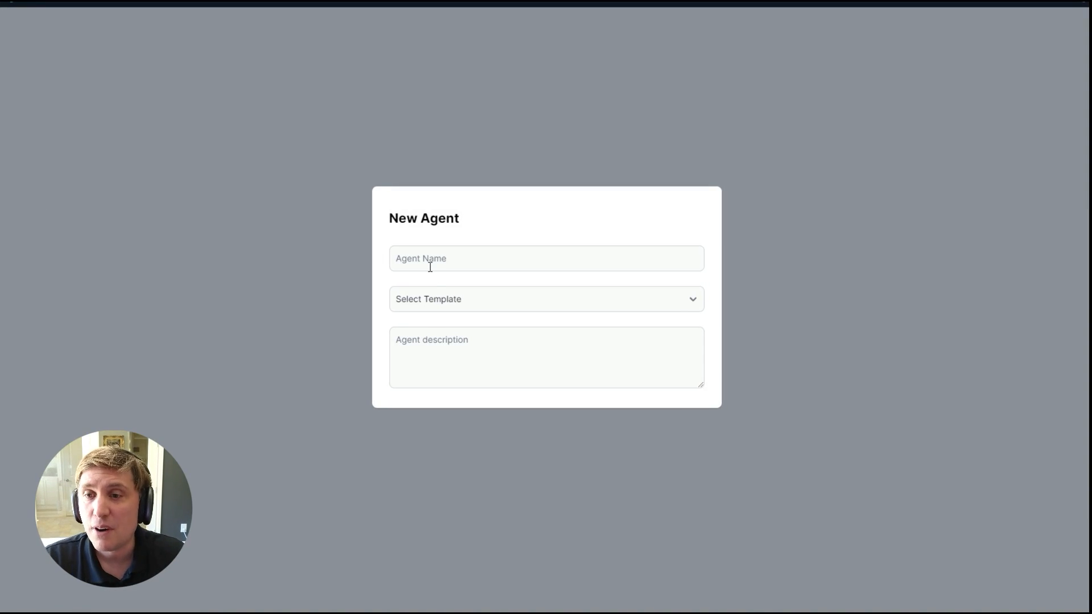
click(546, 259)
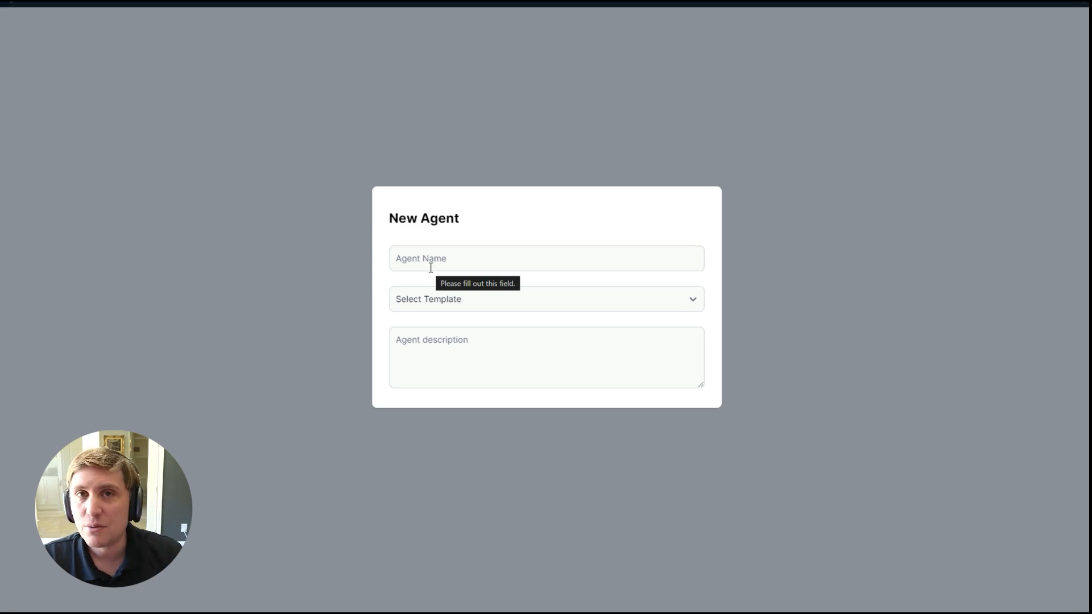
text(Agent Alexander)
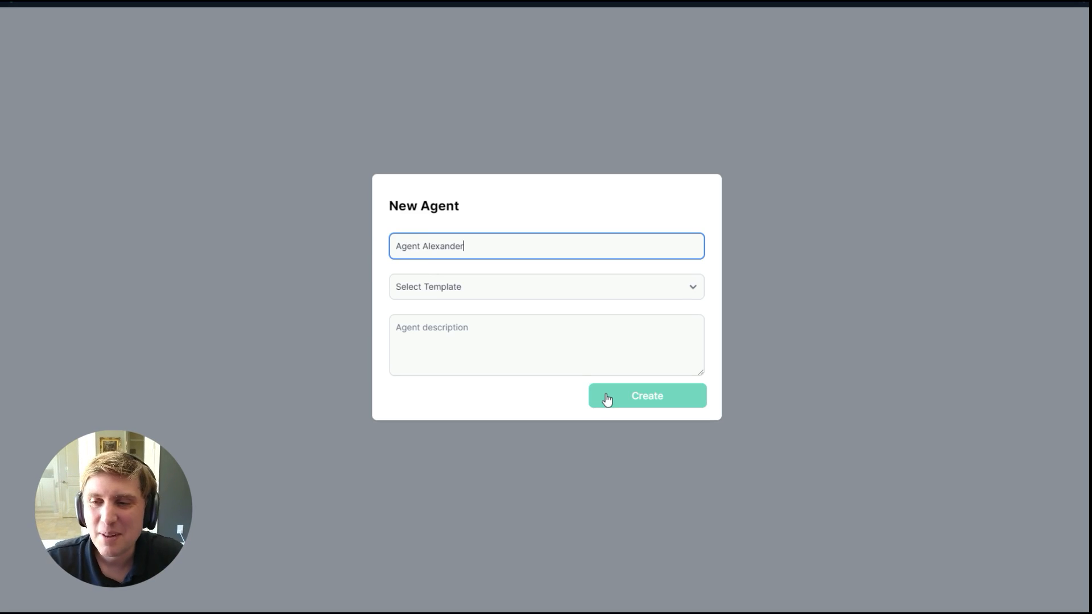
click(647, 396)
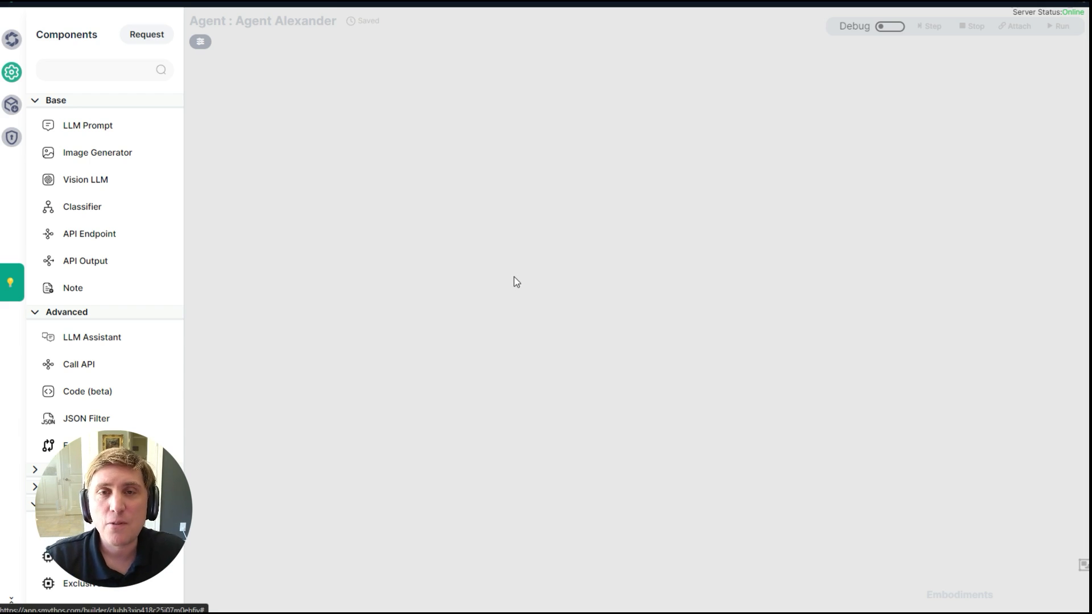
mouse_move(245, 225)
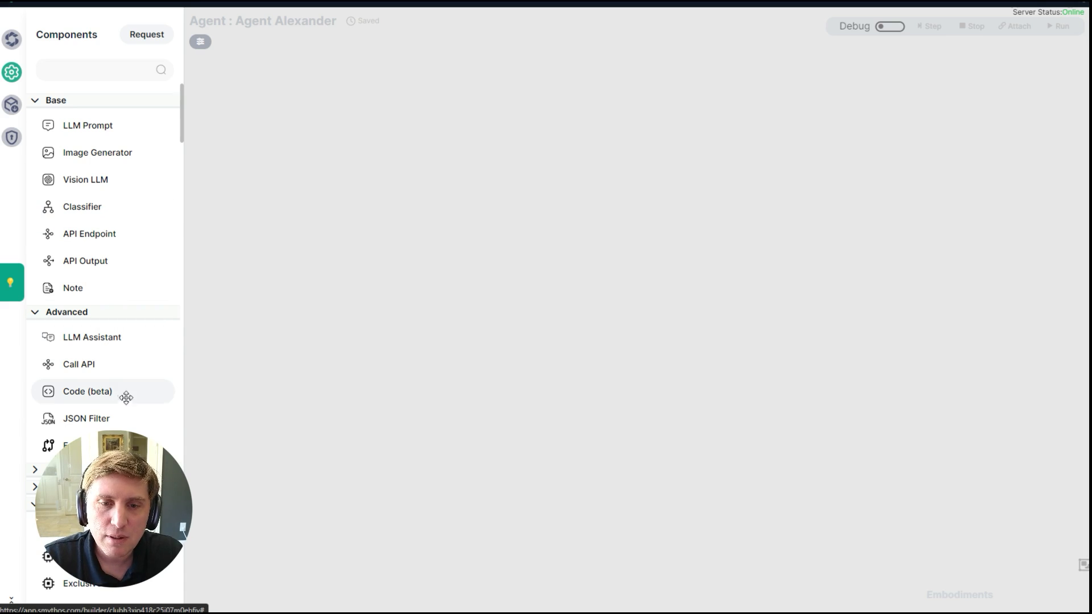
Step: Drop an API Endpoint component onto the canvas and name its endpoint answerQuestion
drag(89, 233, 249, 159)
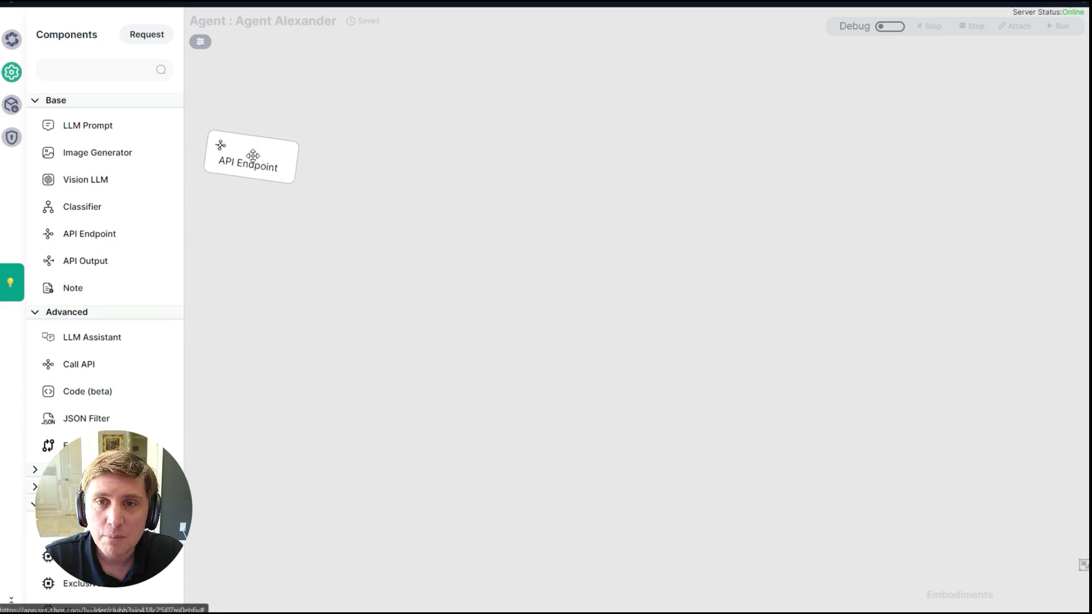
click(250, 158)
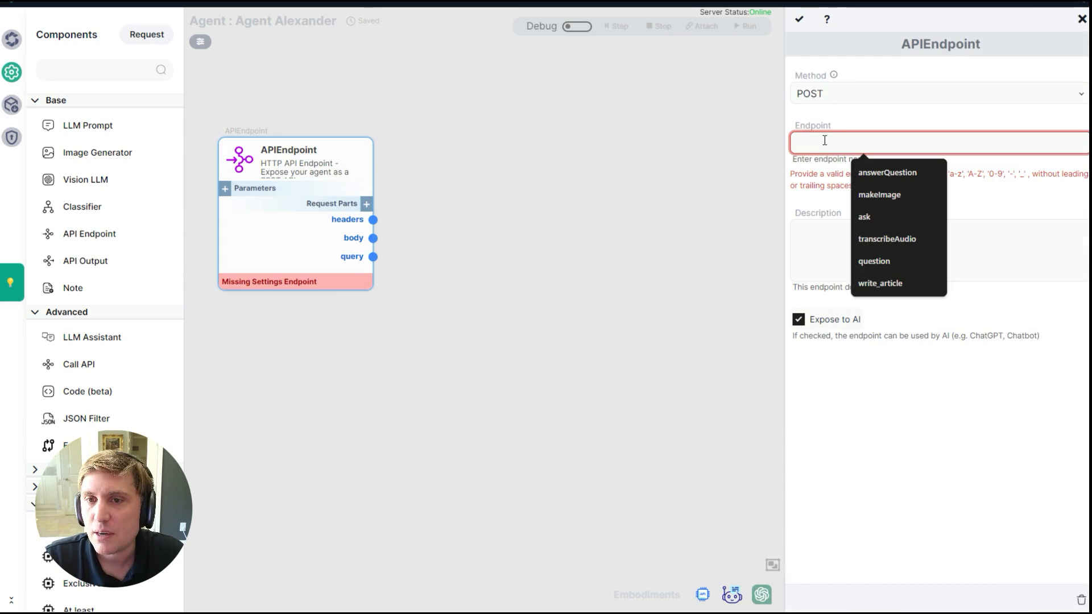
click(887, 172)
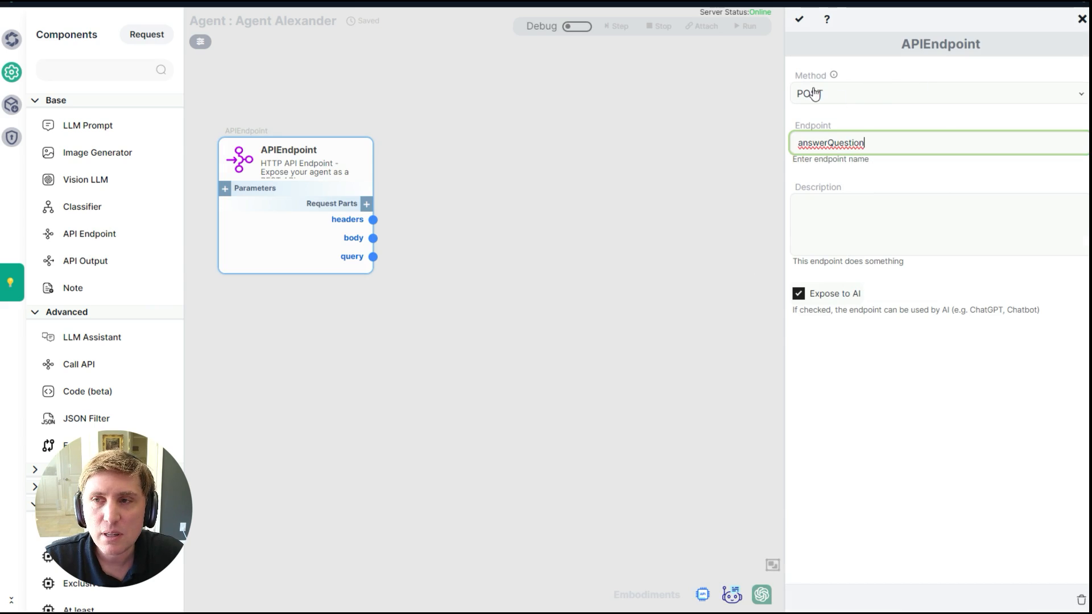
mouse_move(779, 249)
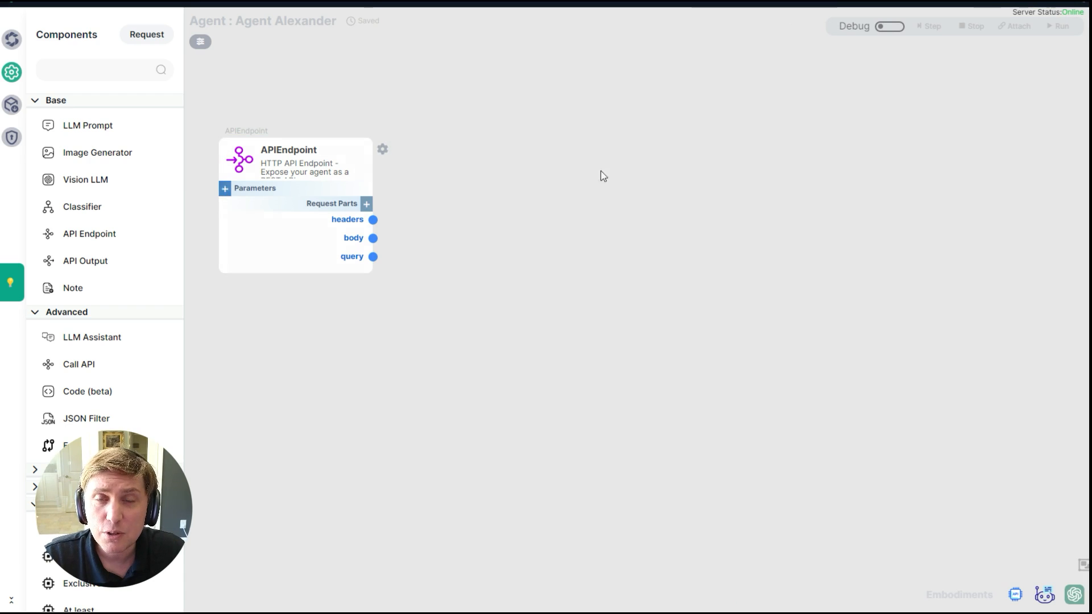
Step: Add a 'question' input parameter to the APIEndpoint node
click(371, 204)
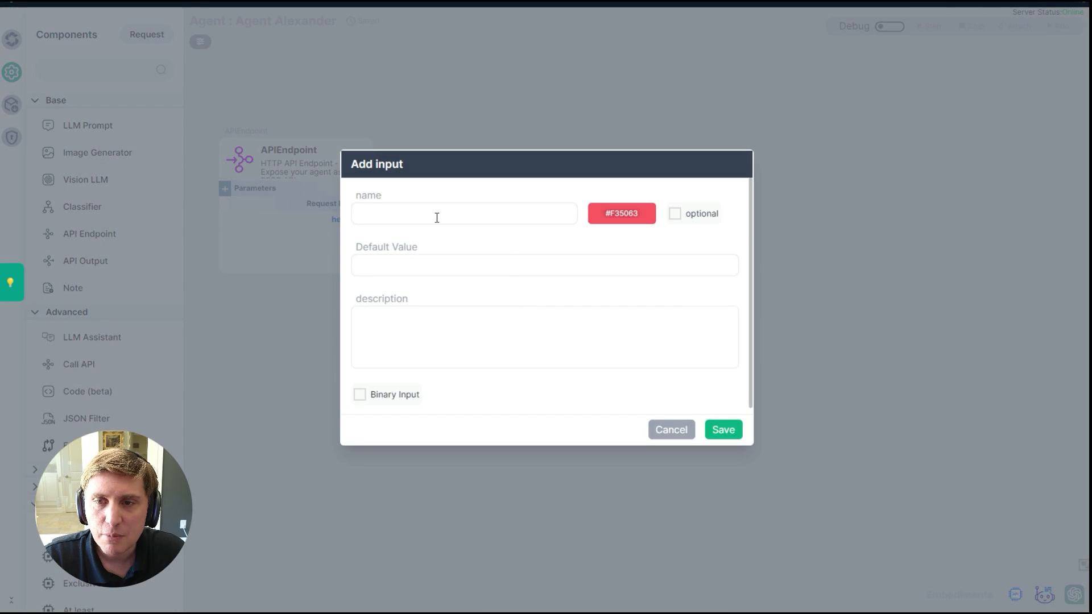
text(question)
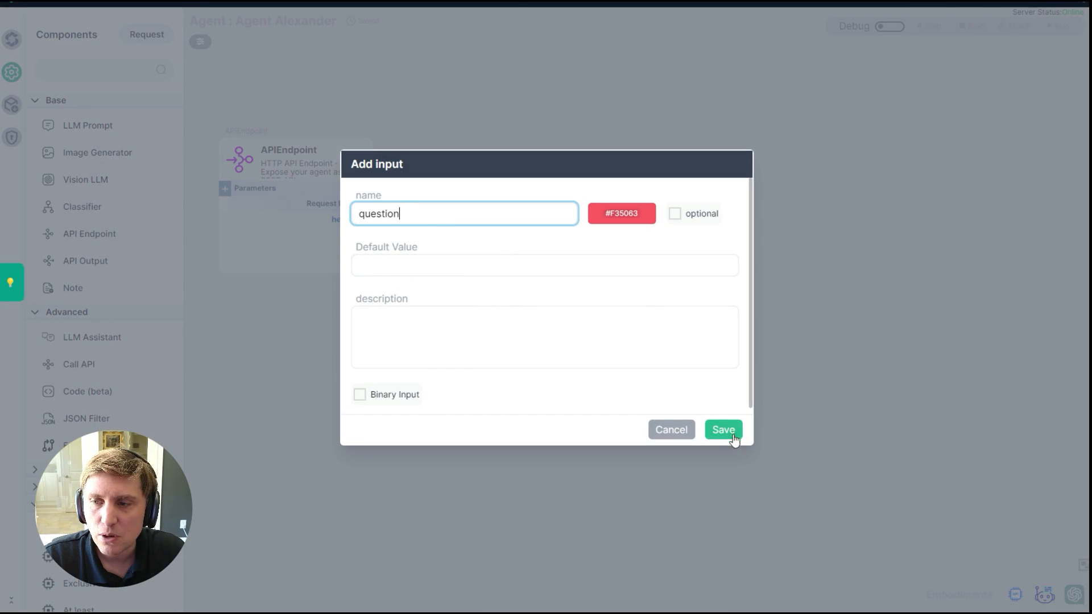
click(723, 430)
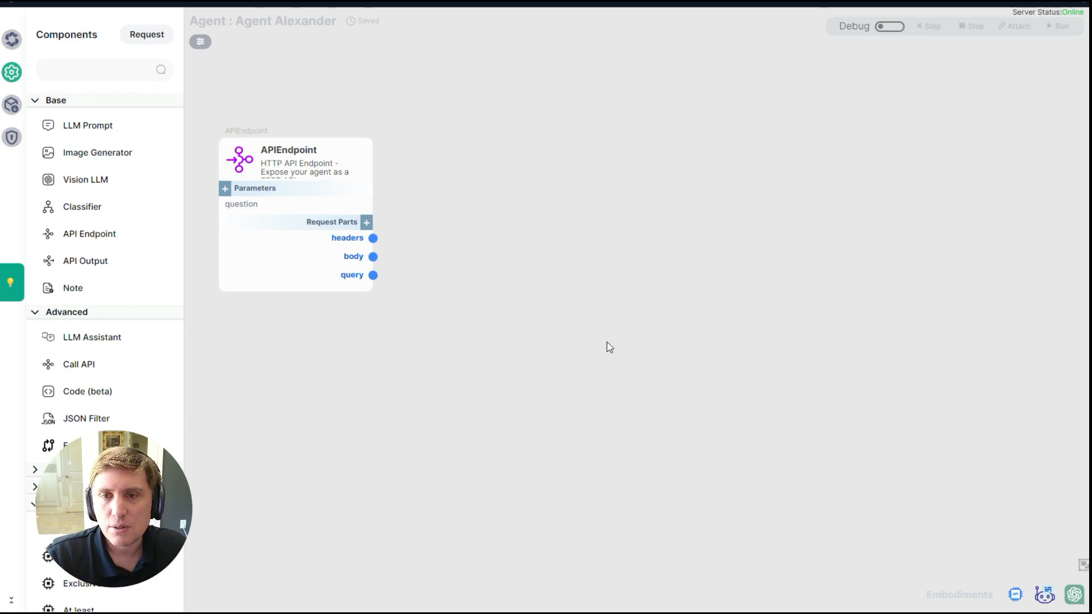
mouse_move(416, 111)
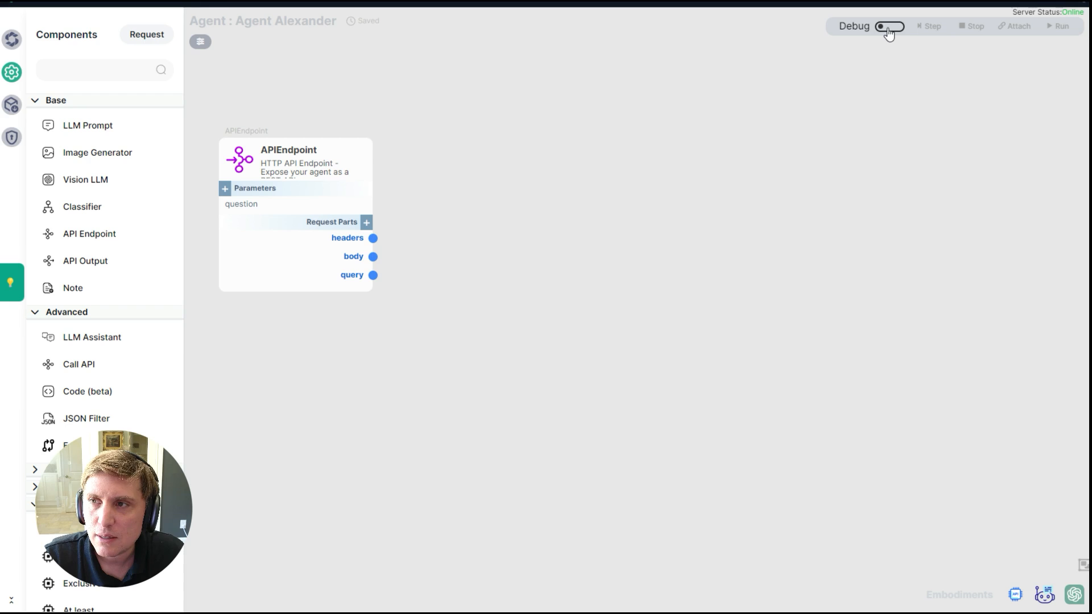
Step: Turn on debug mode and inject 'what is the origin of the city of Paris?' as the question
click(890, 26)
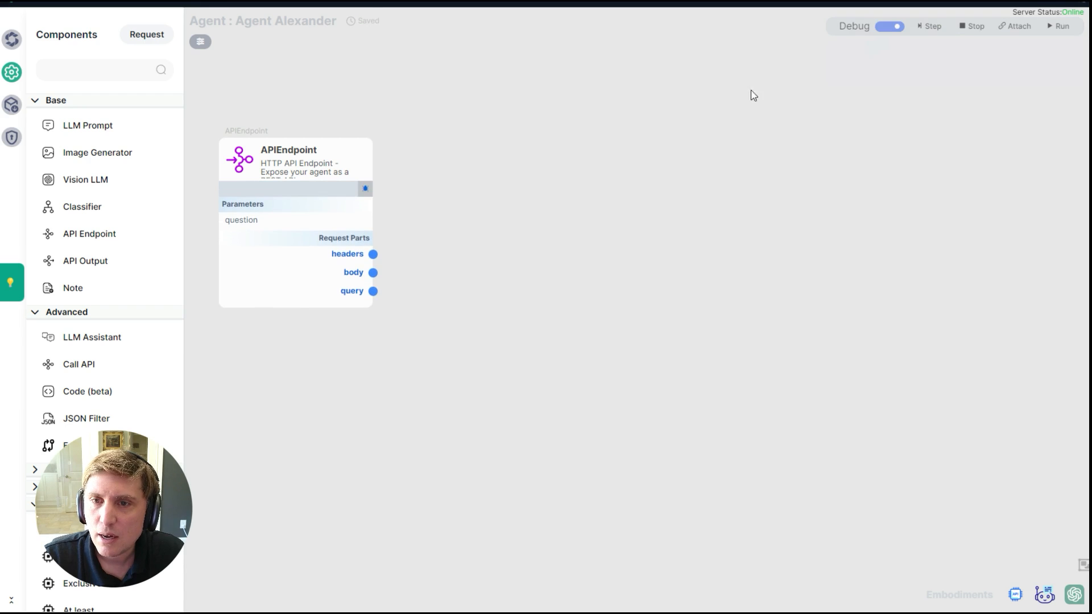
mouse_move(380, 202)
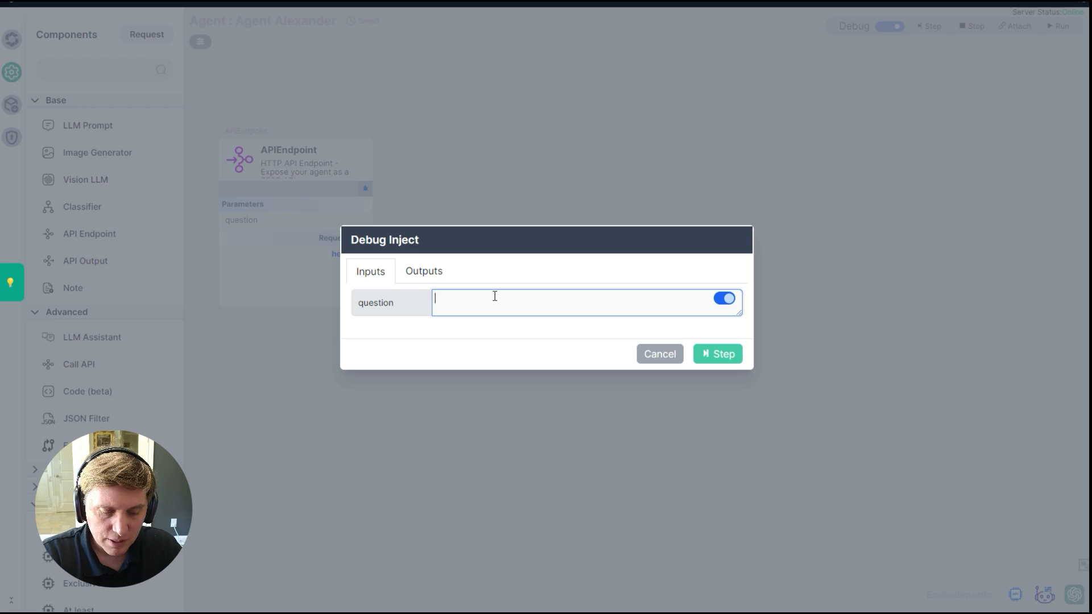
text(what is the origin of the city of Pa)
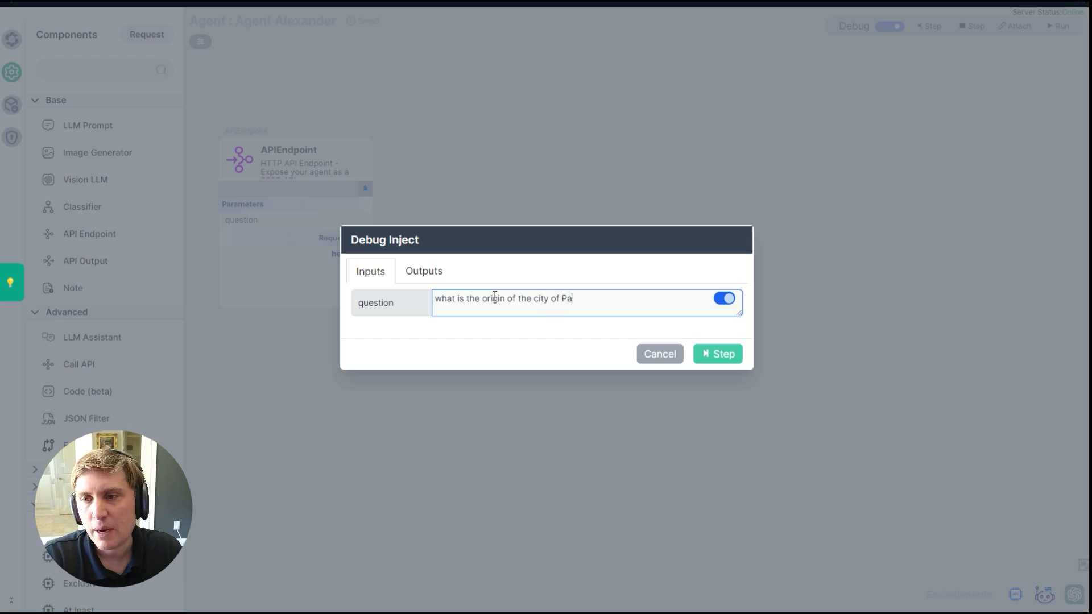
text(ris?)
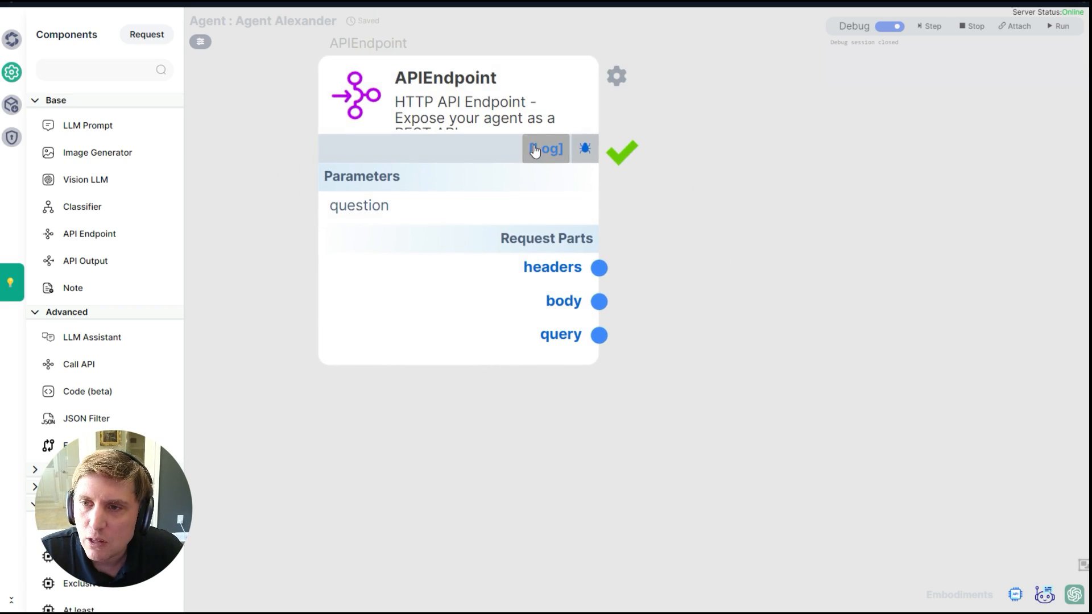
Step: View the endpoint's debug log and select the question key in the logged request
click(545, 149)
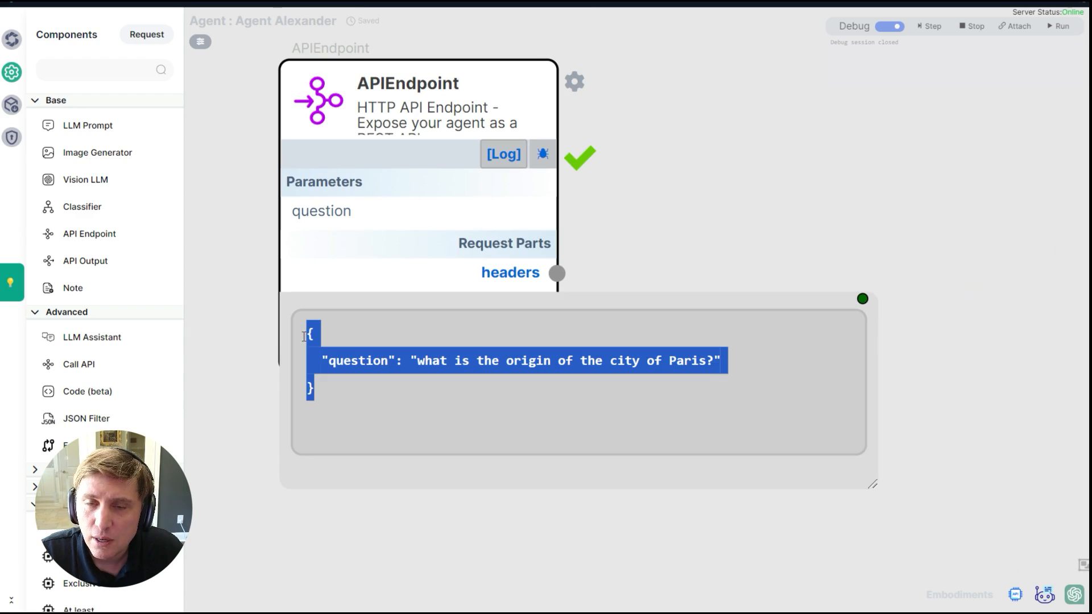
mouse_move(353, 361)
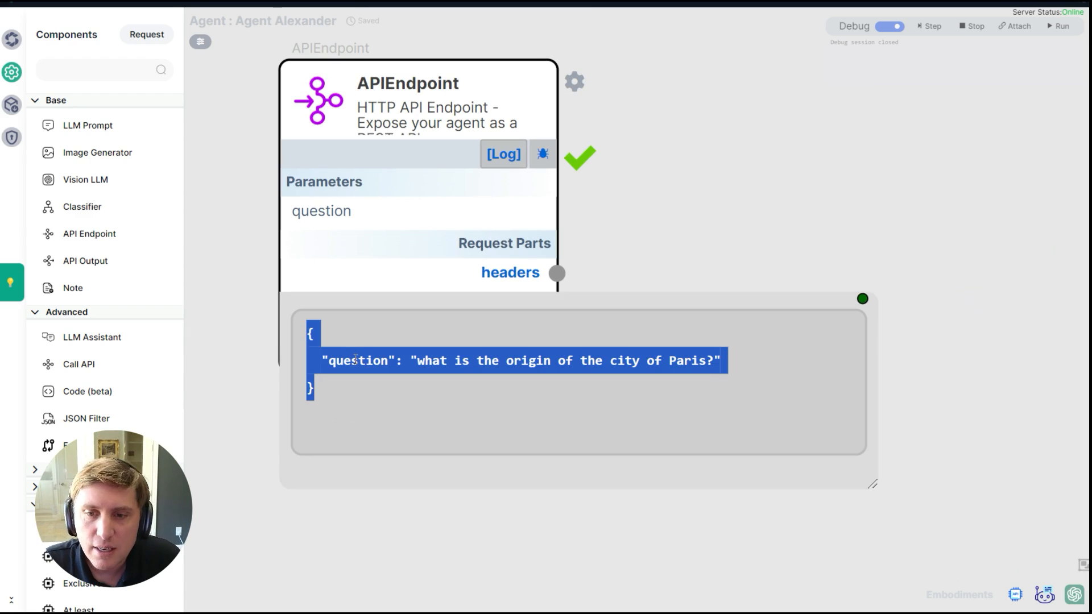
click(341, 390)
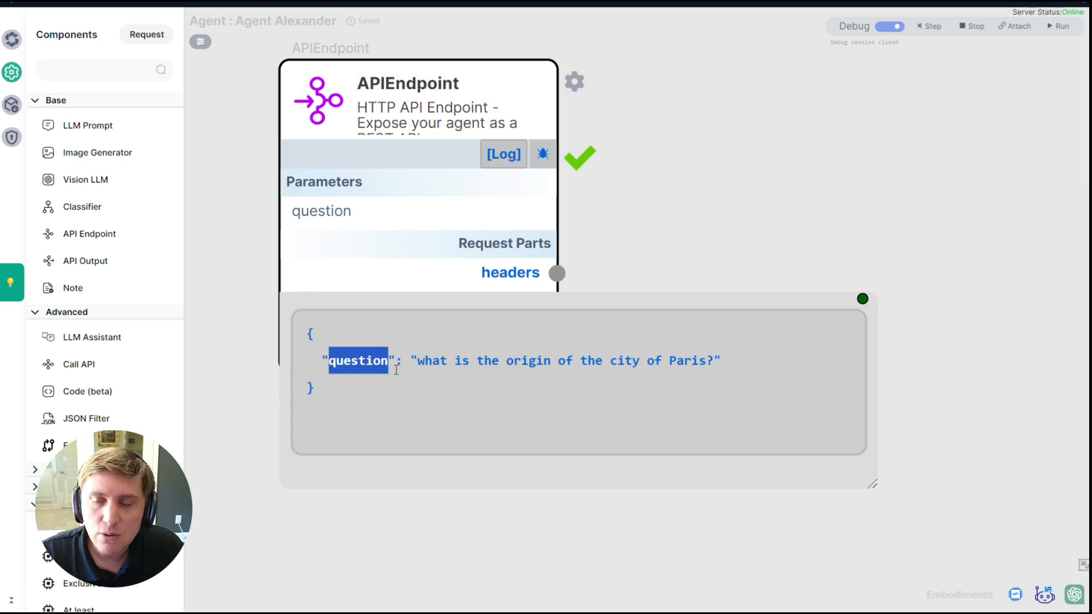
drag(413, 360, 717, 361)
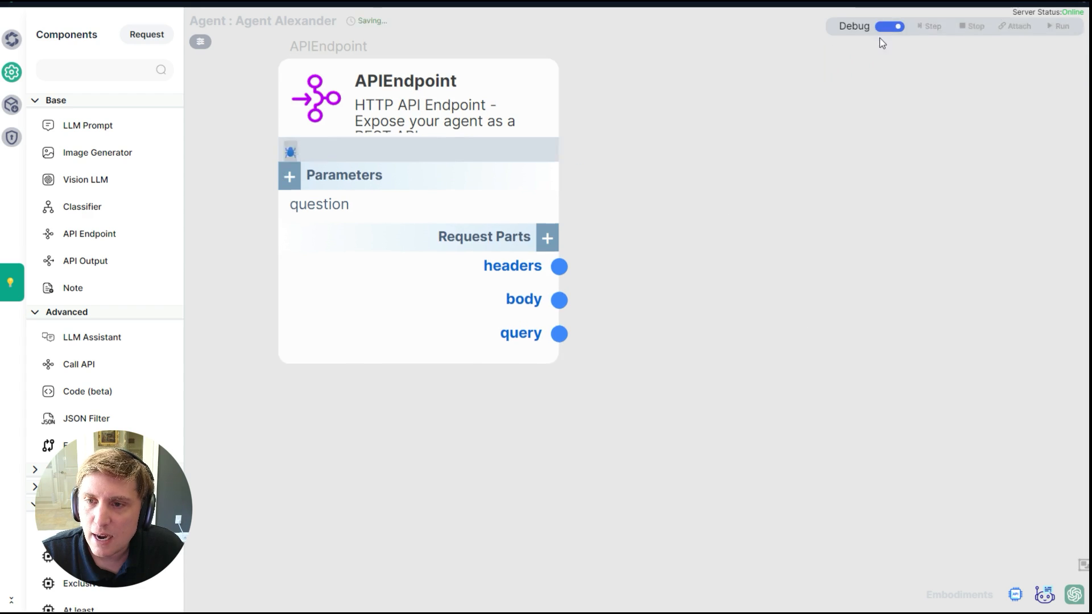
Step: Turn off debug mode and add a body.question output to the endpoint
click(890, 26)
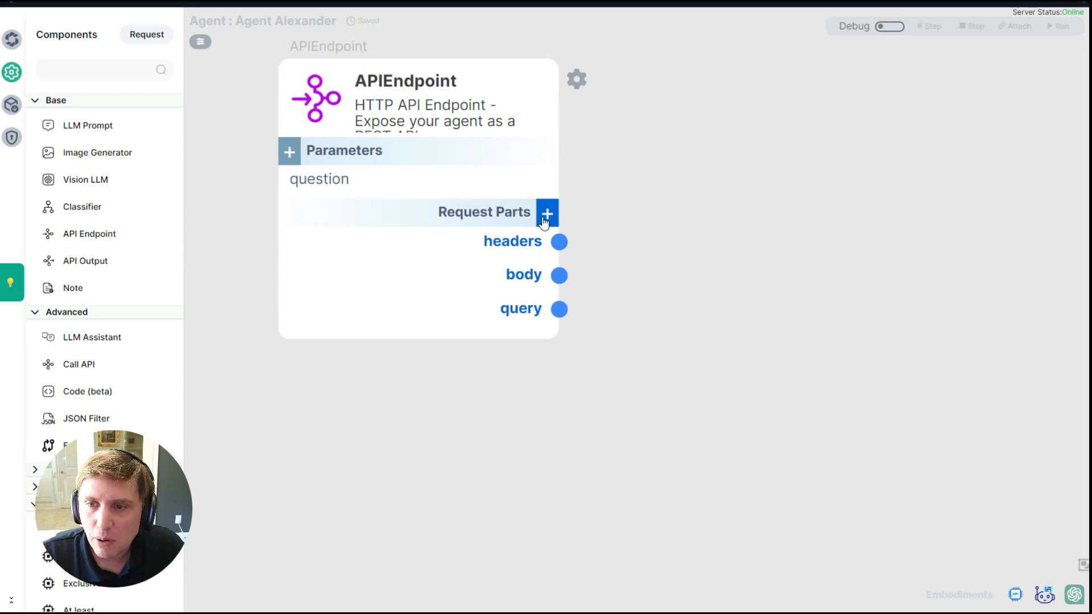
click(547, 213)
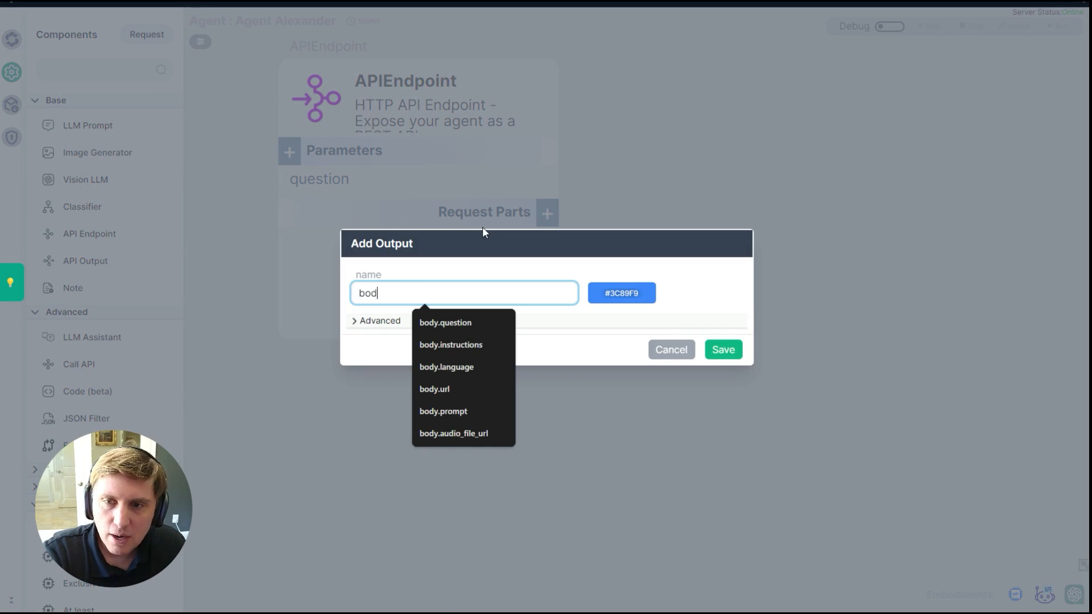
click(444, 323)
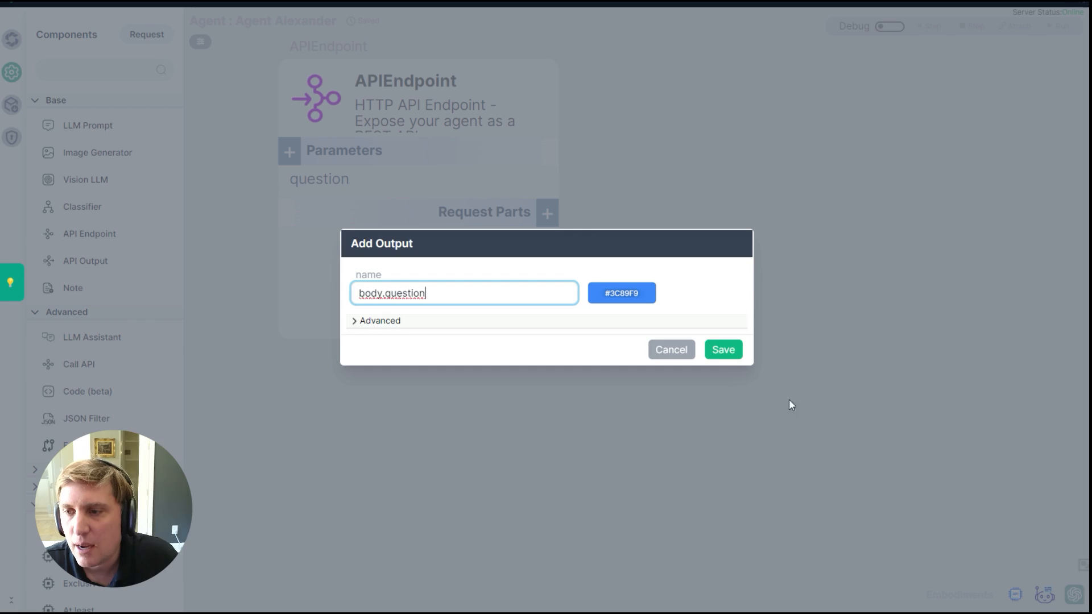
Step: Rerun a debug step with the Paris question and select the logged question text
click(723, 349)
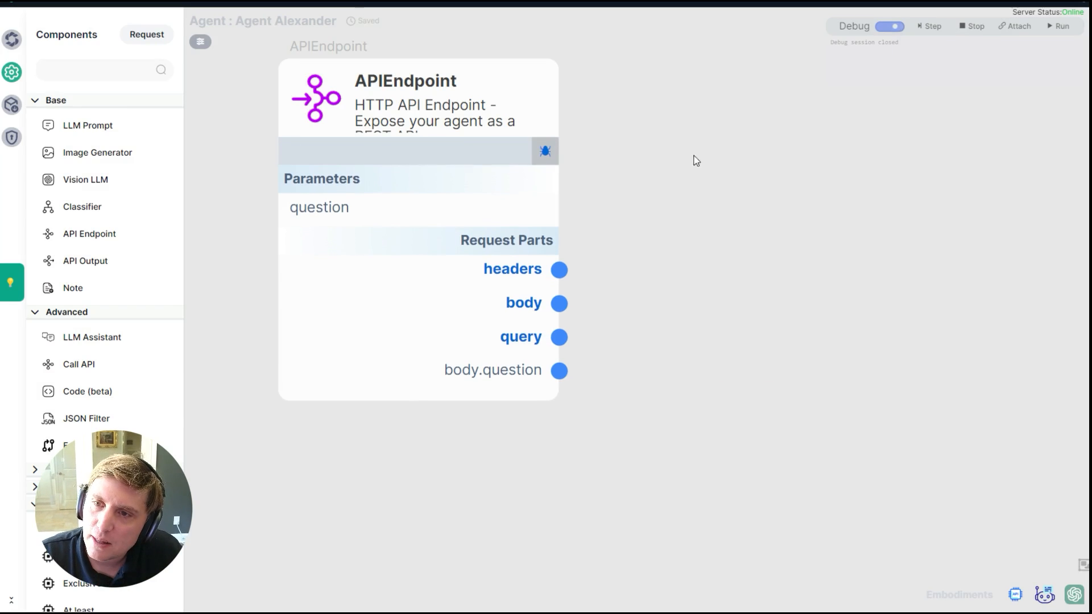
click(545, 151)
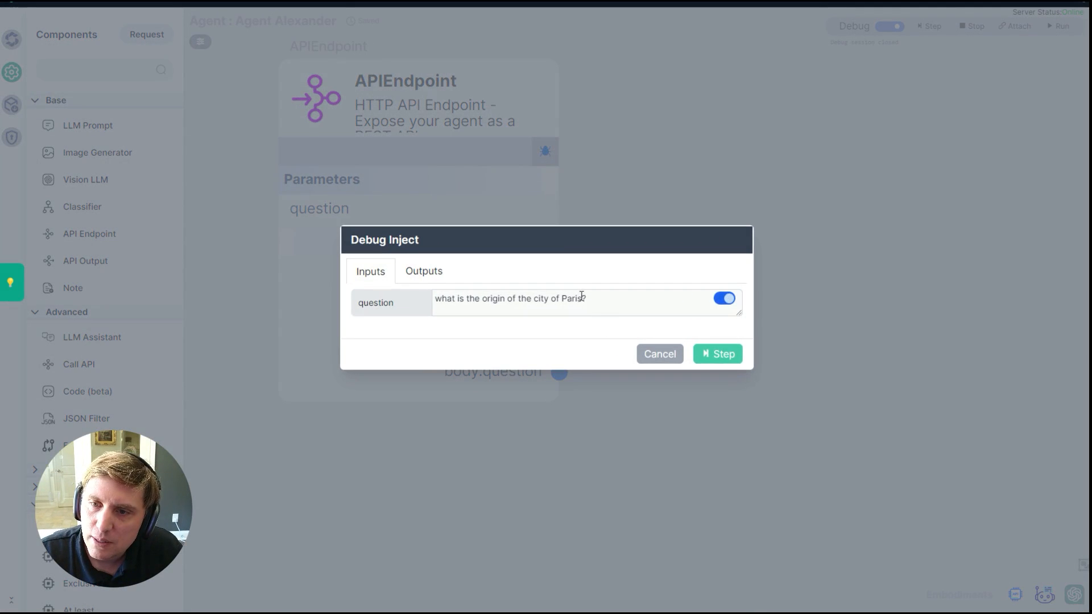
click(717, 354)
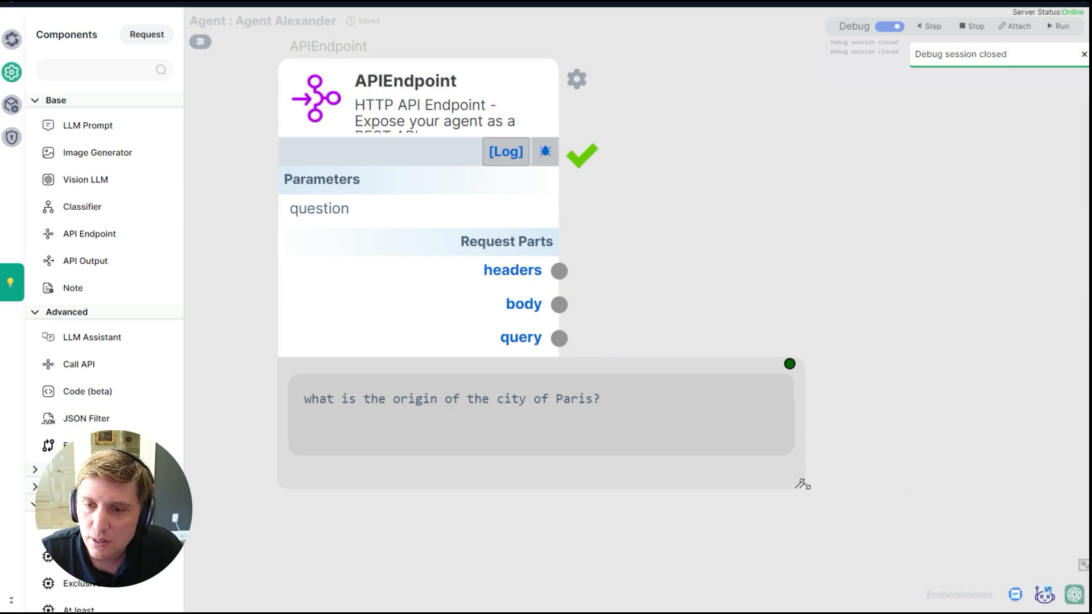
triple_click(452, 400)
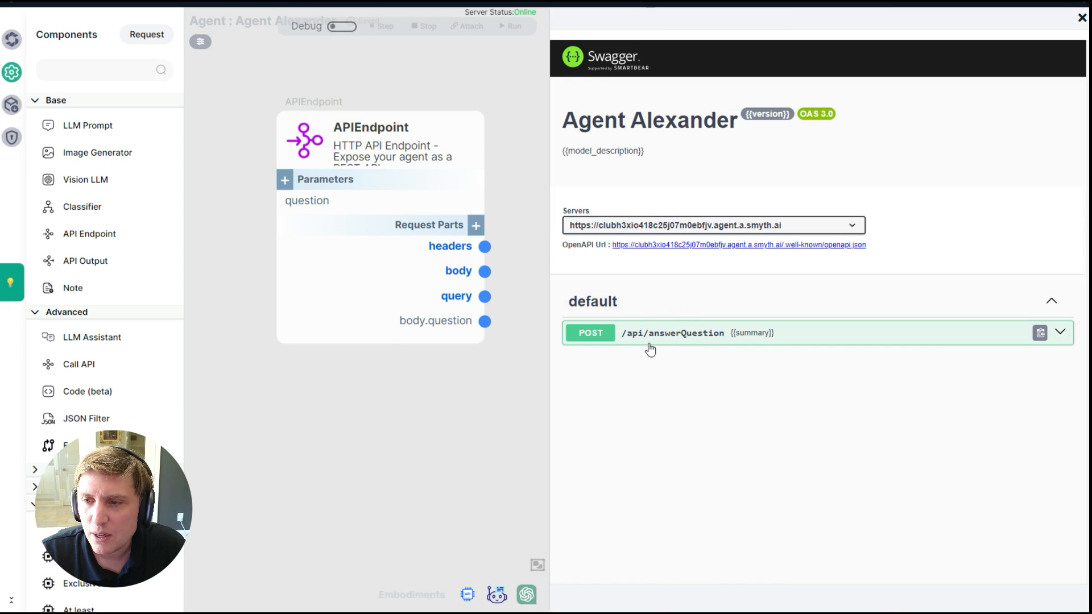
Step: Execute a test call to POST /api/answerQuestion in Swagger and review the 200 response
click(673, 333)
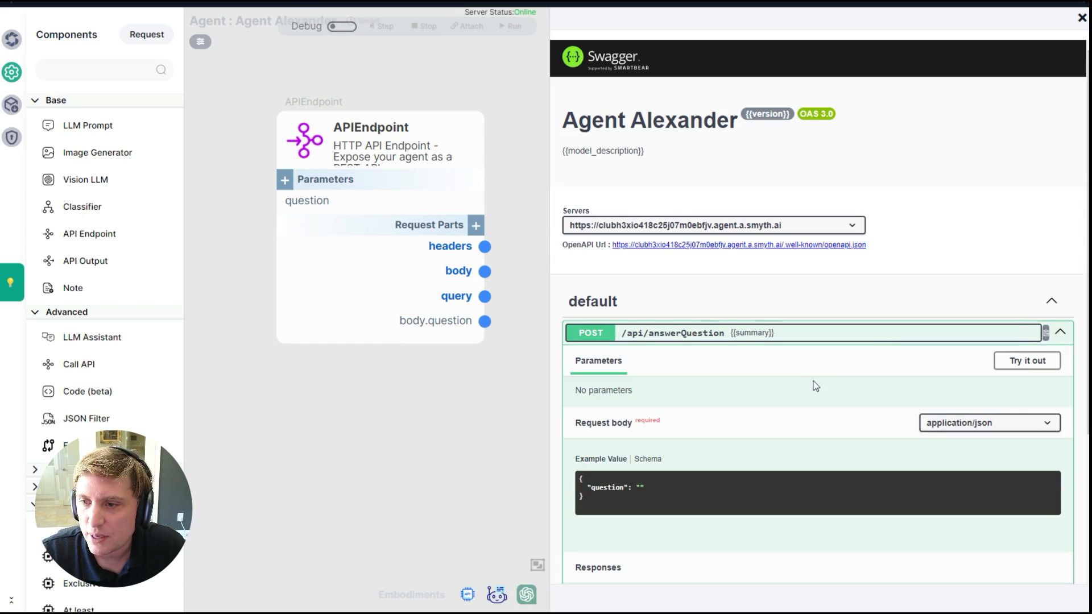
scroll(down, 3)
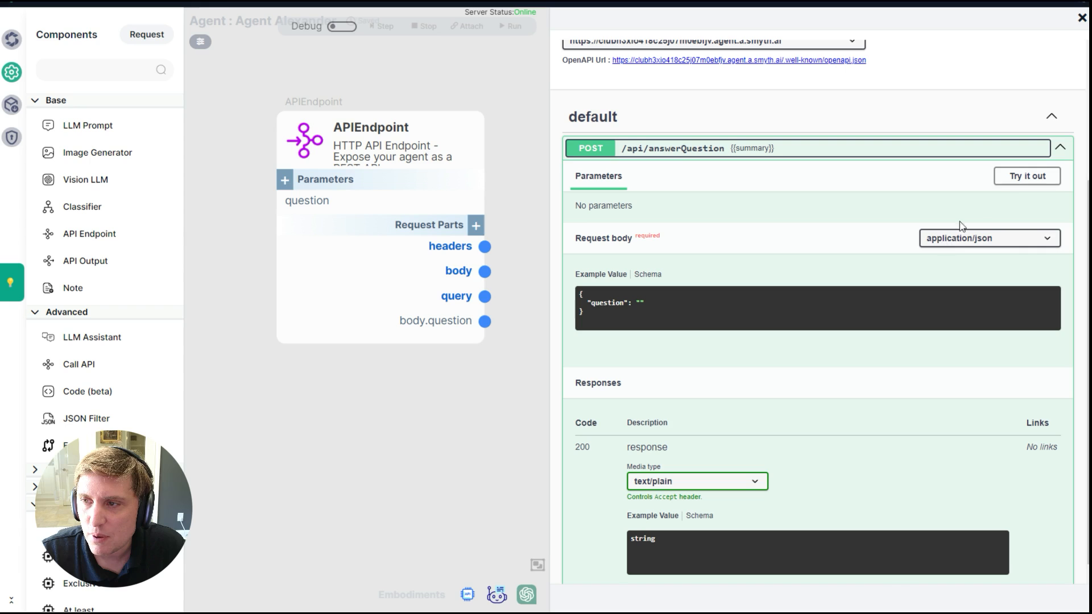
click(1031, 176)
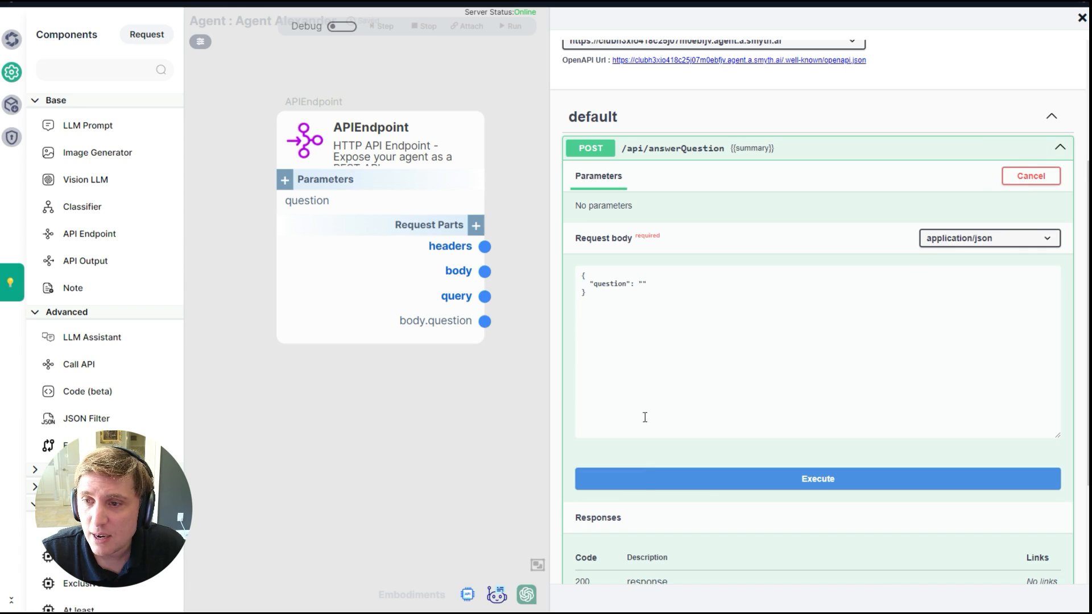
mouse_move(643, 492)
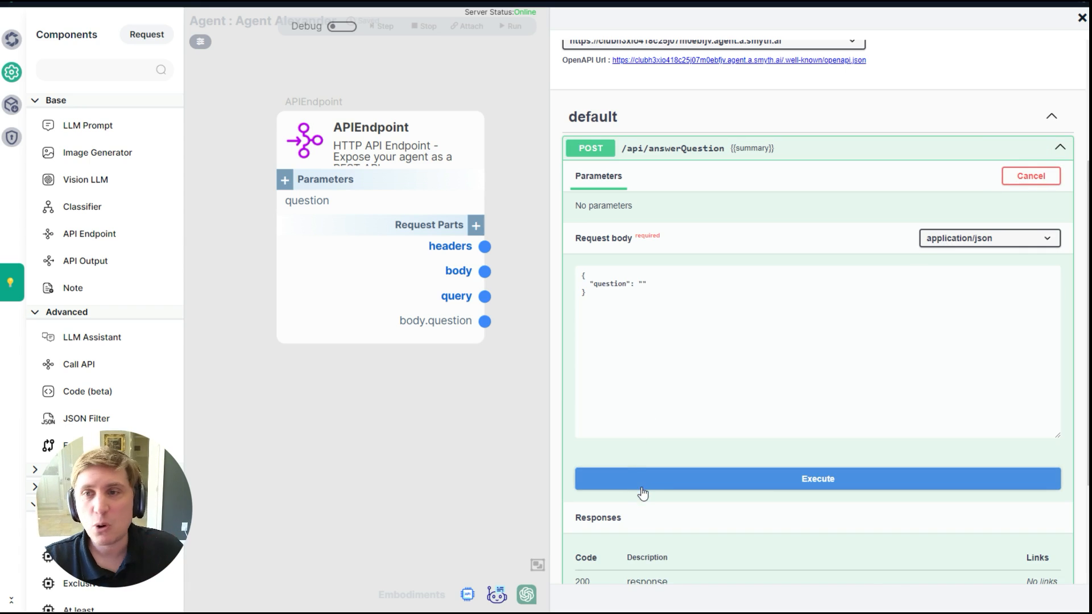
click(816, 479)
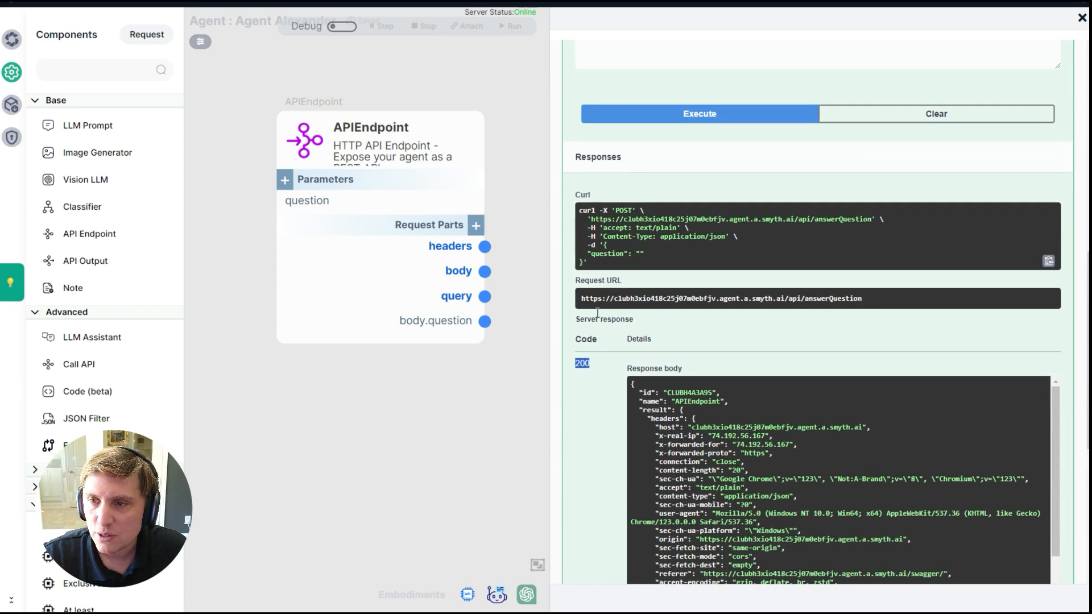
scroll(down, 3)
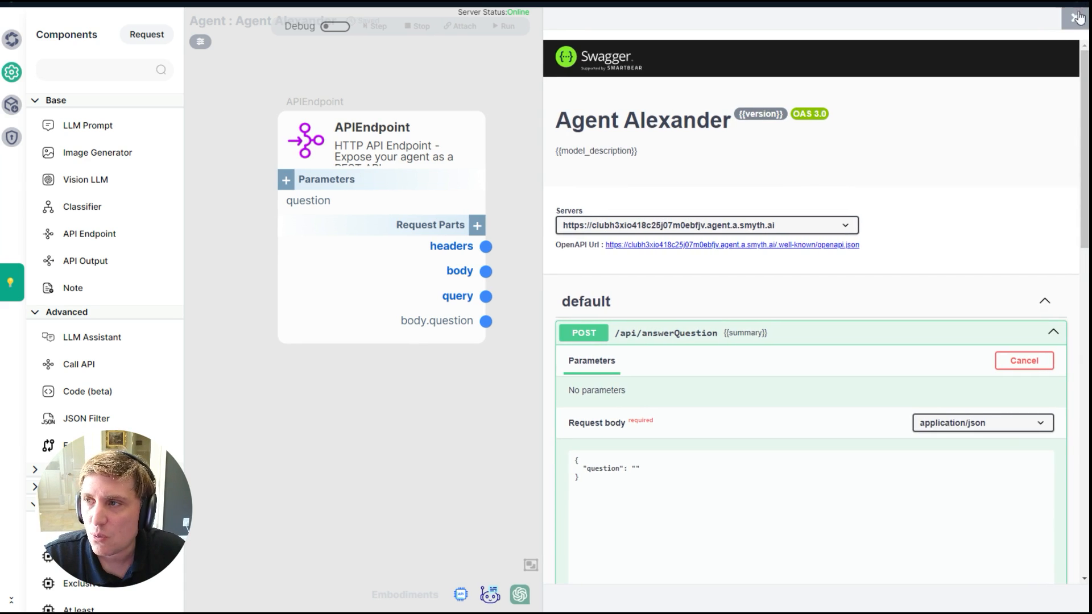
Step: Close the Swagger docs, then open and dismiss the Deploy Agent form without deploying
click(1070, 18)
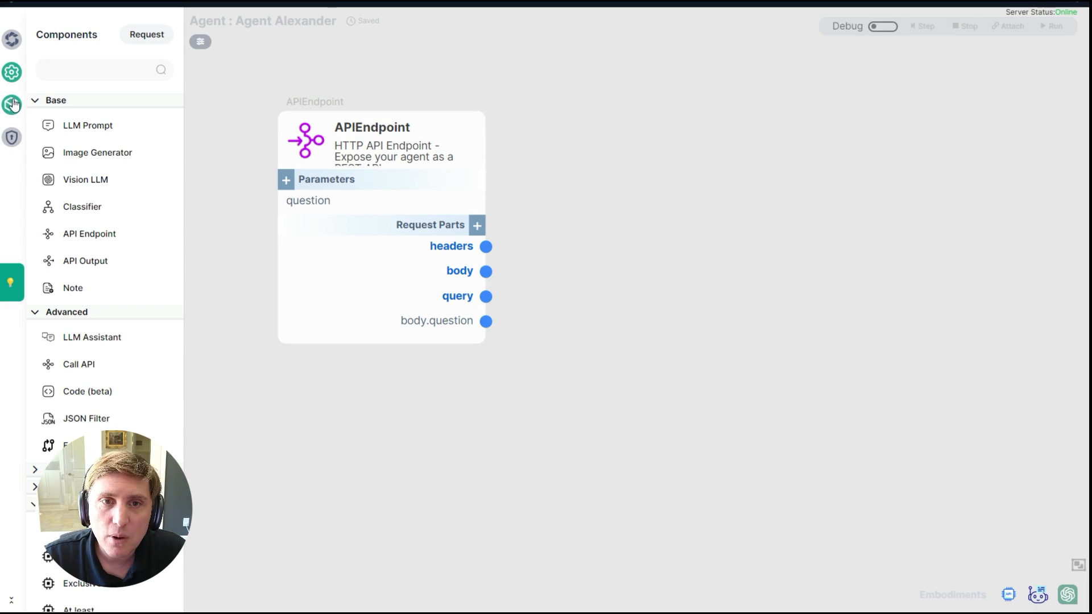
click(11, 104)
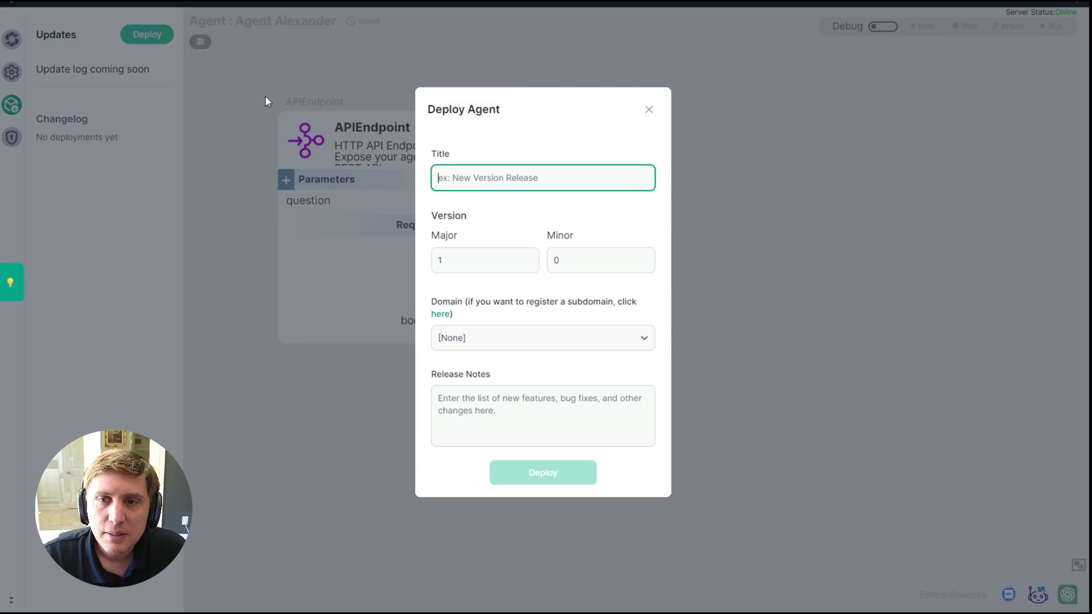
mouse_move(535, 472)
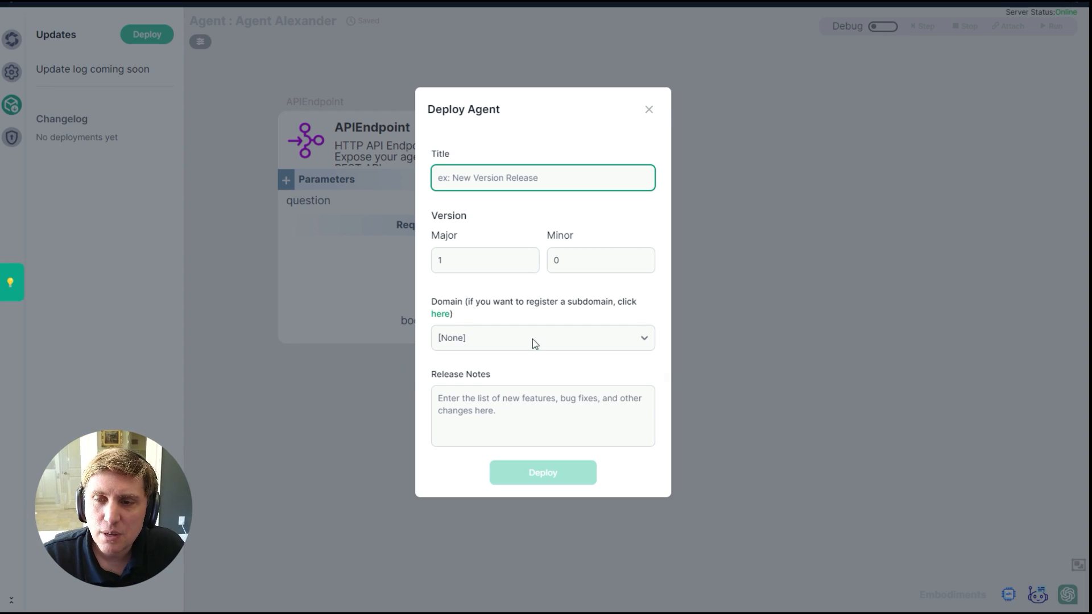
click(648, 109)
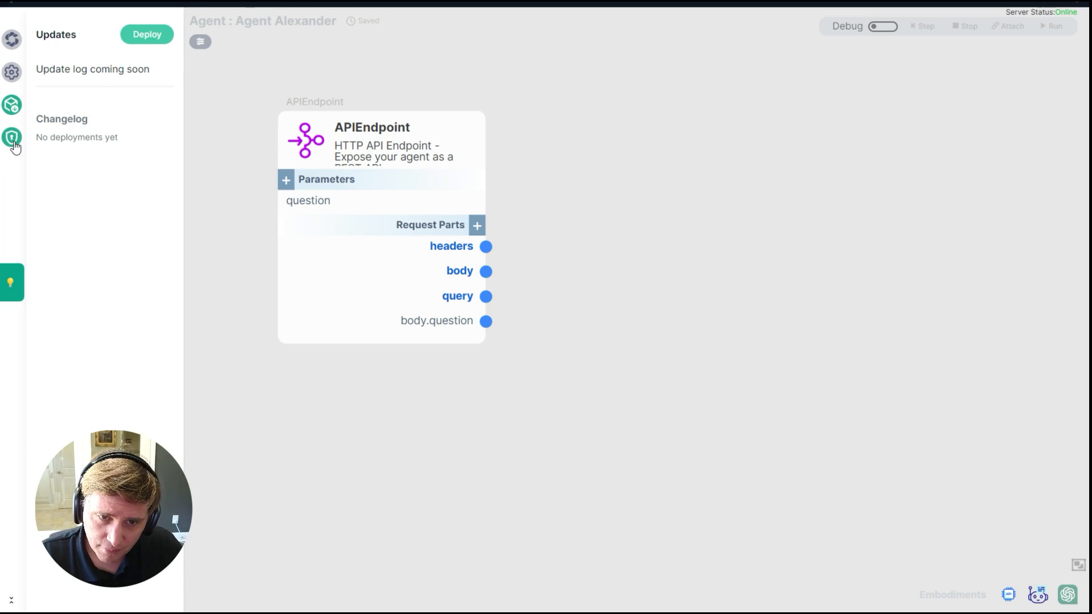
Step: Check Auth Settings, where Agent Auth is unavailable on this plan, and collapse the side panel
click(10, 137)
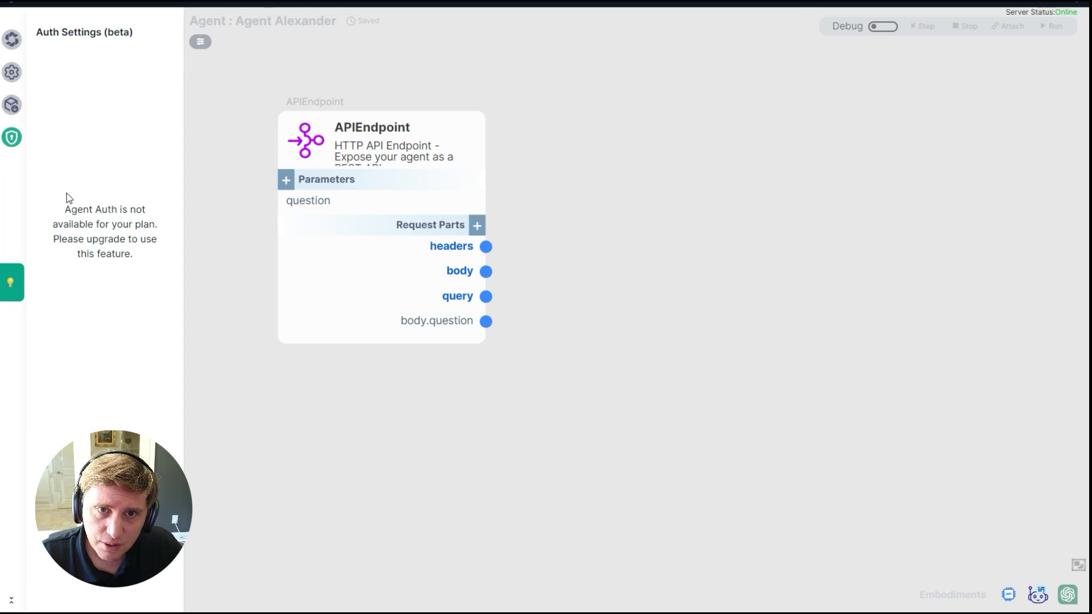
mouse_move(50, 190)
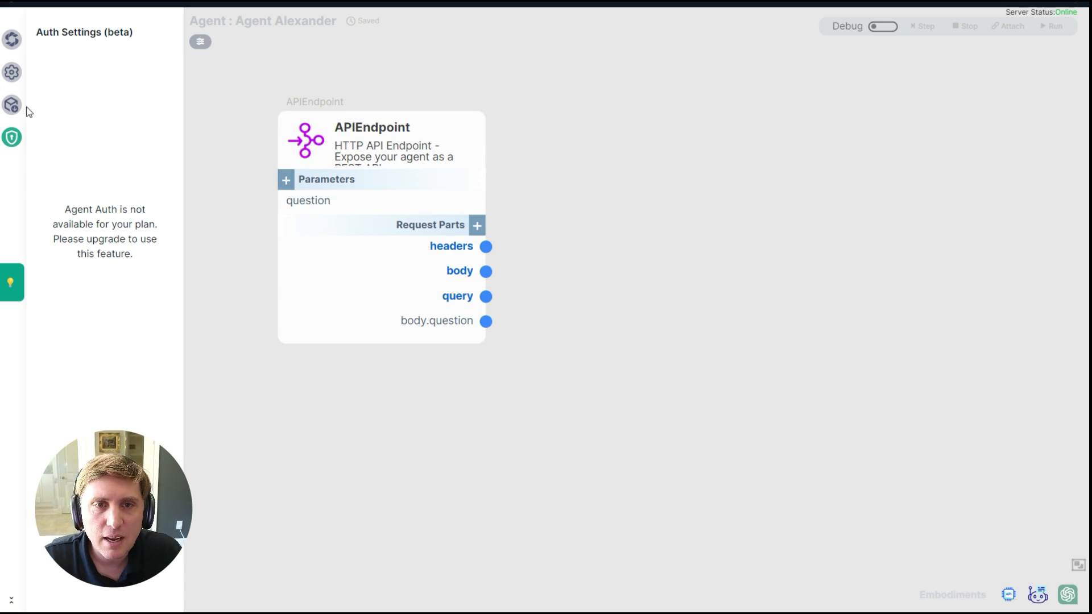
click(11, 104)
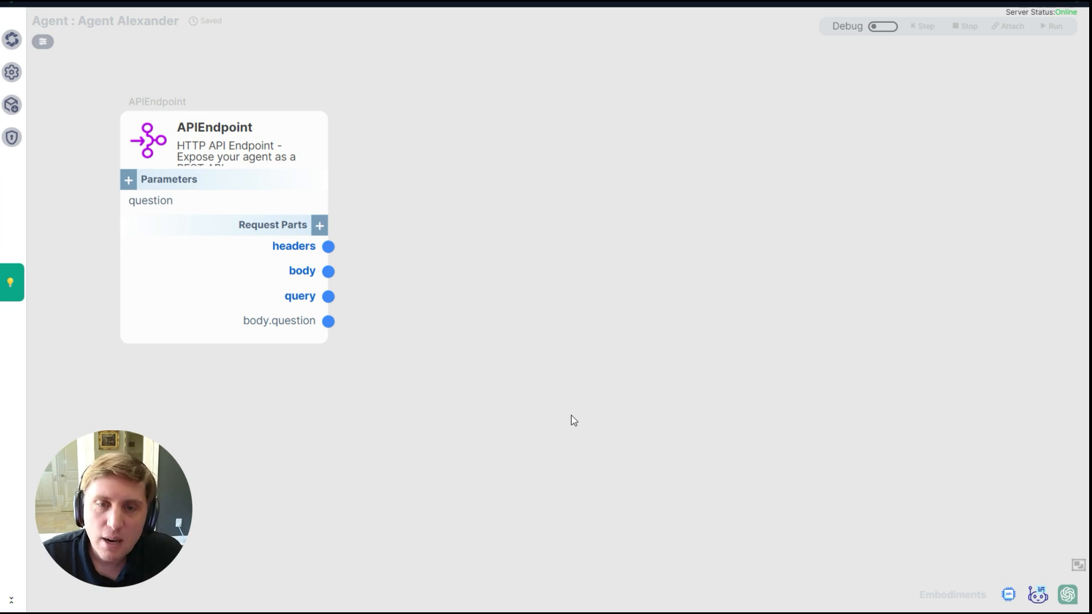
Step: Add an LLM Prompt, wire body.question into its Input, and keep the gpt-3.5-turbo model
drag(223, 139, 289, 148)
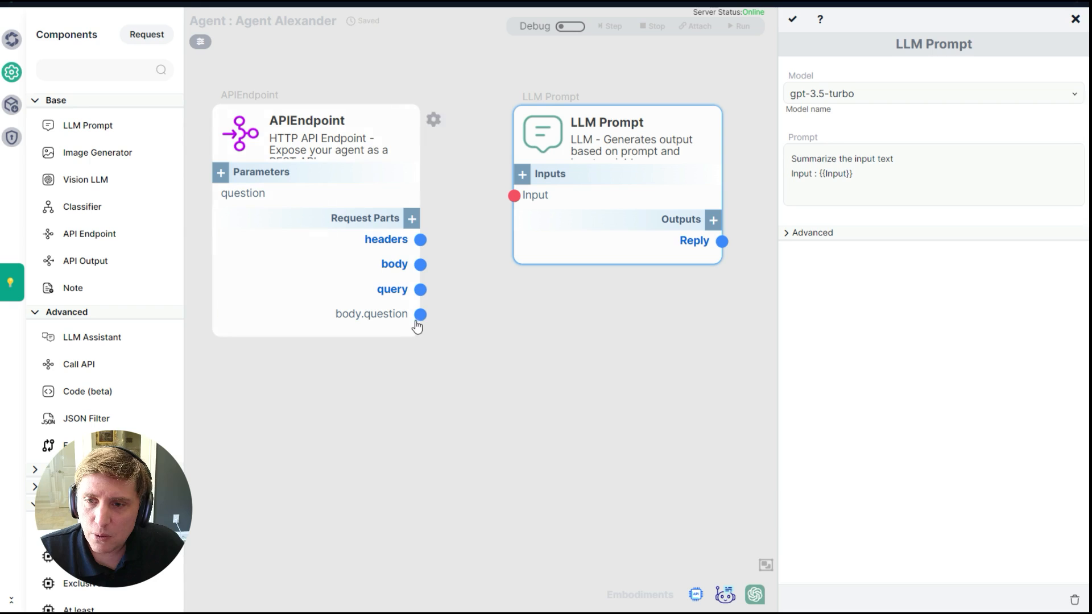
drag(420, 314, 514, 195)
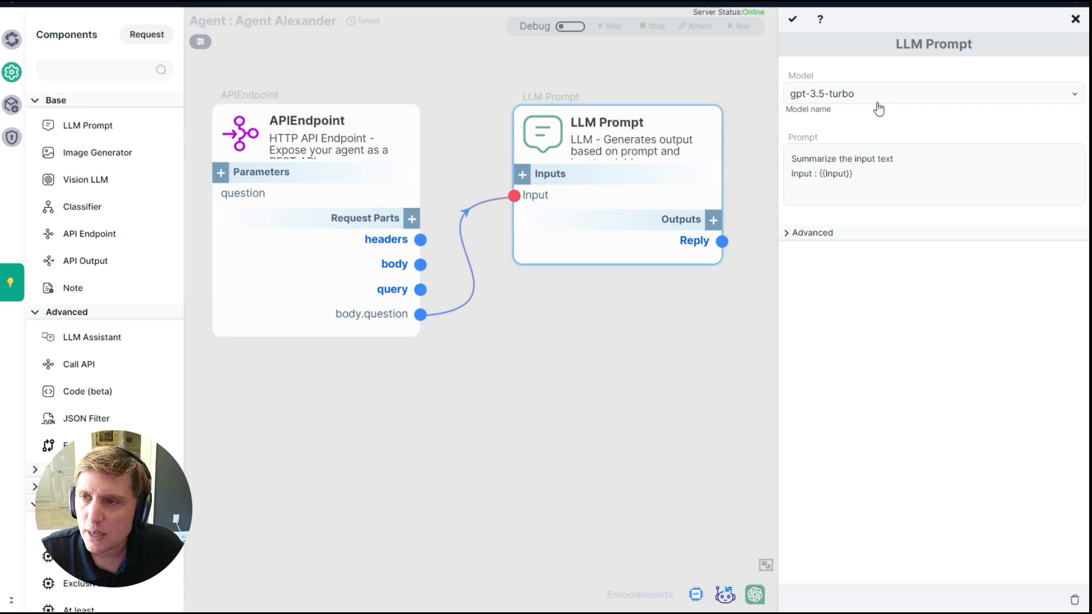
click(932, 93)
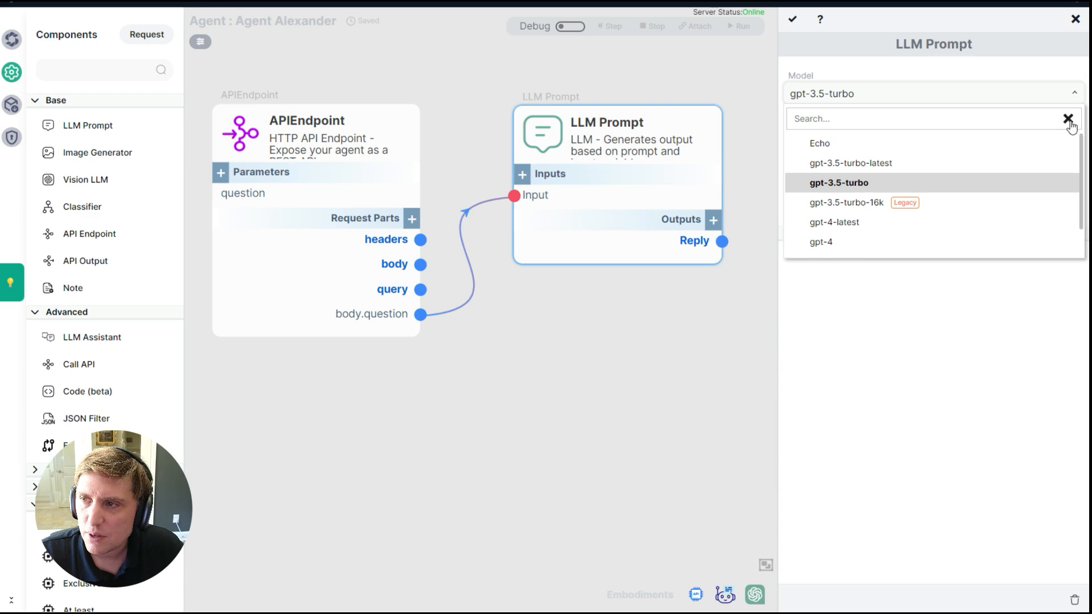
click(841, 182)
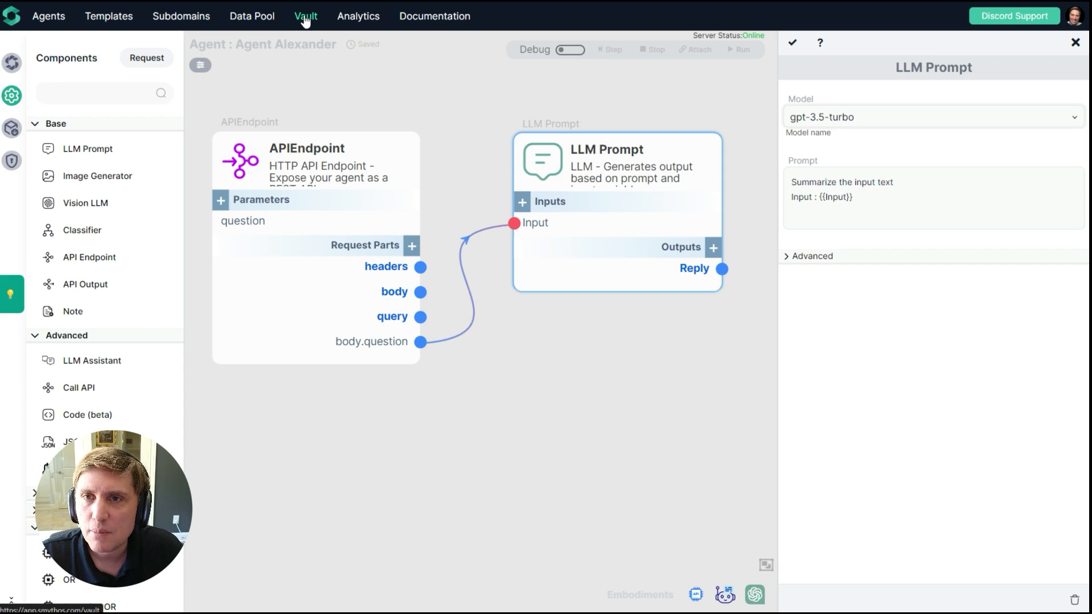
click(305, 16)
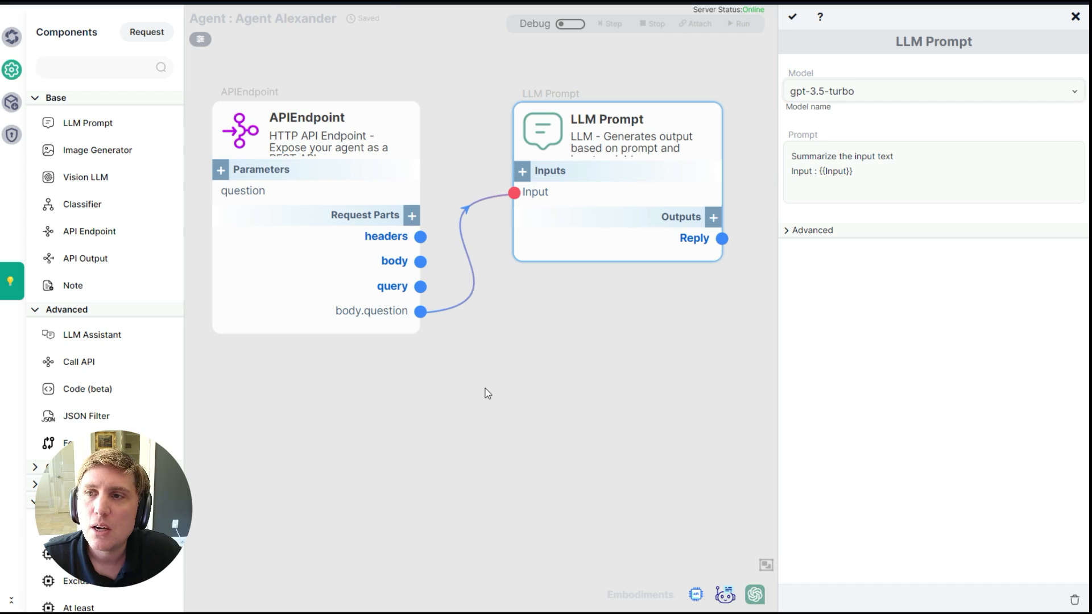
mouse_move(498, 386)
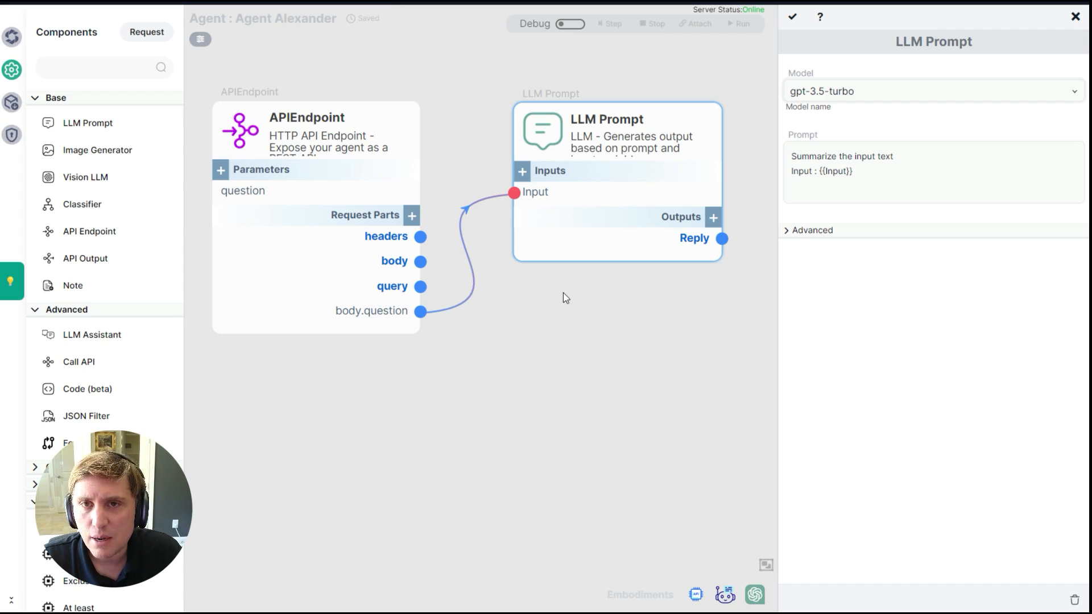
mouse_move(571, 319)
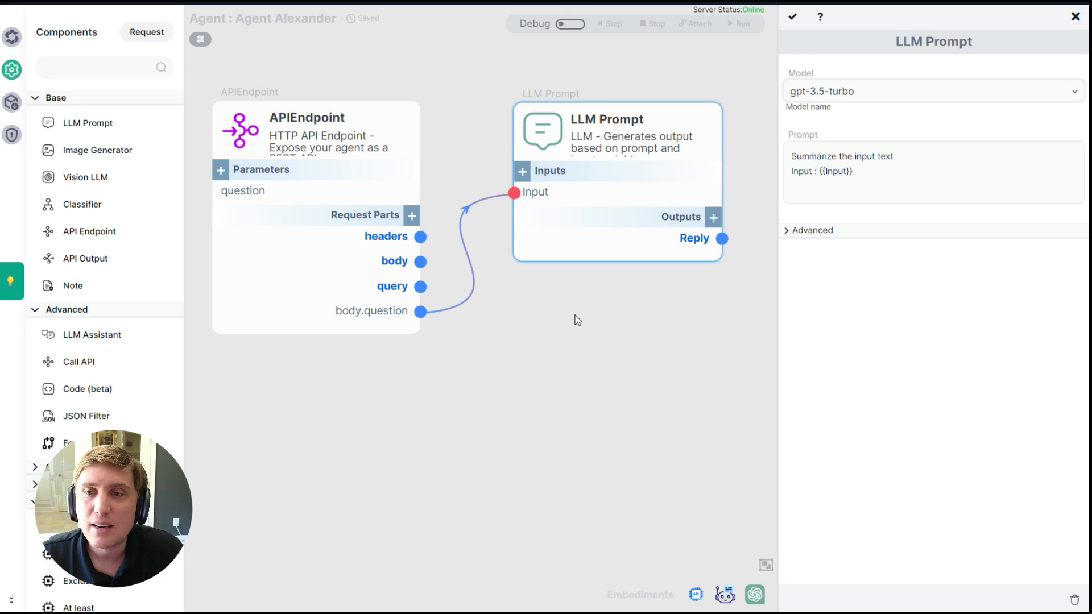
mouse_move(583, 296)
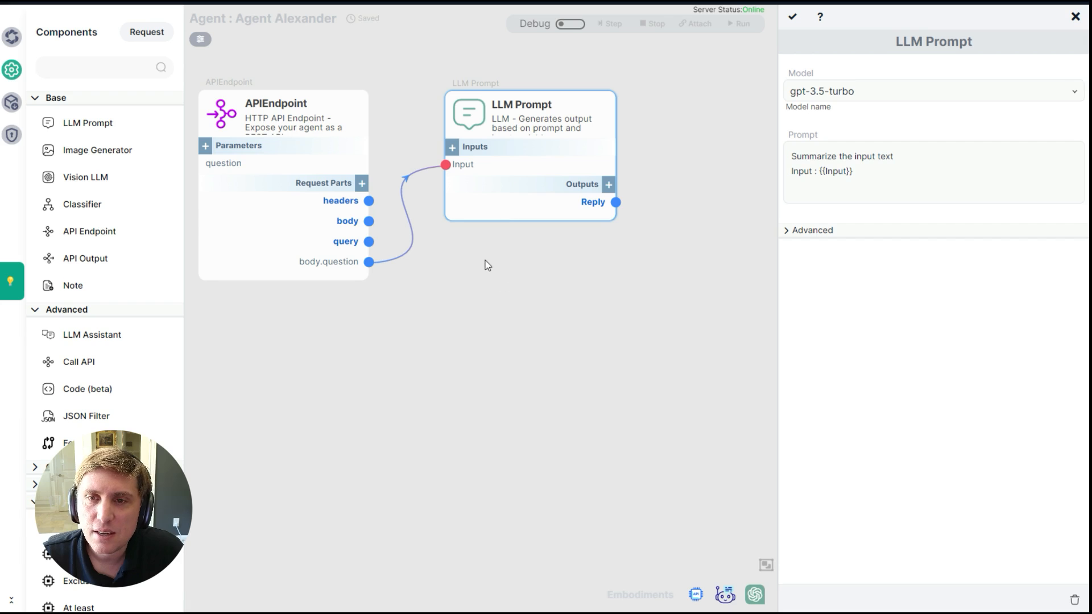
mouse_move(480, 270)
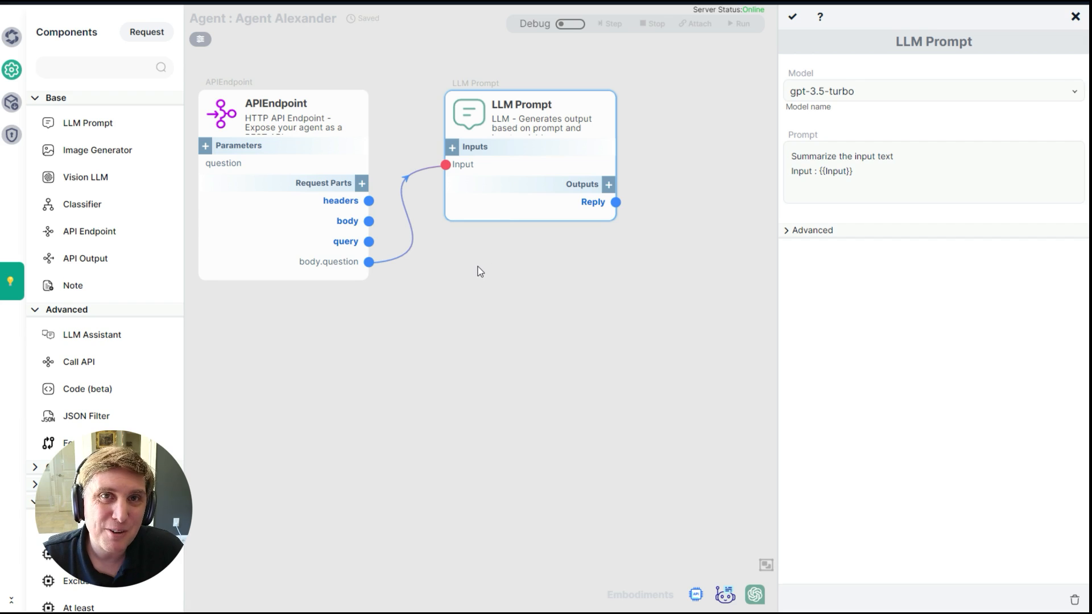
mouse_move(483, 267)
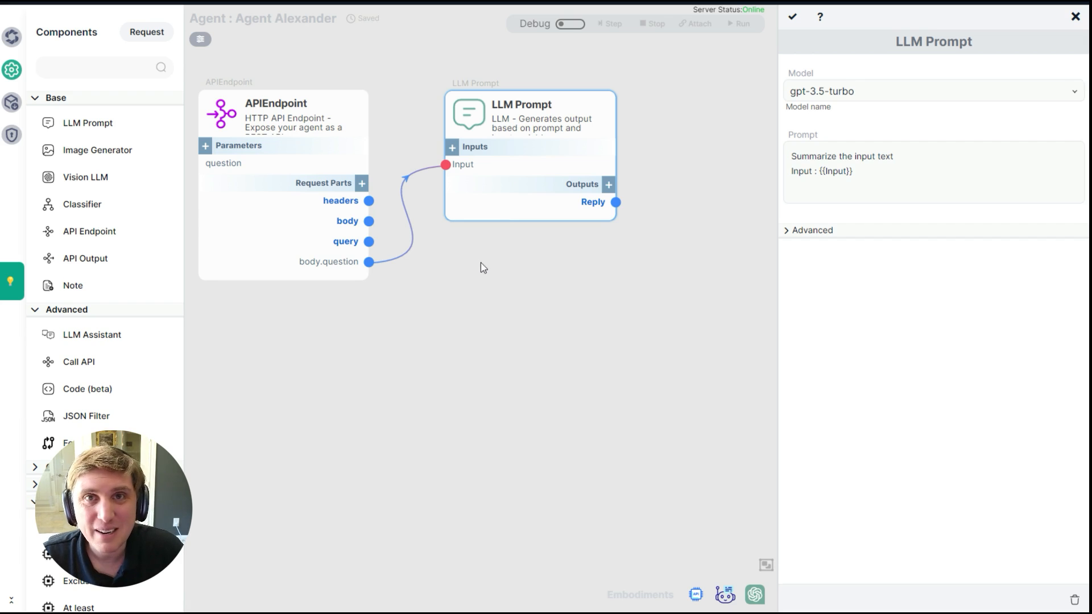
mouse_move(489, 247)
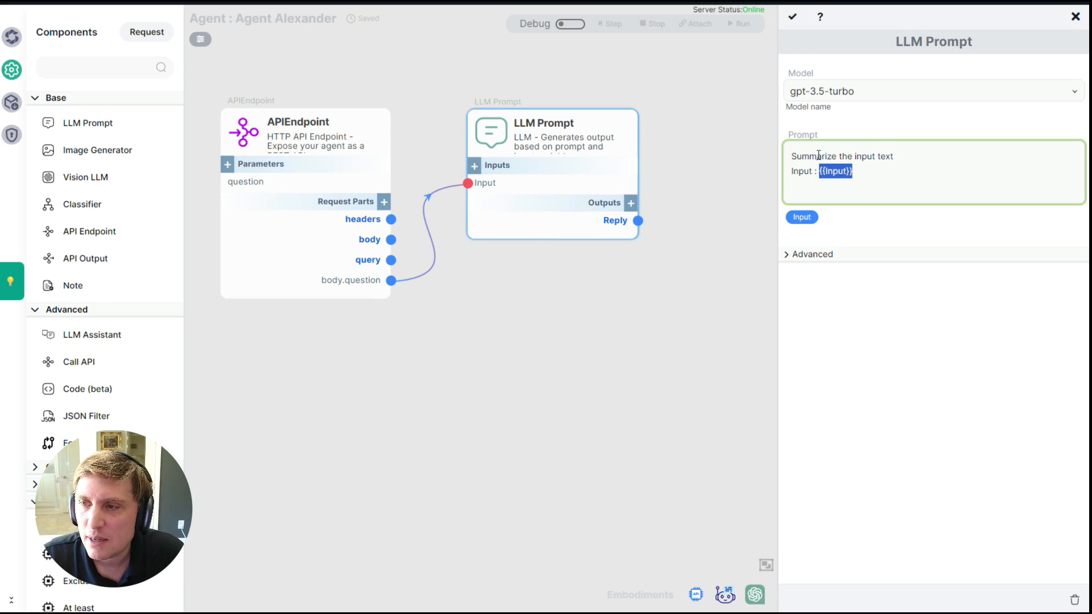
Step: Set the prompt to 'Answer this question briefly: {{Input}}' and close the LLM Prompt settings
text(Ans)
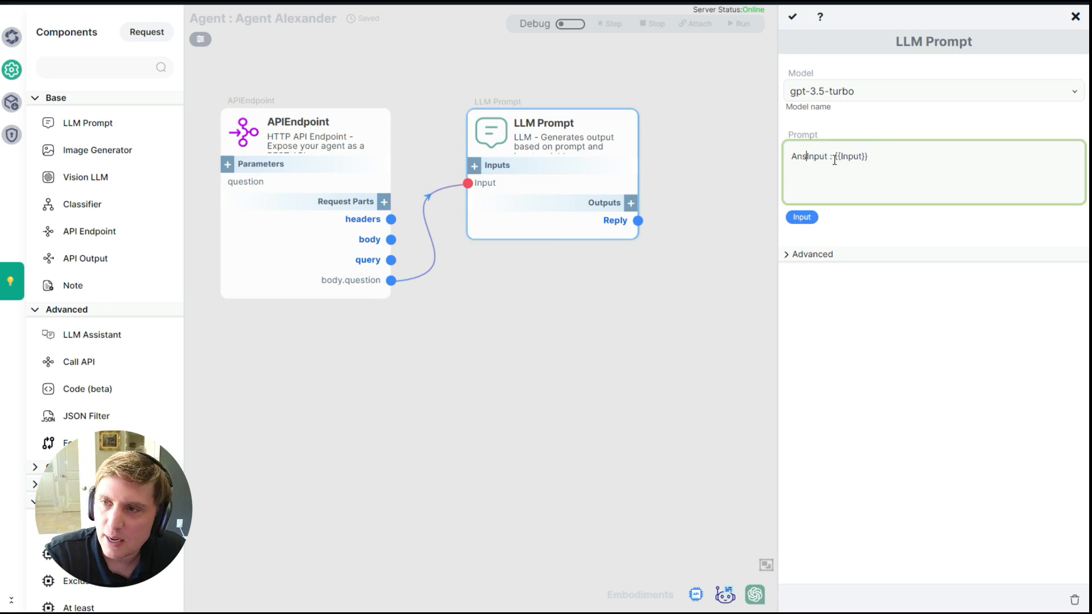
text(Answer this question briefly)
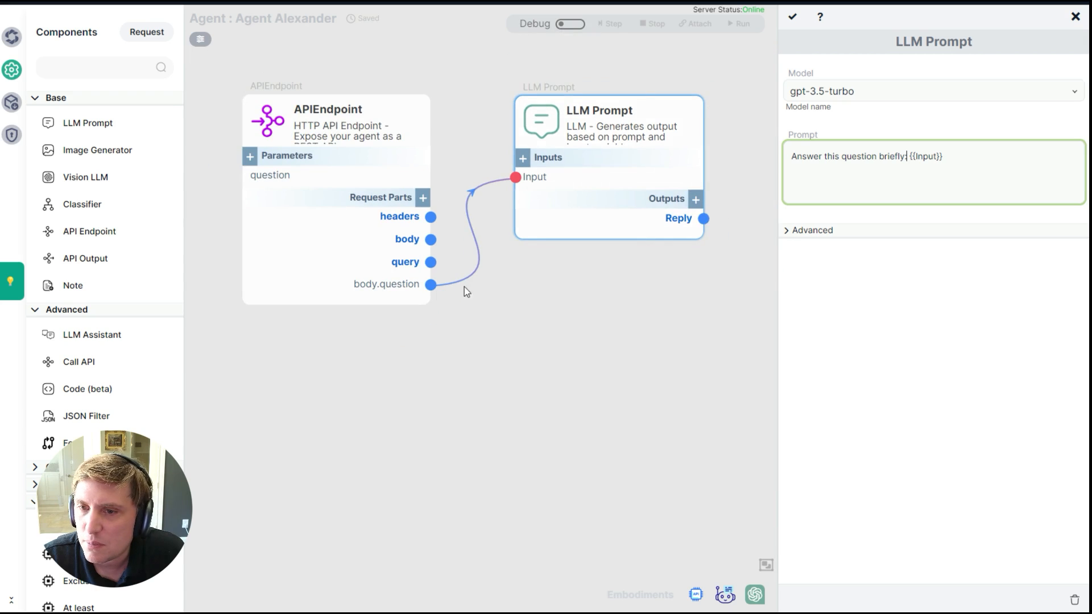
double_click(923, 157)
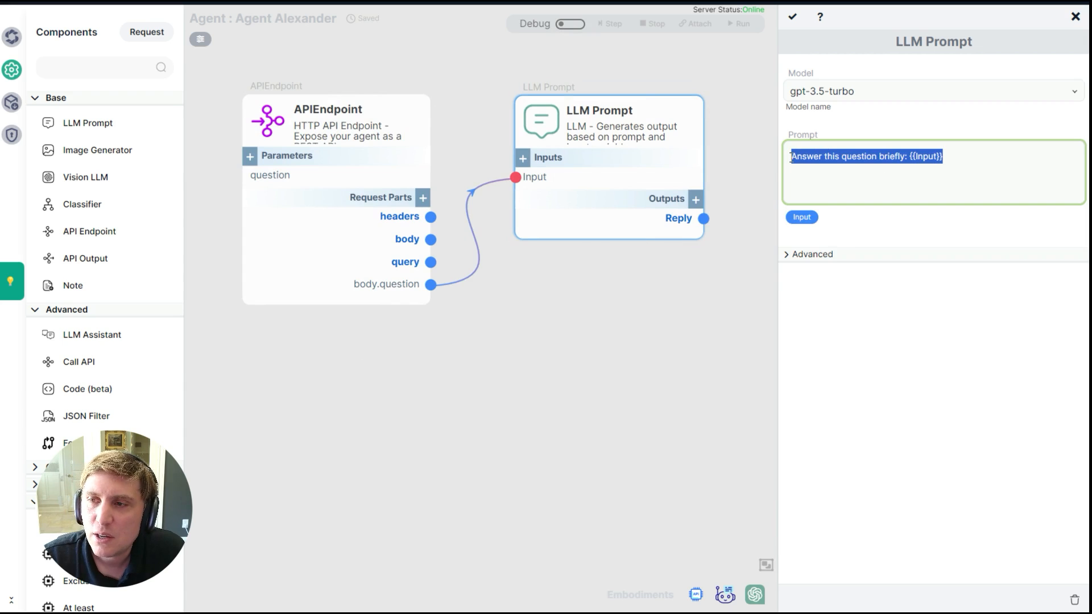
click(1073, 17)
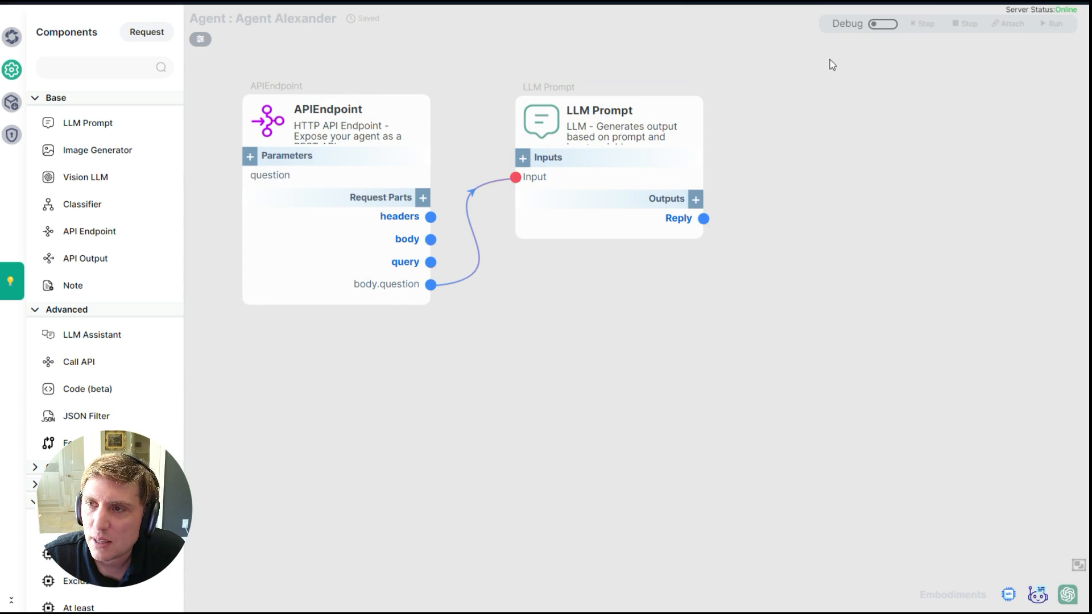
Step: Debug-run the Paris origin question, get 'founded by the Gauls', then turn debug off
click(881, 24)
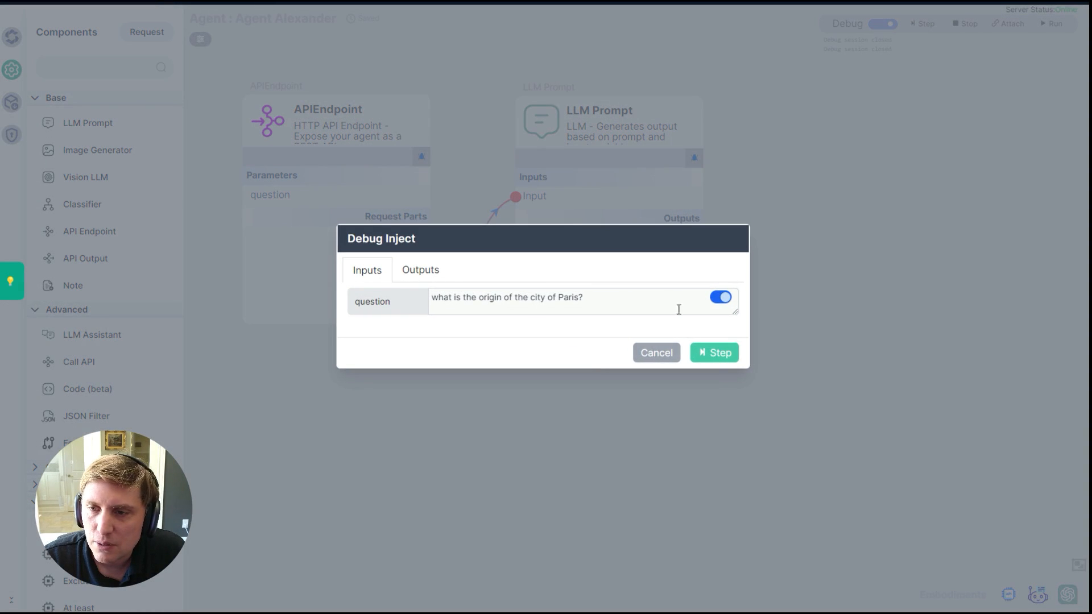
click(714, 352)
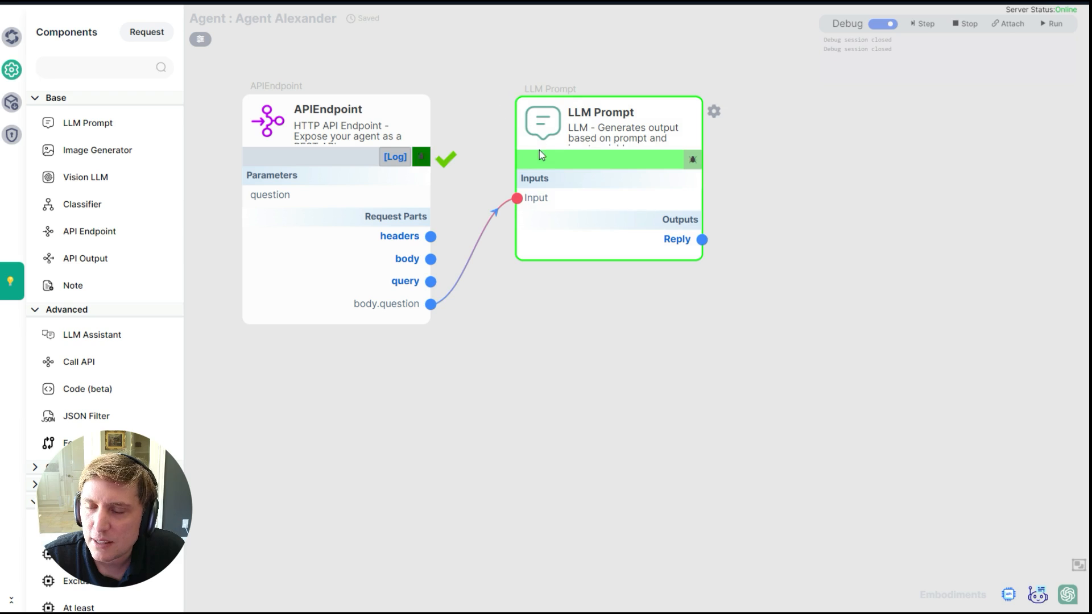
mouse_move(765, 253)
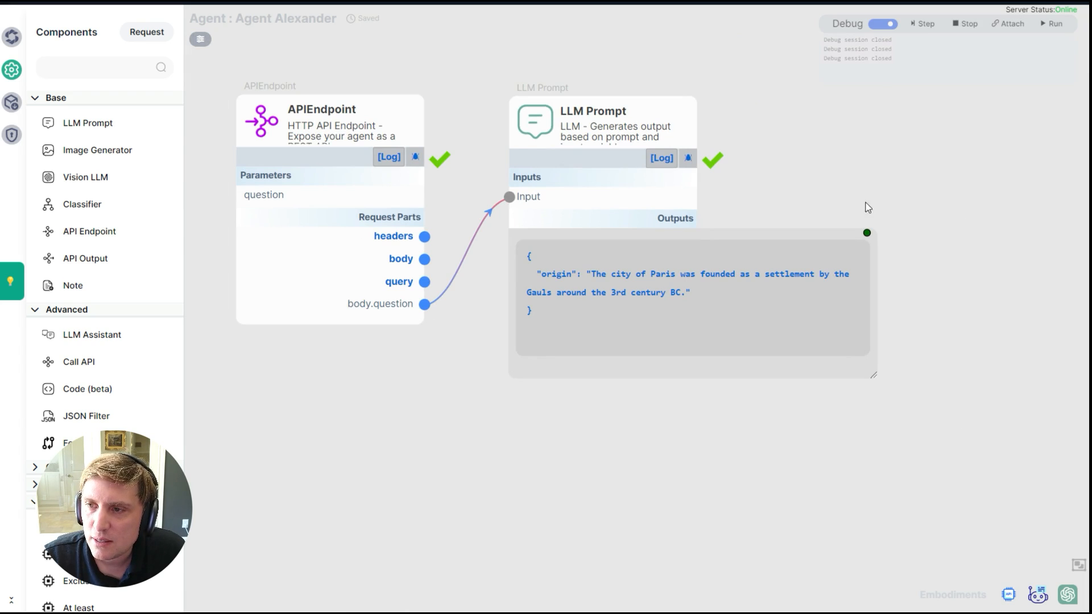
click(885, 25)
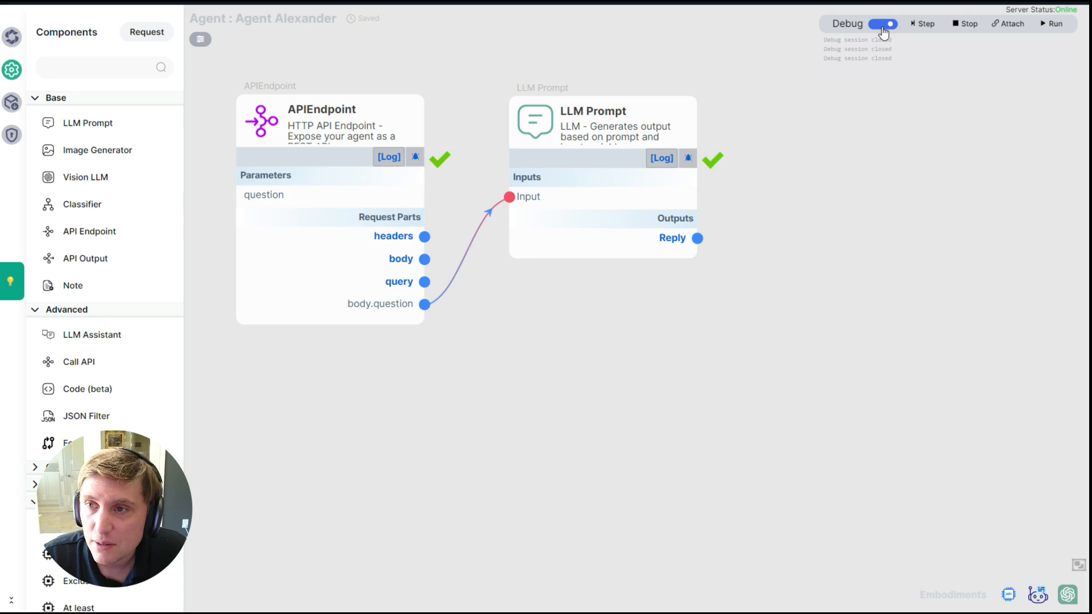
click(883, 24)
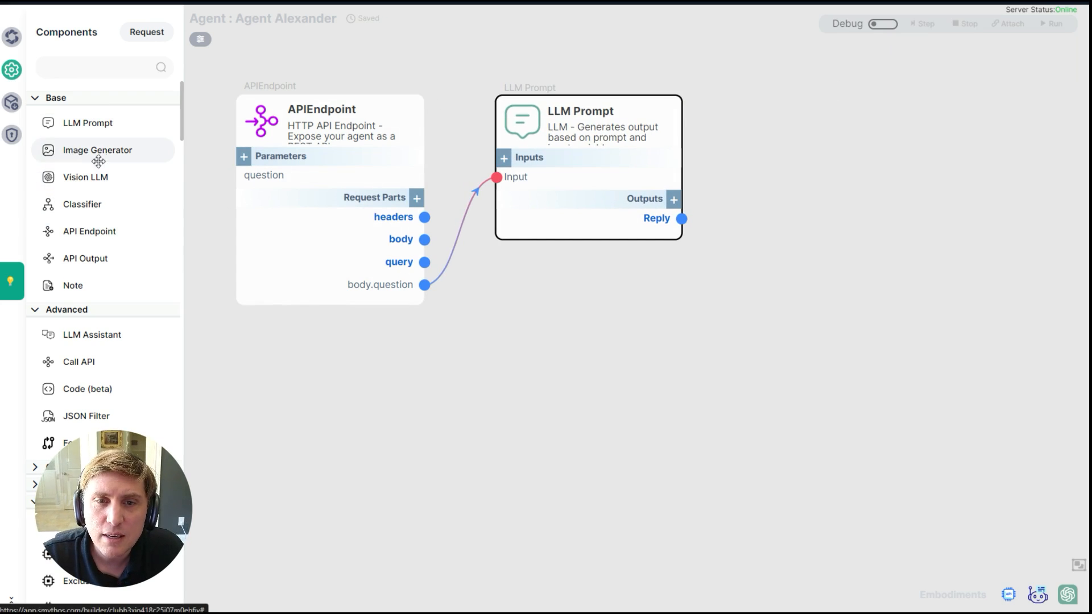
mouse_move(102, 187)
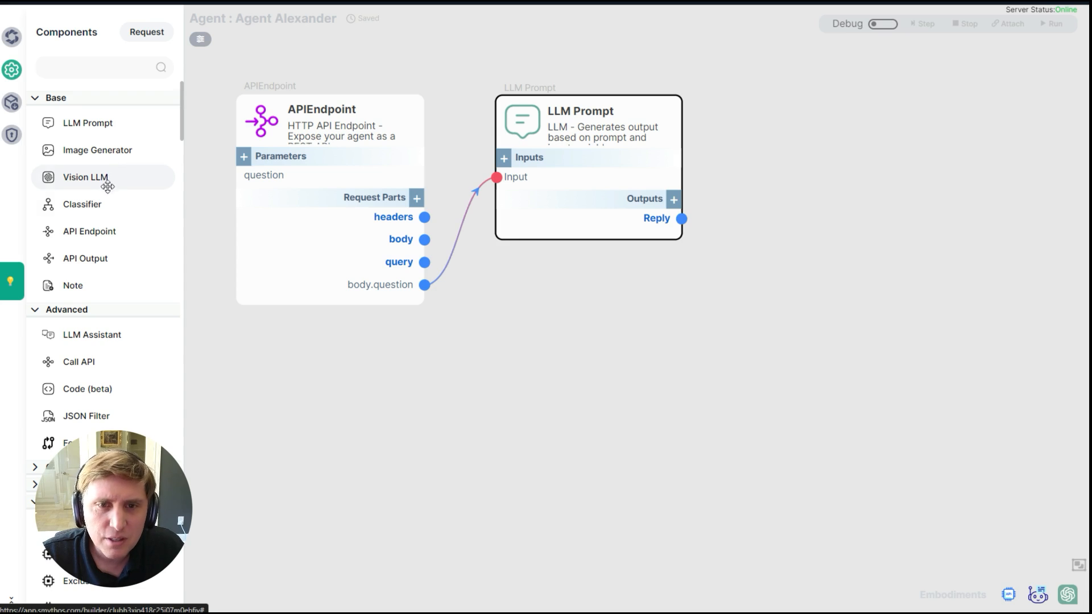
Step: Browse the Components sidebar categories and open the GPT Plugin Store from GPT Plugins
scroll(down, 3)
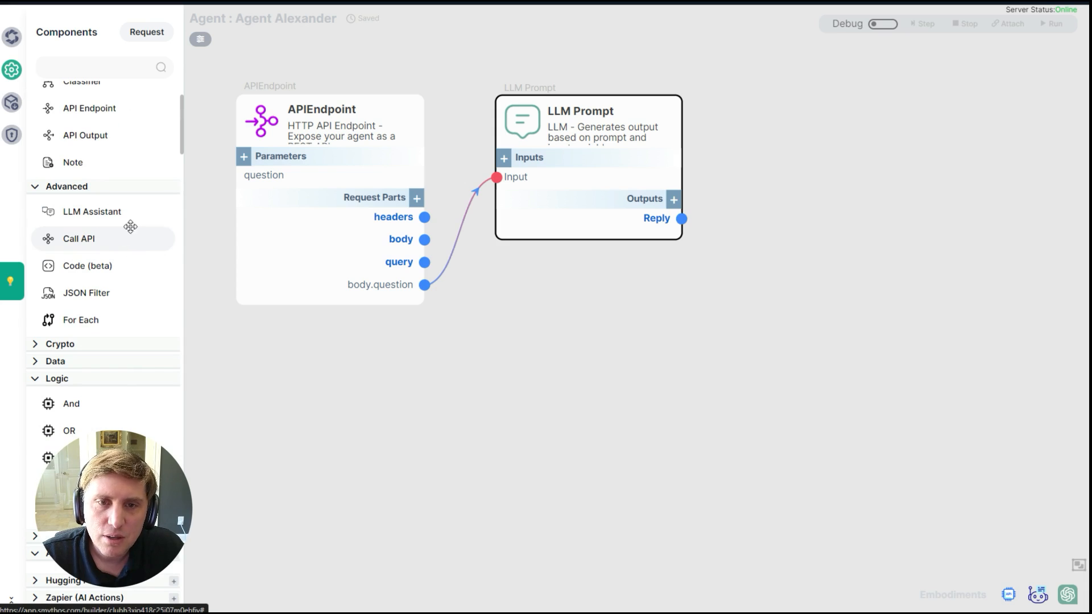
mouse_move(124, 213)
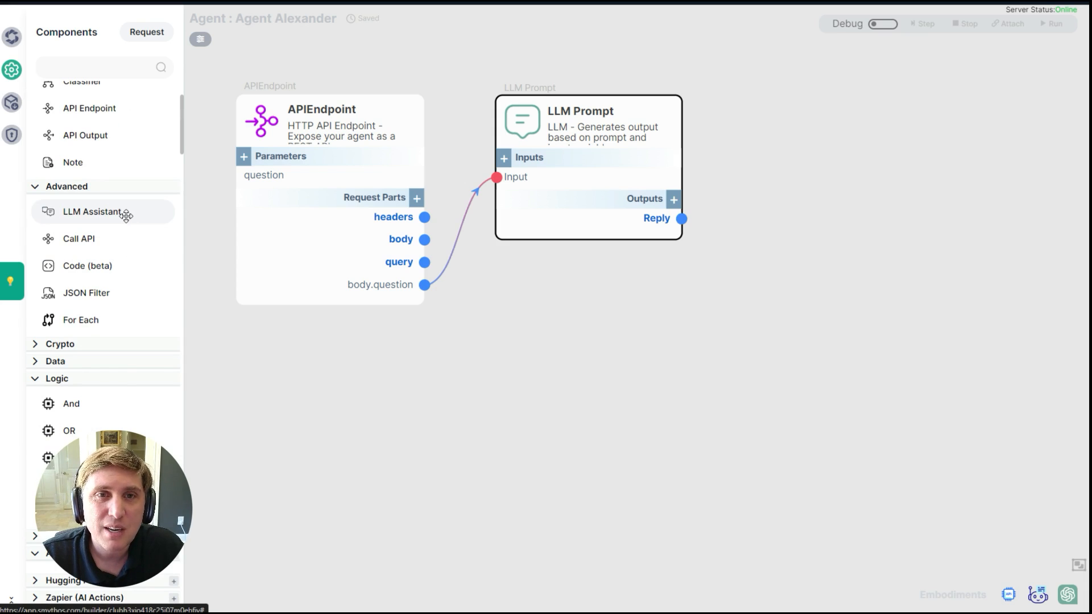
scroll(down, 3)
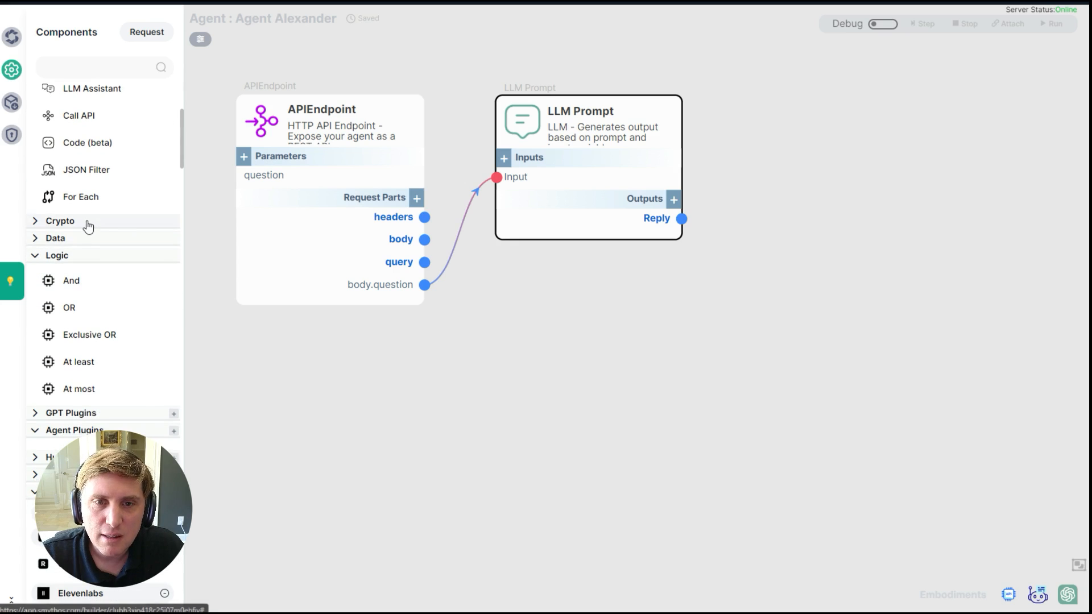
click(55, 238)
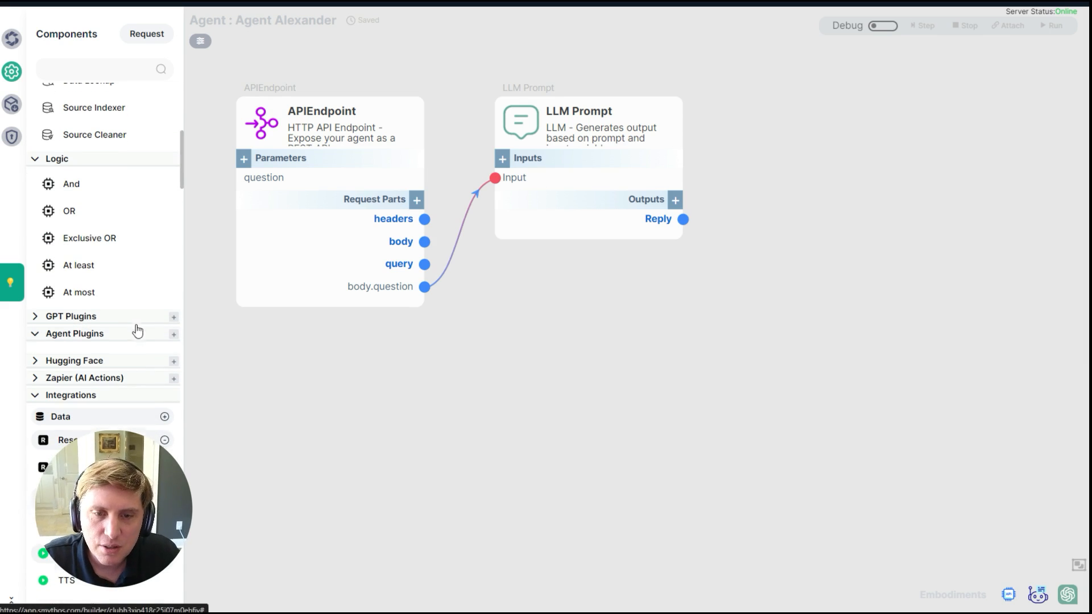
click(174, 316)
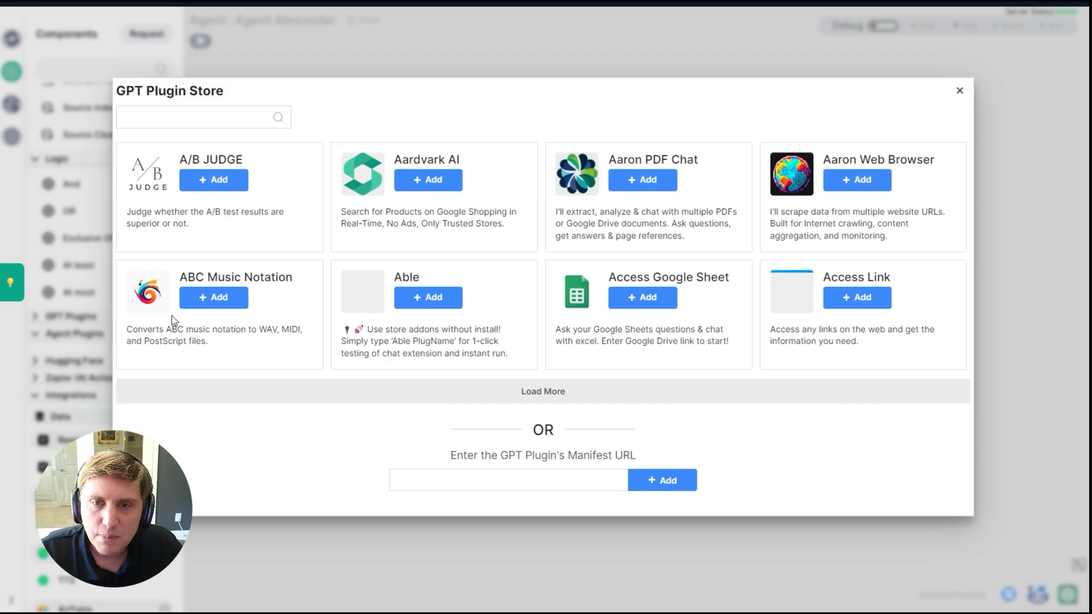
Step: Add the Aaron Web Browser plugin and connect body.question to its Query input
click(543, 391)
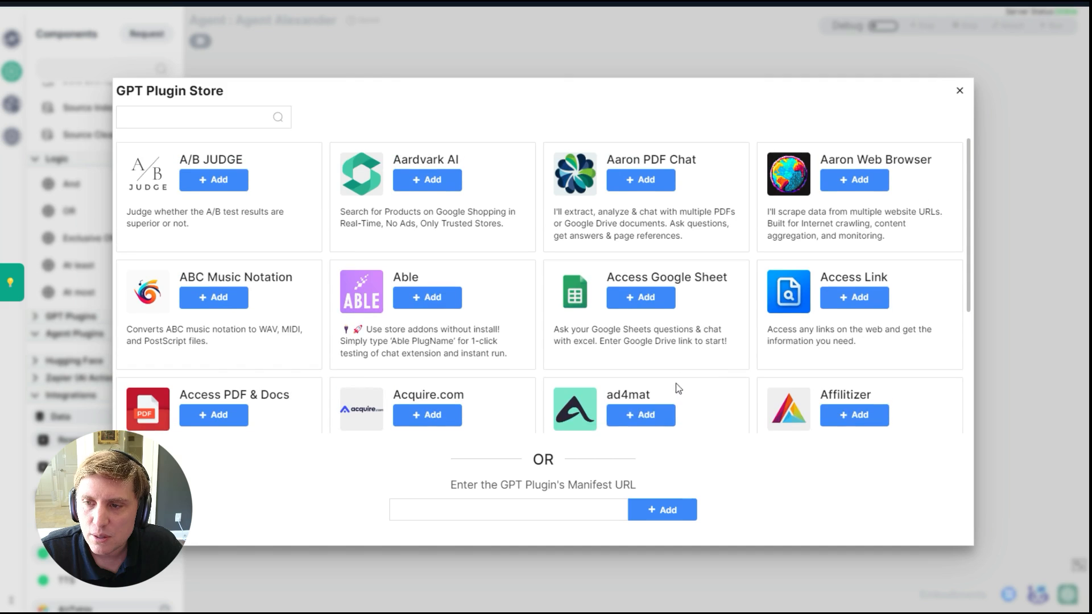
mouse_move(797, 273)
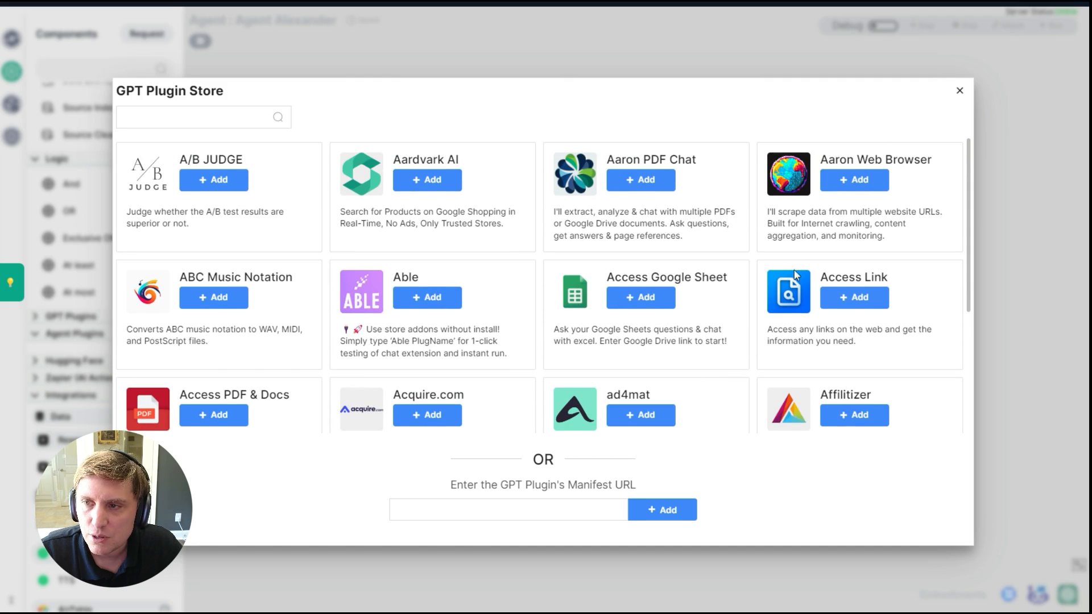
click(854, 180)
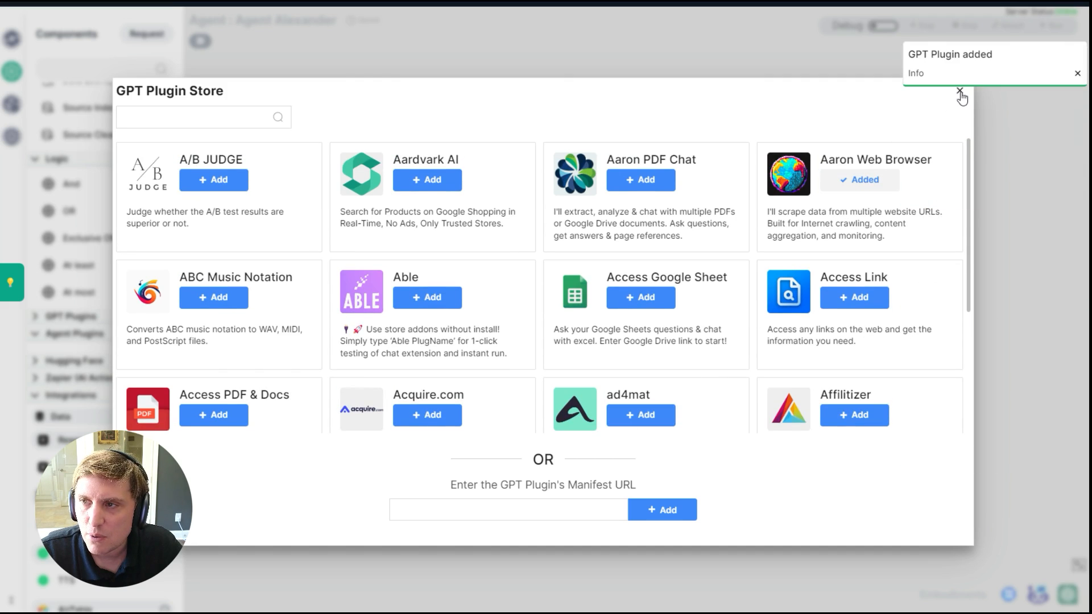
click(960, 91)
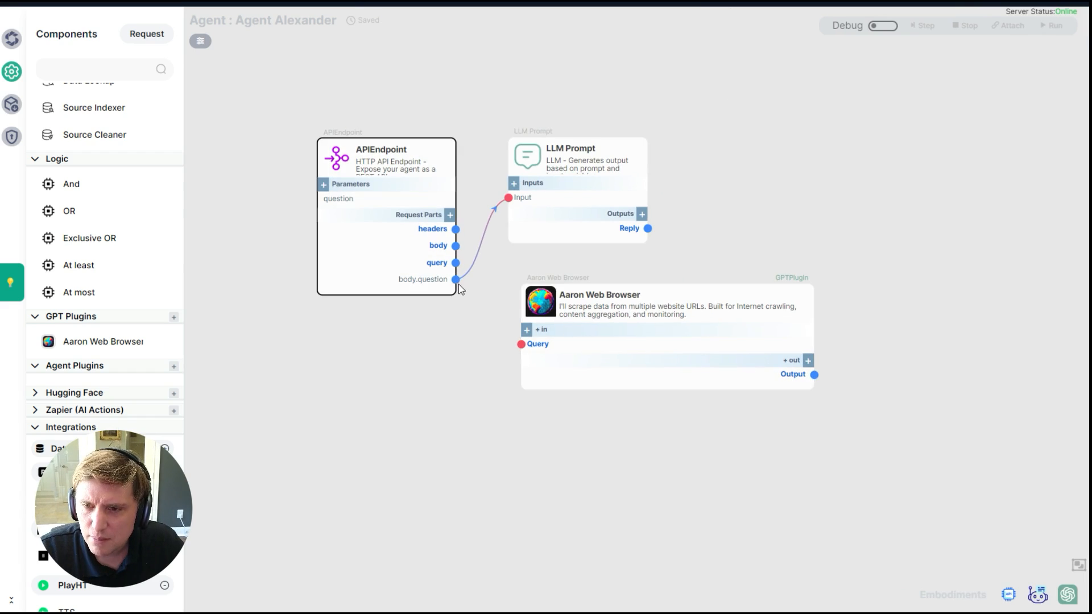
drag(455, 279, 521, 344)
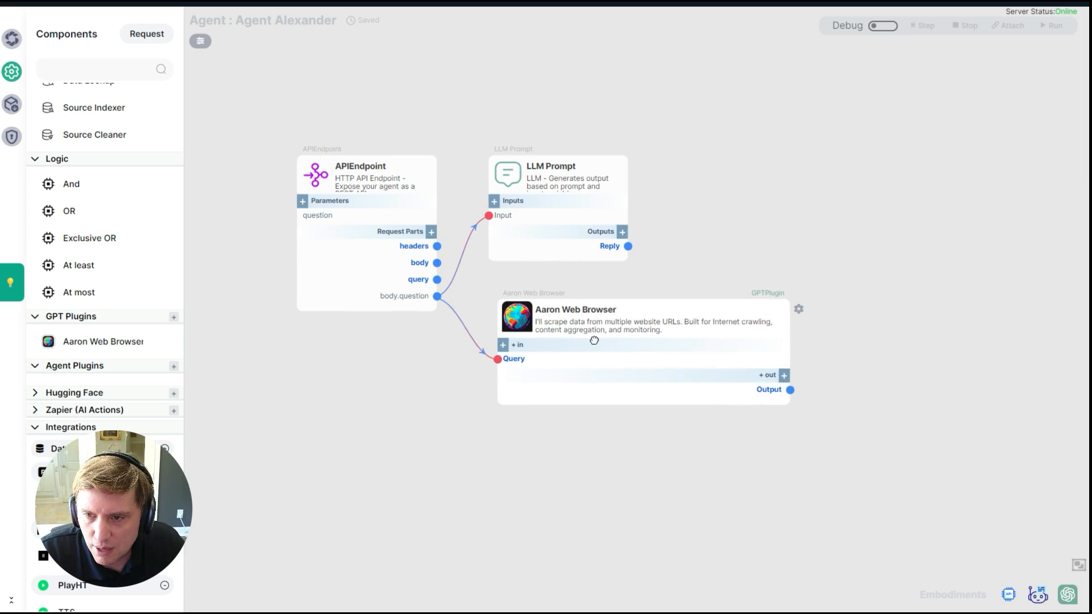
drag(594, 342, 557, 328)
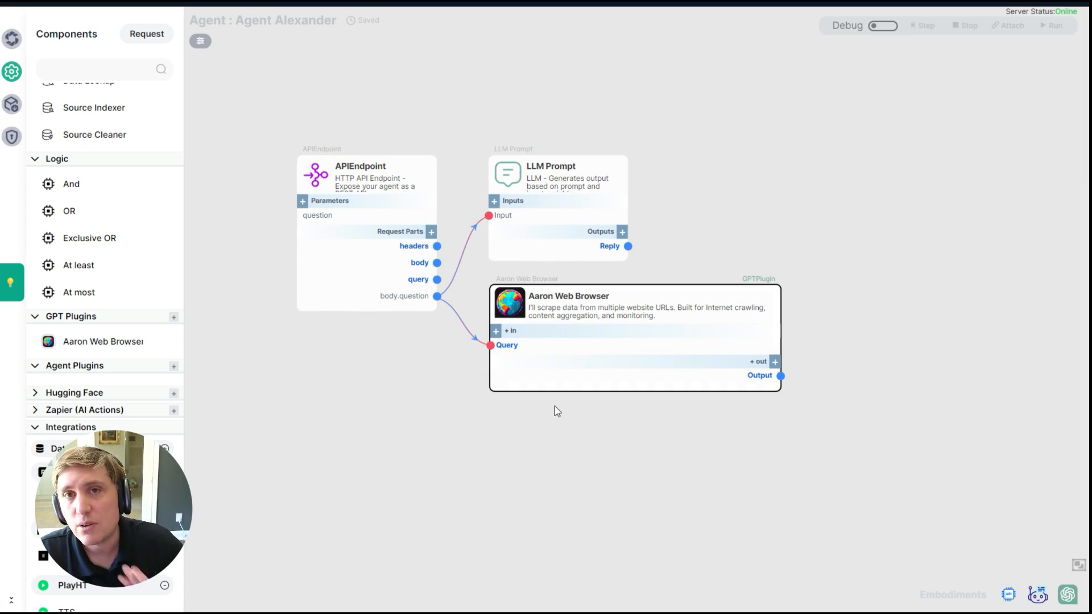
mouse_move(806, 313)
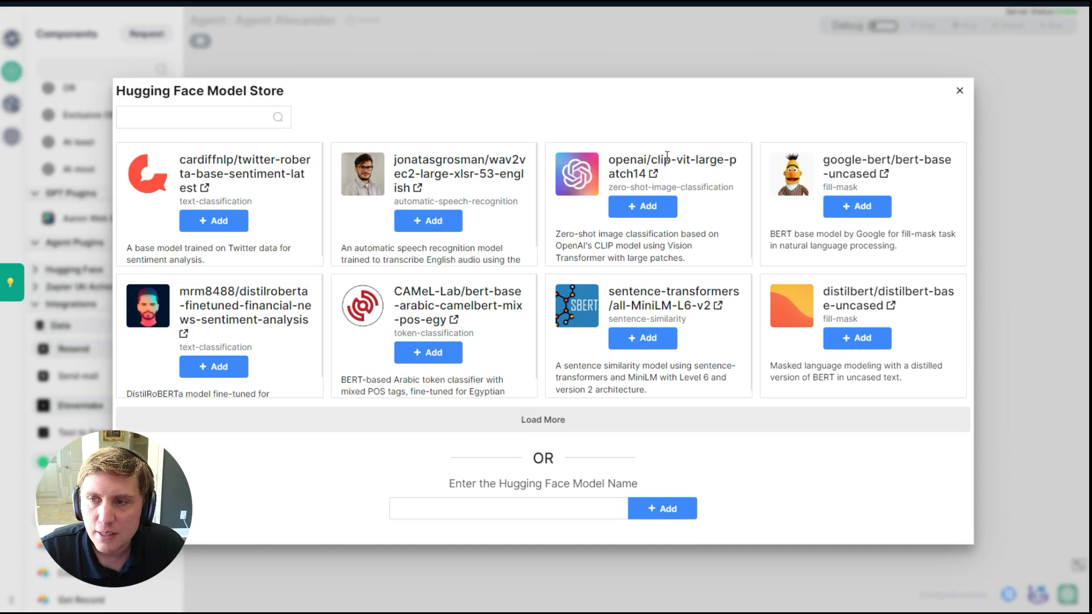
mouse_move(954, 110)
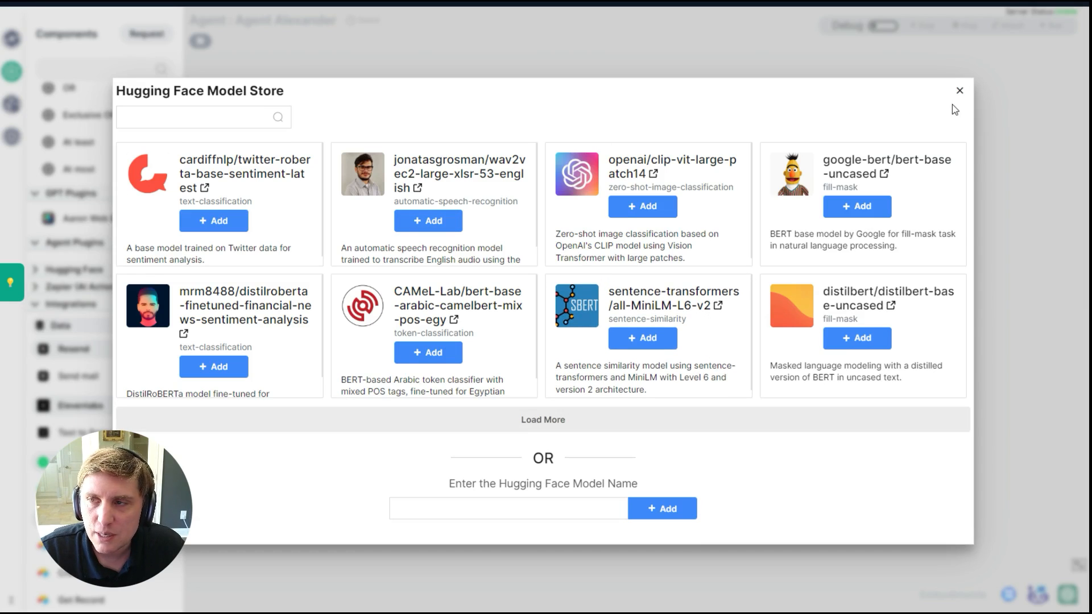
click(958, 90)
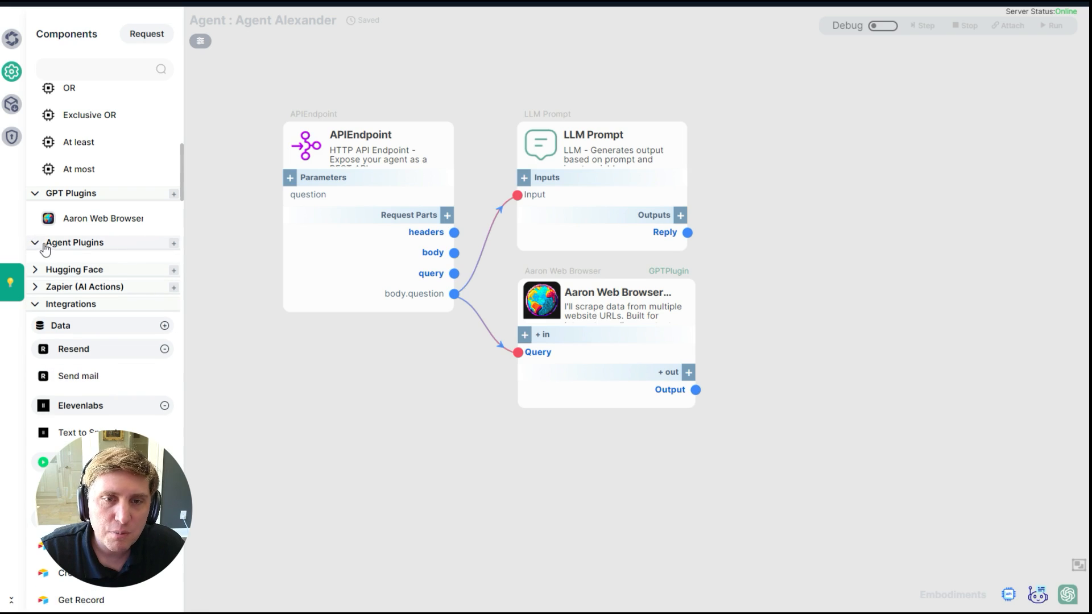
click(37, 242)
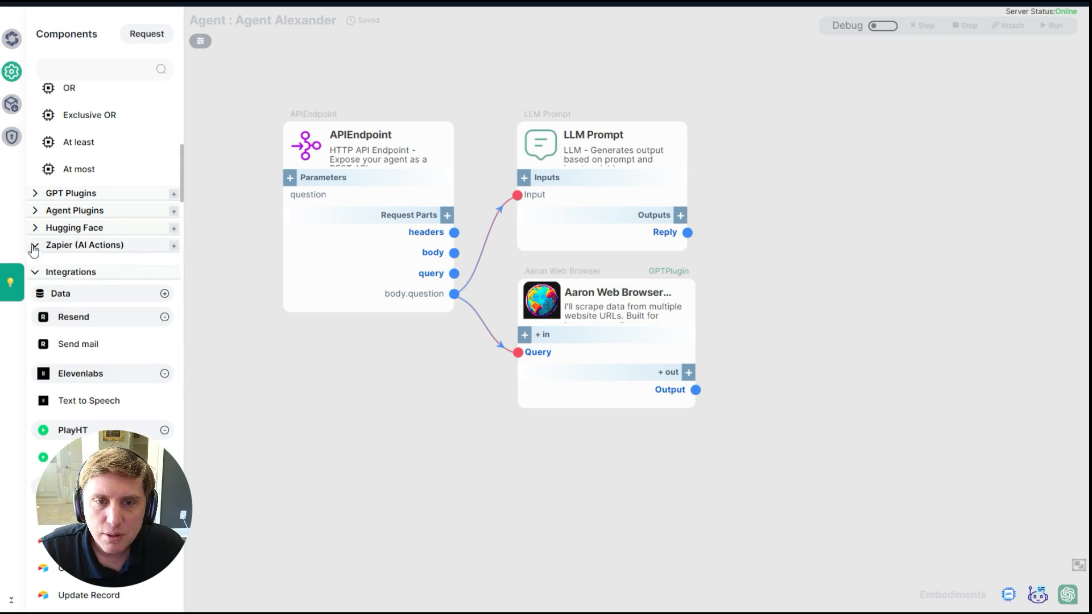
scroll(down, 3)
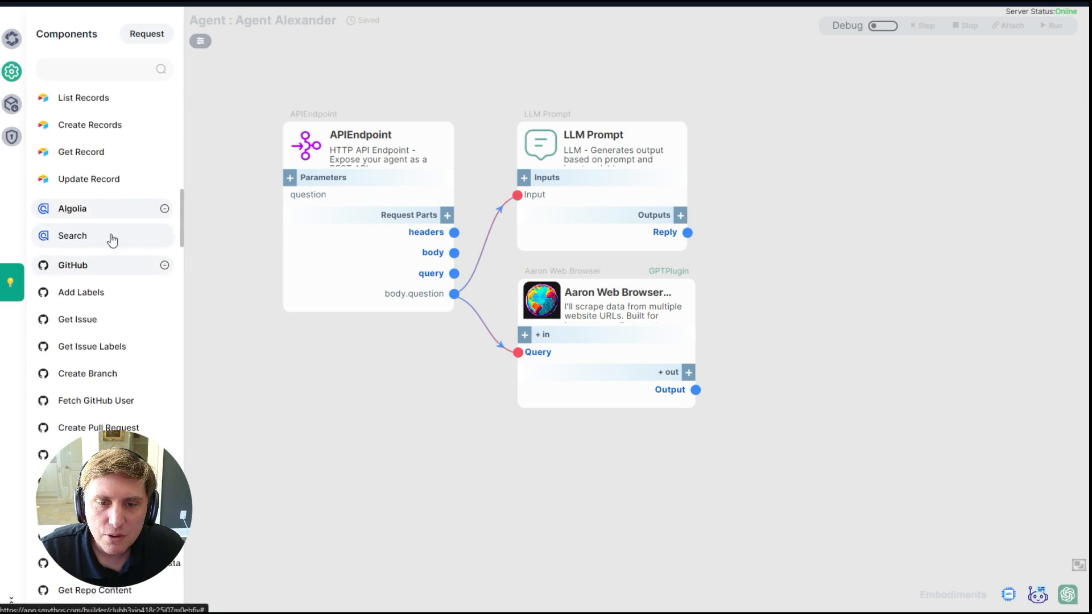
scroll(down, 3)
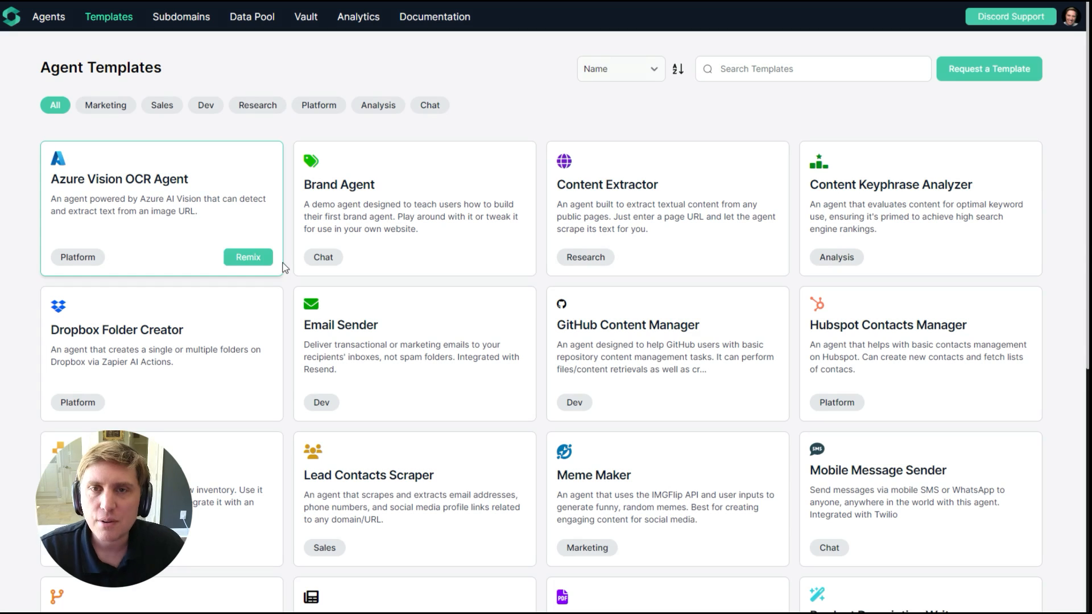
Step: Remix the SEO Content Writer template card into an editable agent
scroll(down, 3)
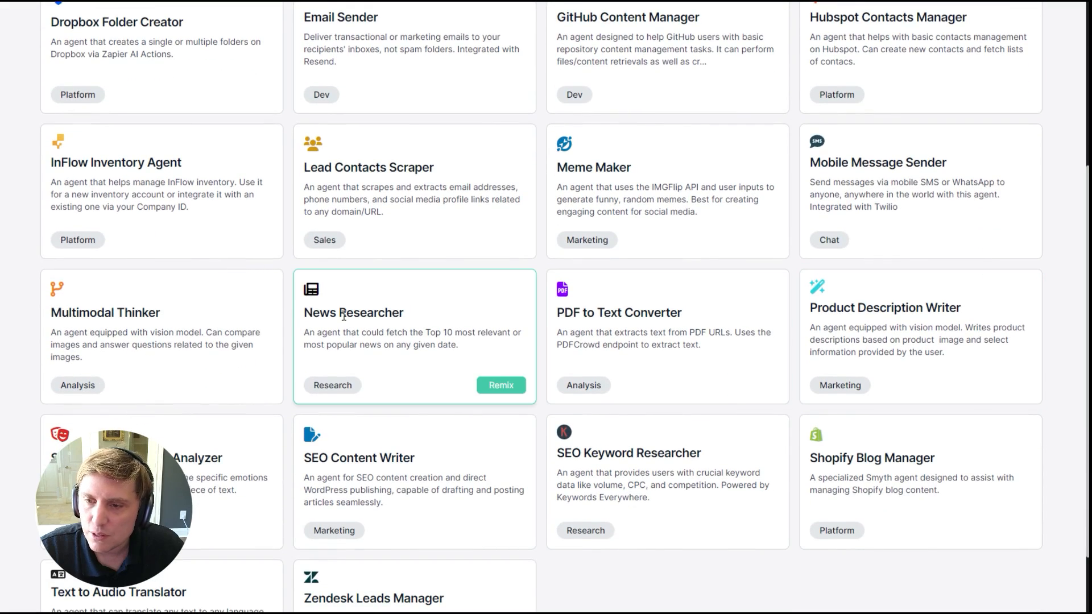
scroll(down, 3)
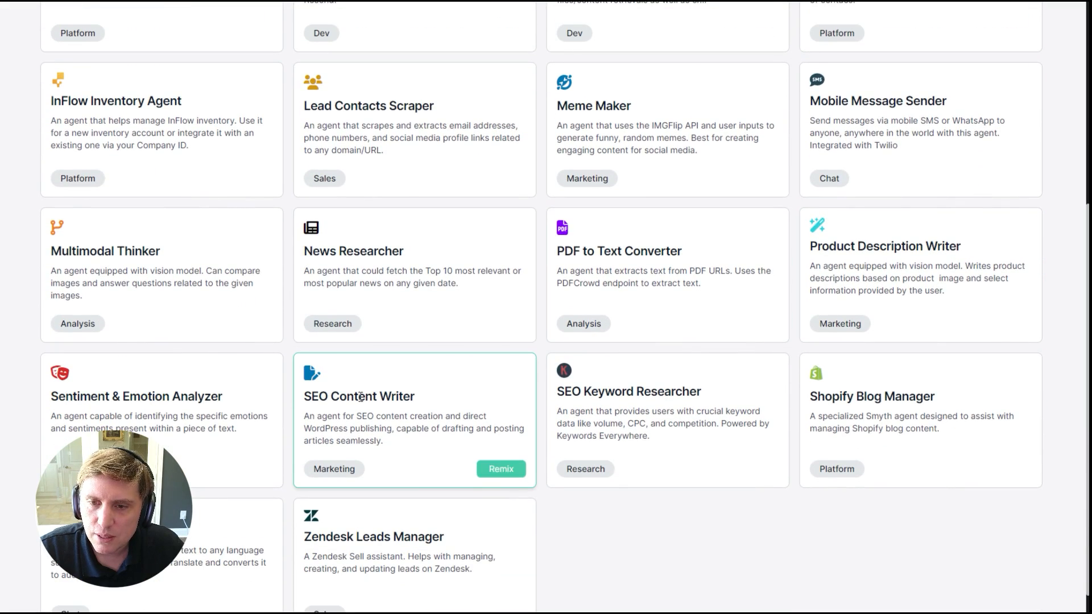
click(501, 469)
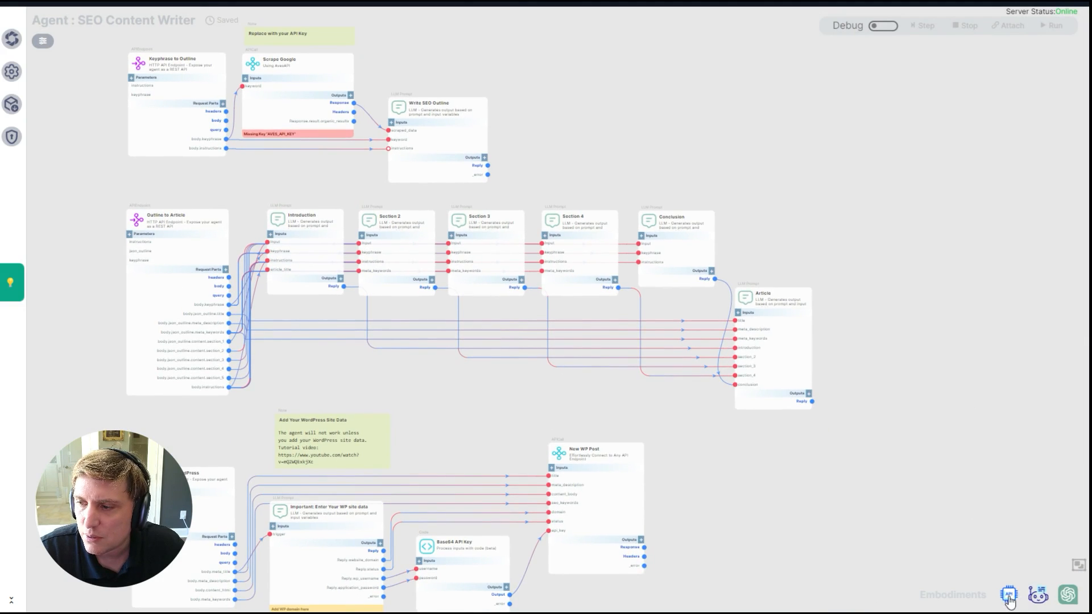
click(1011, 596)
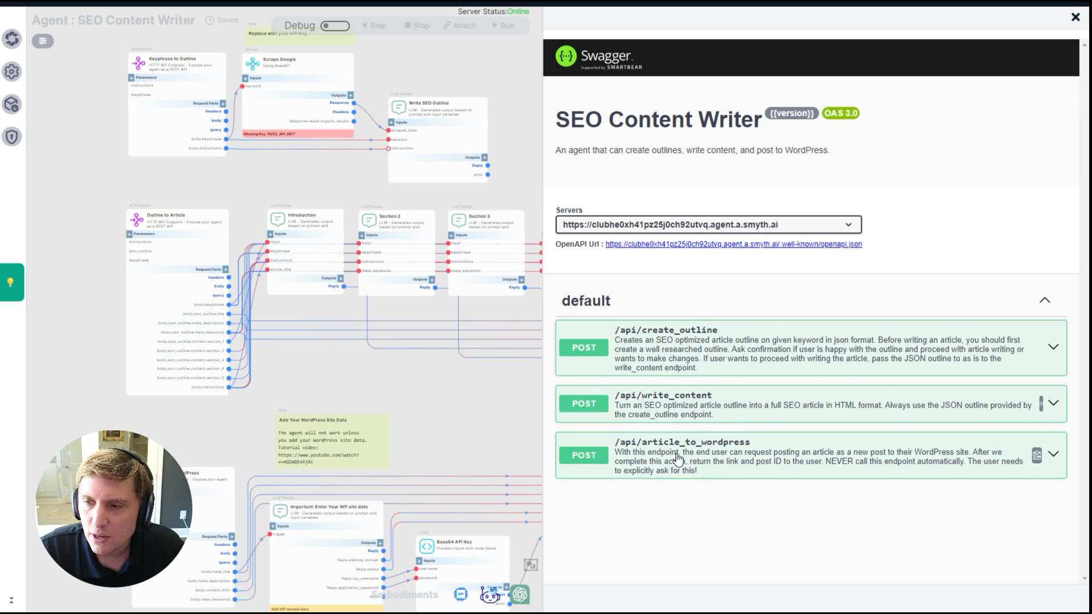
mouse_move(1017, 138)
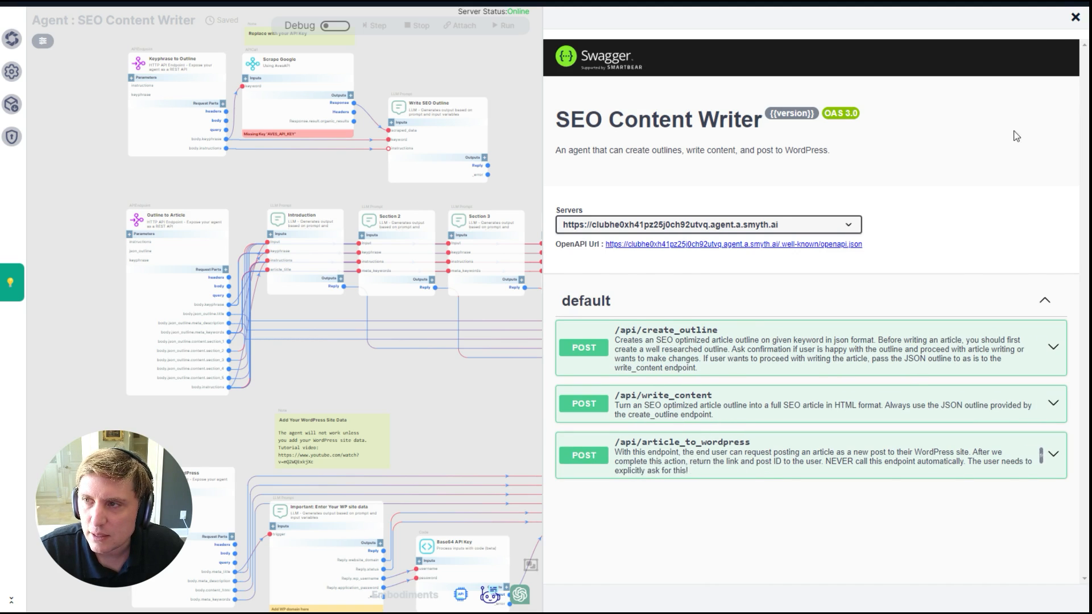
click(1073, 17)
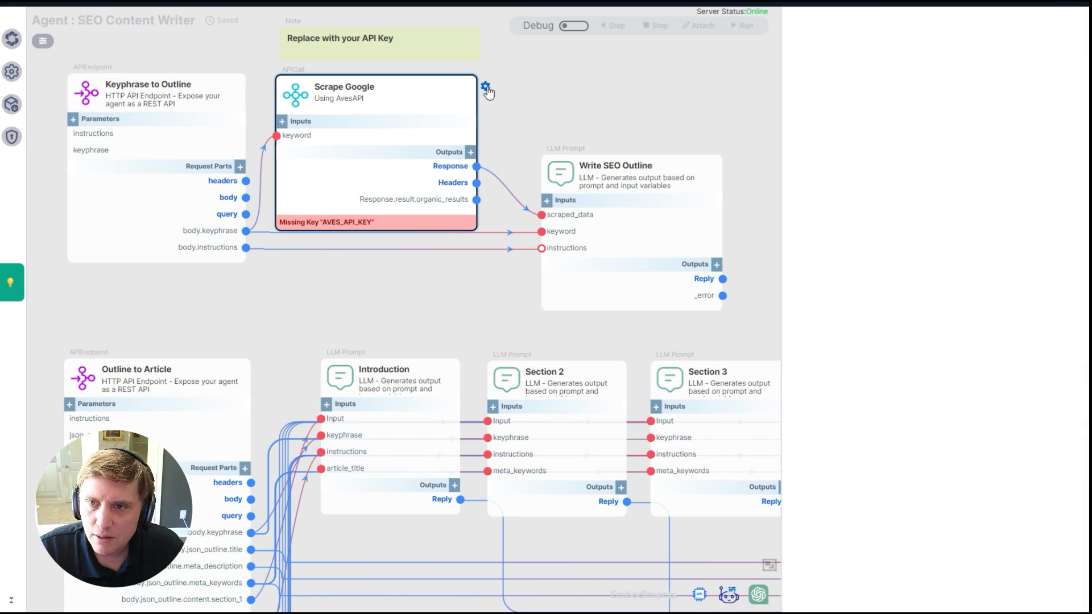
click(487, 85)
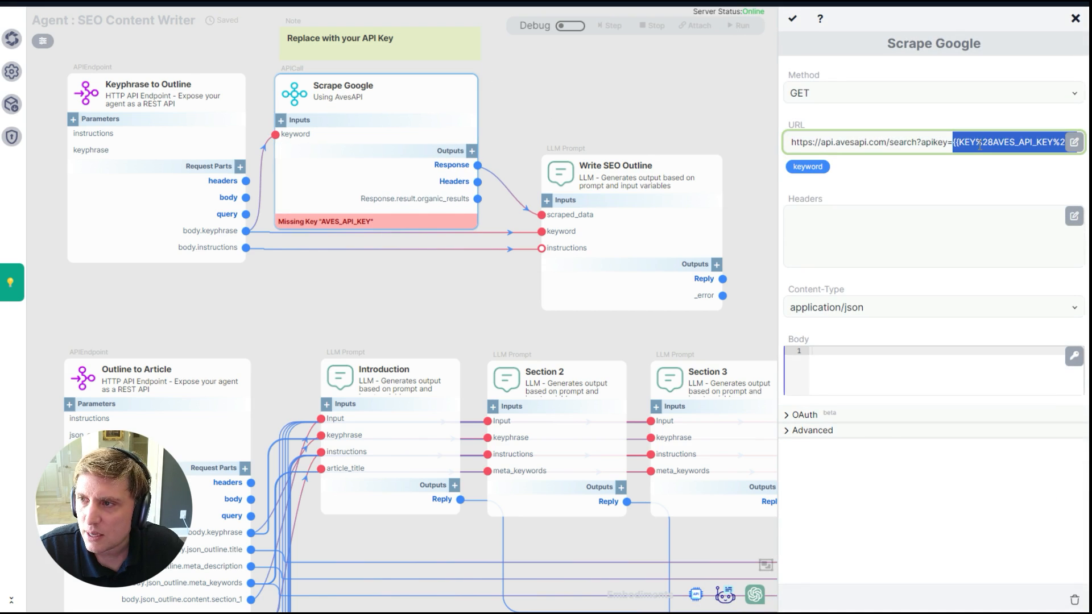
click(1072, 17)
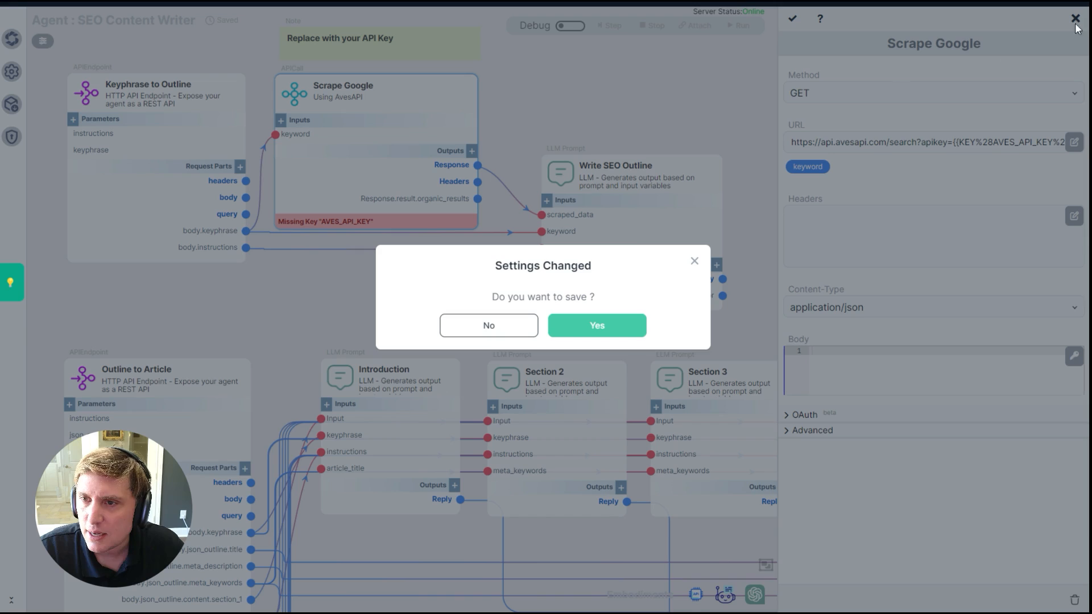
click(489, 326)
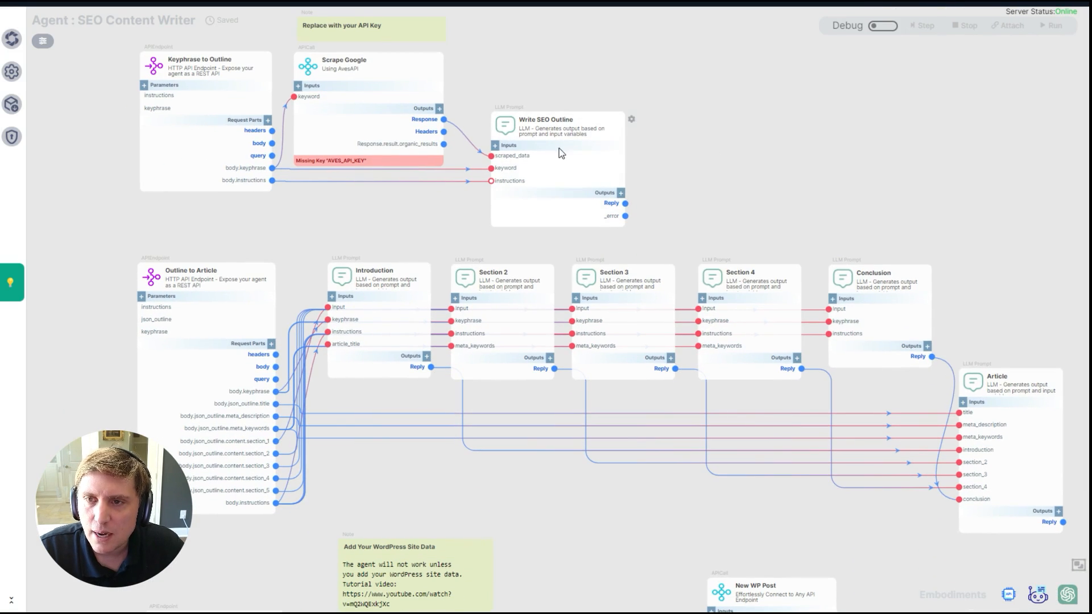
scroll(down, 3)
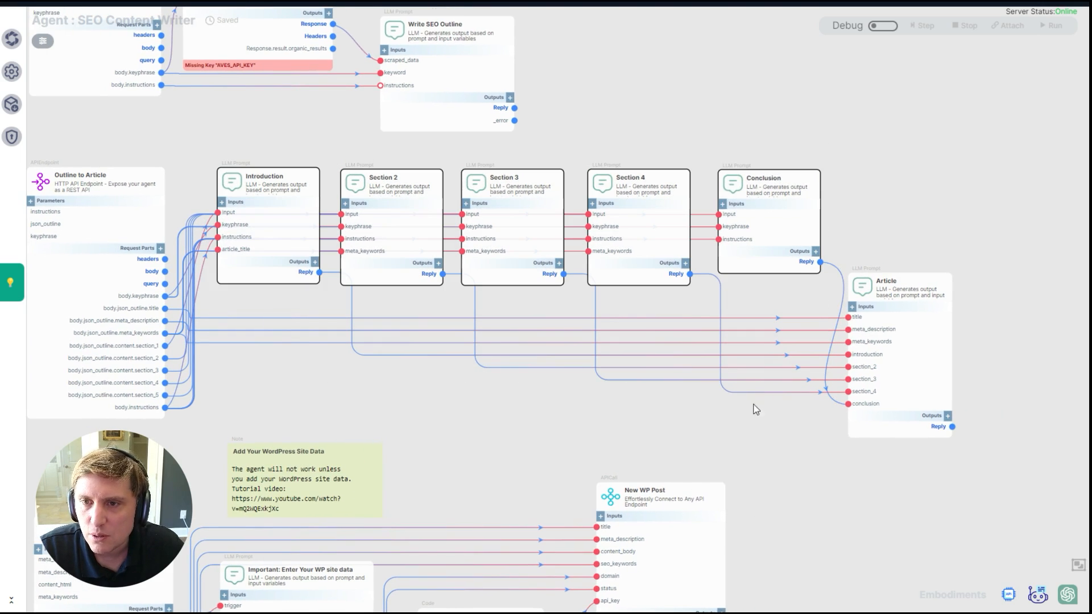
mouse_move(938, 331)
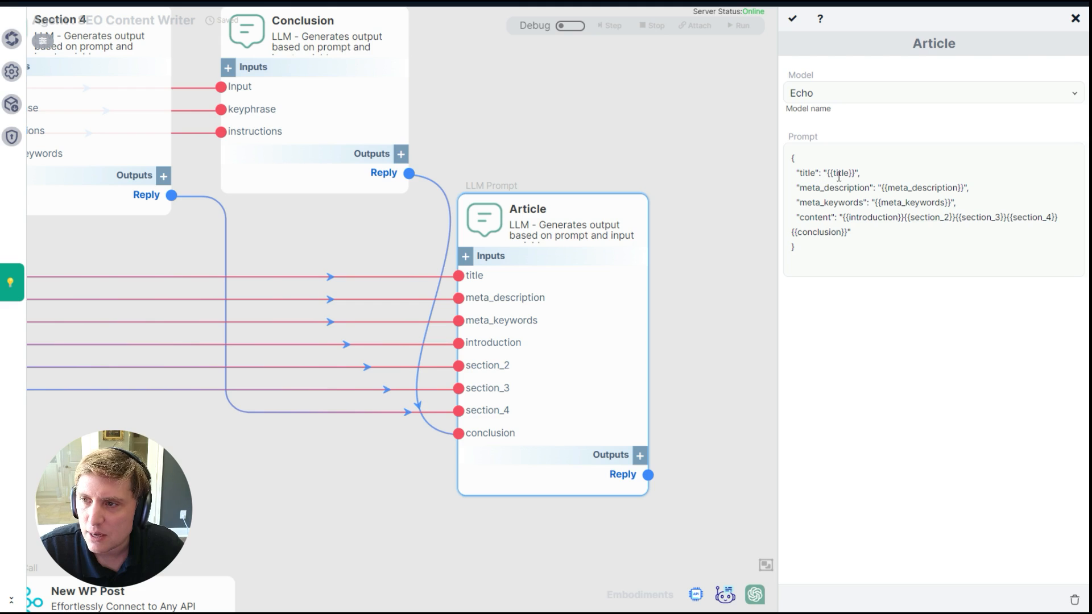
click(1071, 18)
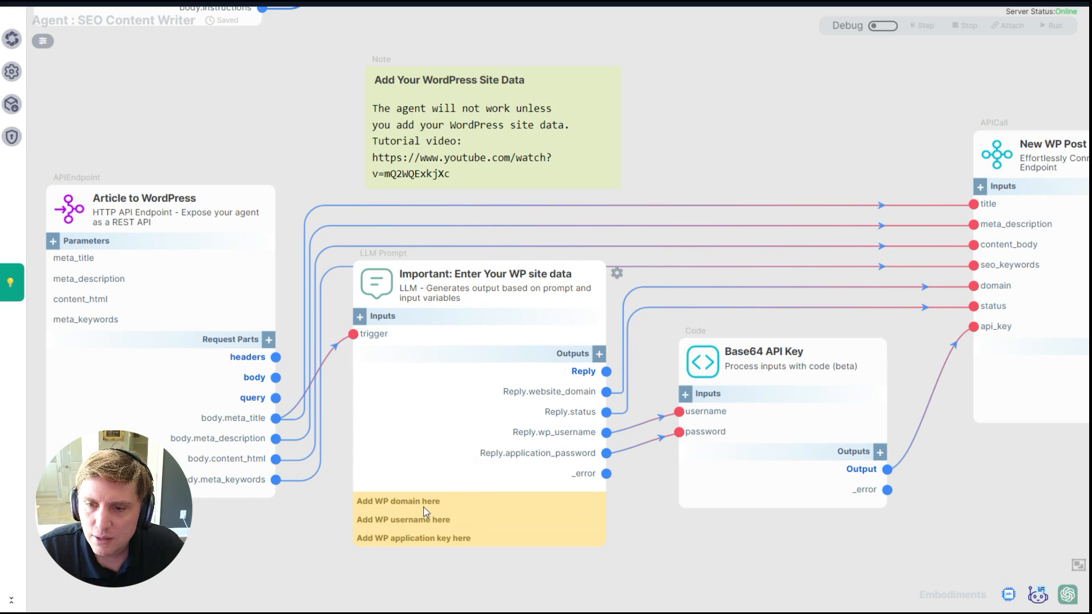
mouse_move(411, 598)
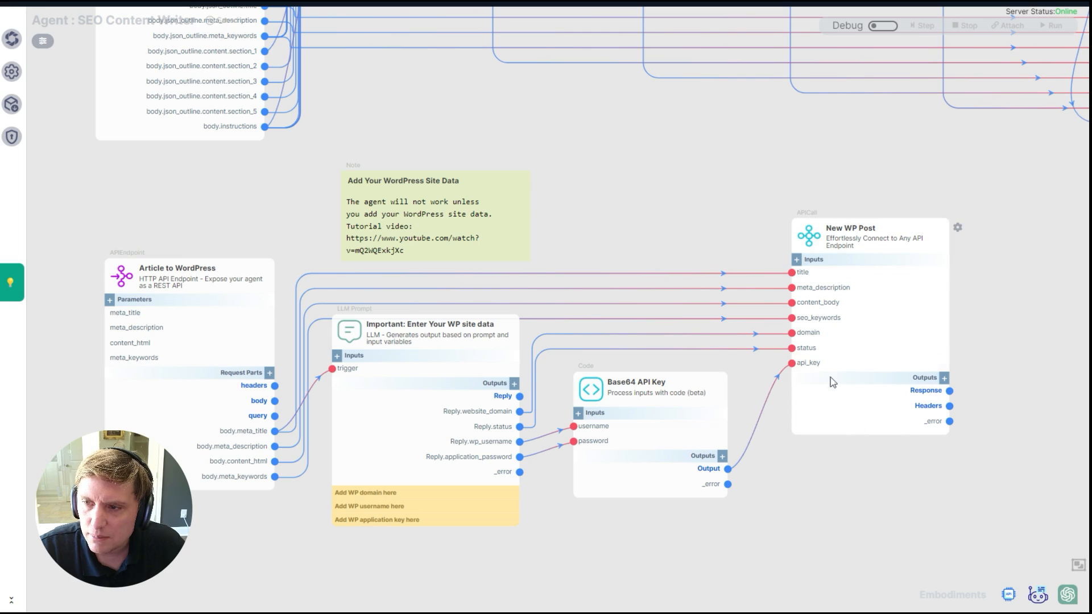
mouse_move(958, 229)
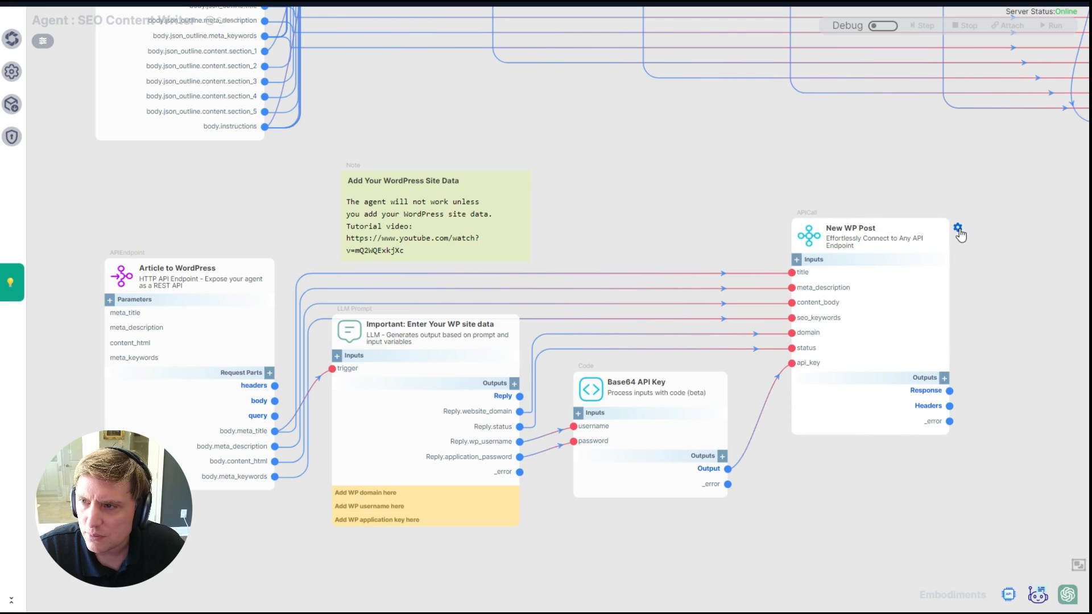
Step: Inspect the New WP Post settings (POST to wp-json posts) and close them
click(958, 230)
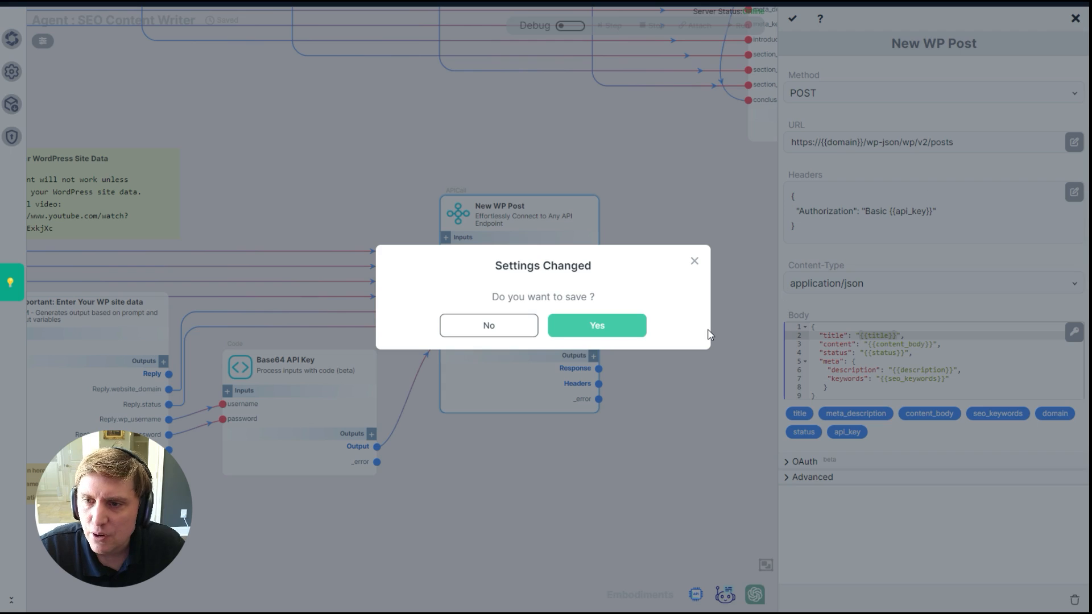
click(596, 325)
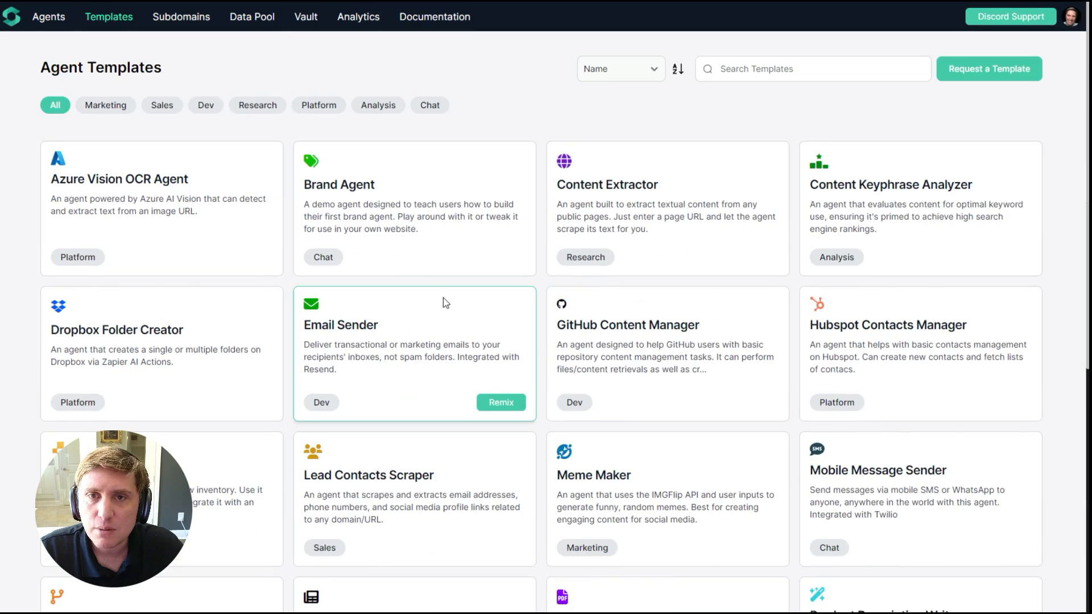
scroll(down, 3)
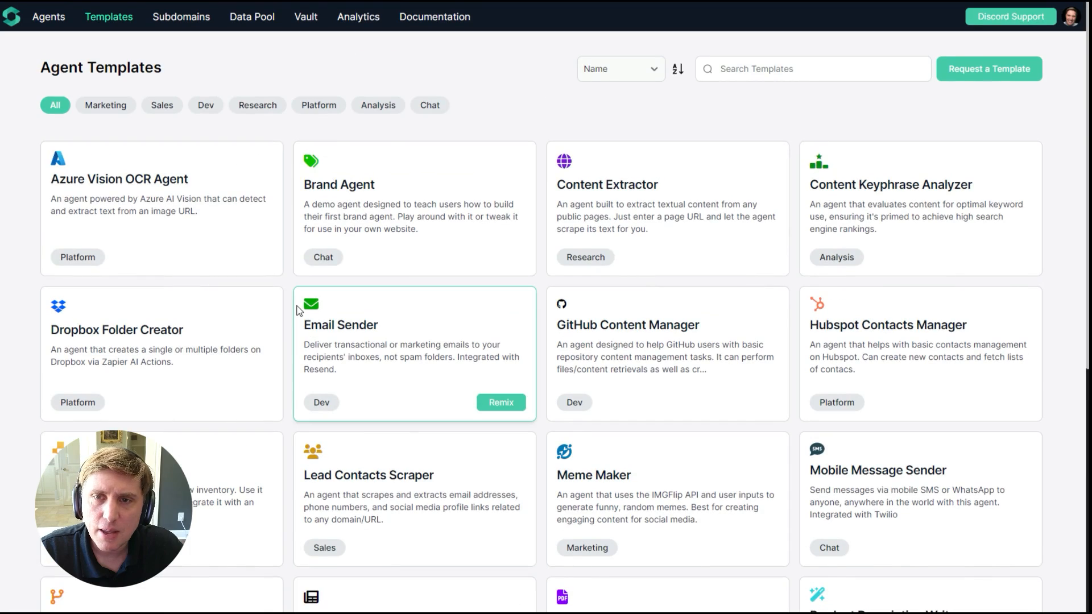
scroll(down, 3)
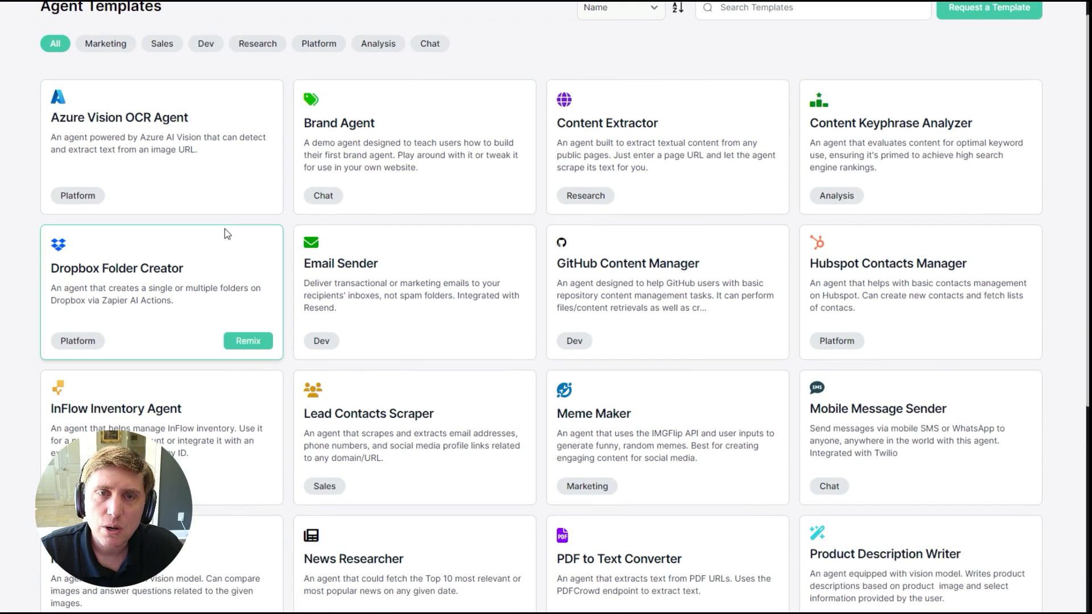
mouse_move(233, 239)
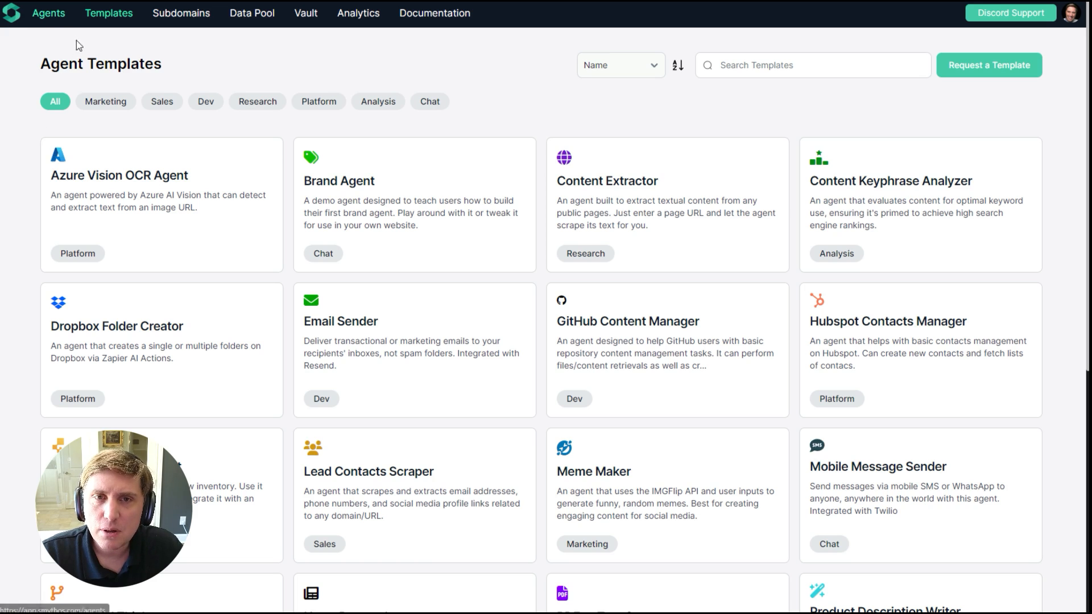
Step: Open All Agents from the Agents link in the top navigation
click(49, 13)
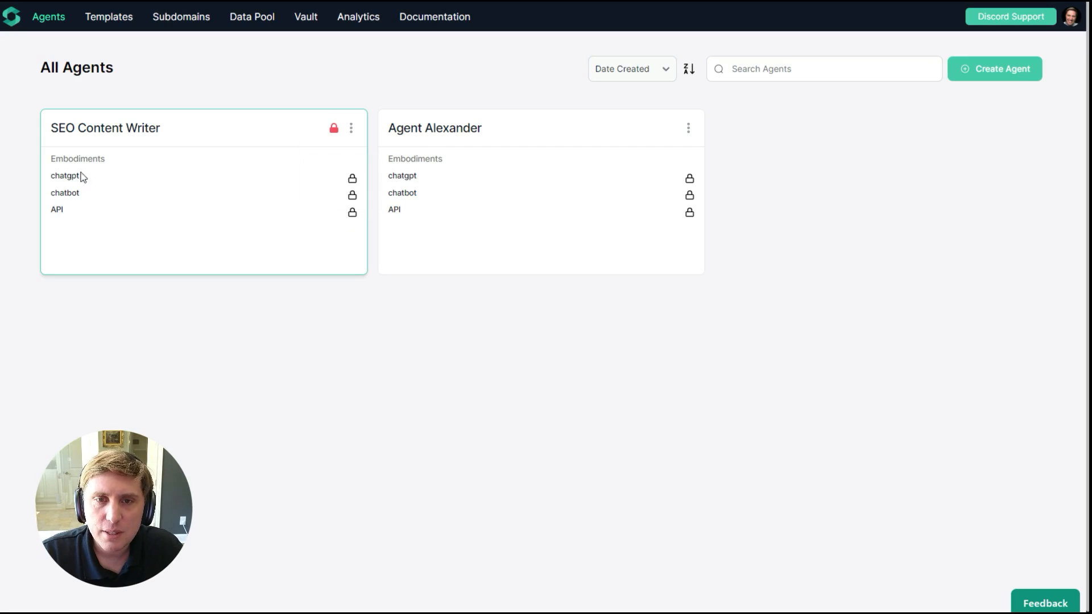
mouse_move(116, 212)
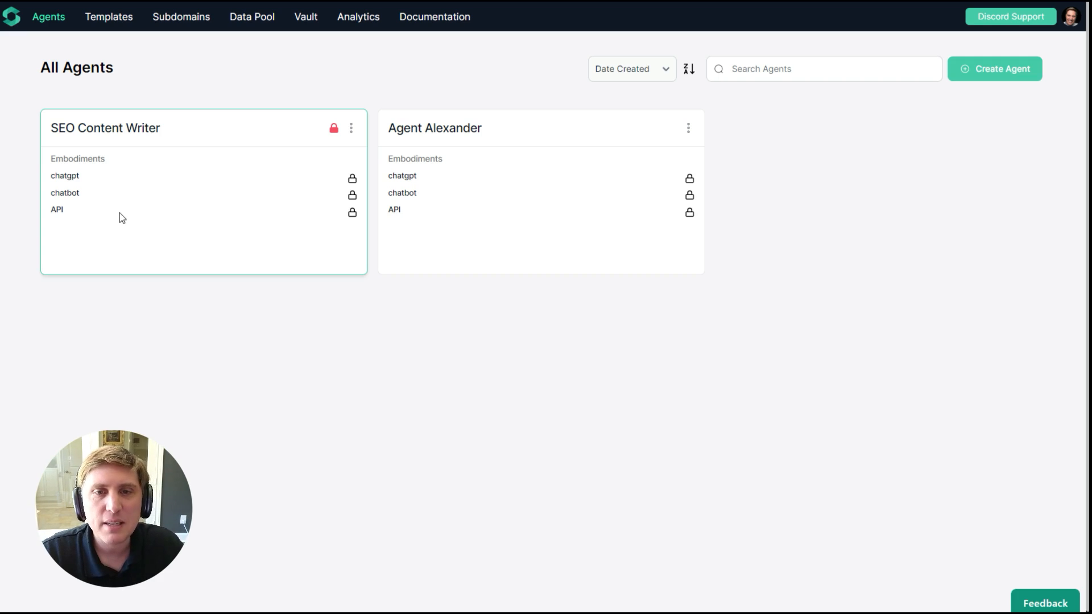
mouse_move(359, 210)
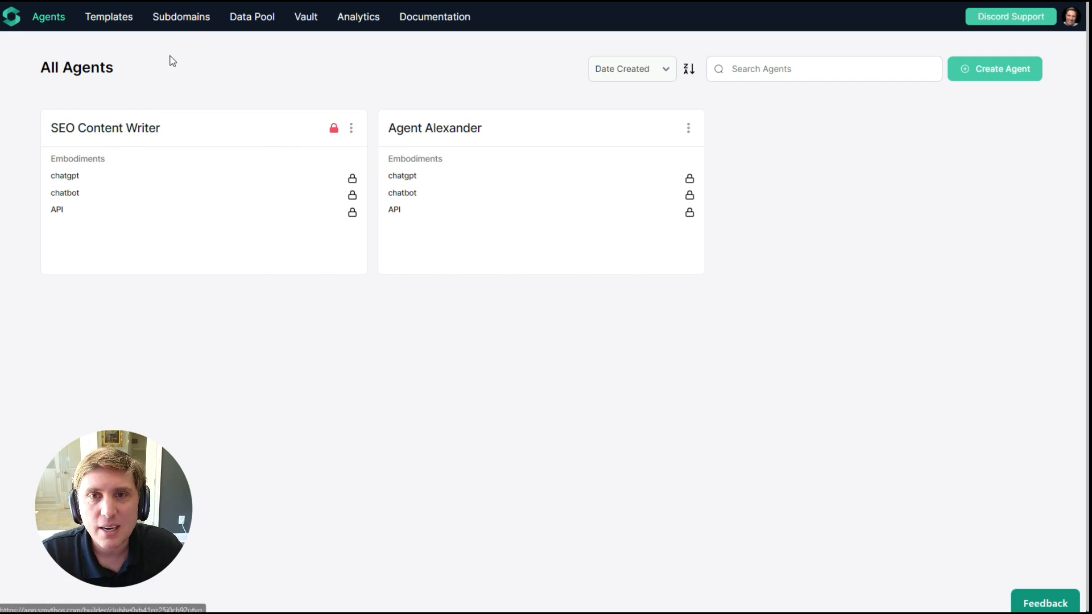
mouse_move(170, 26)
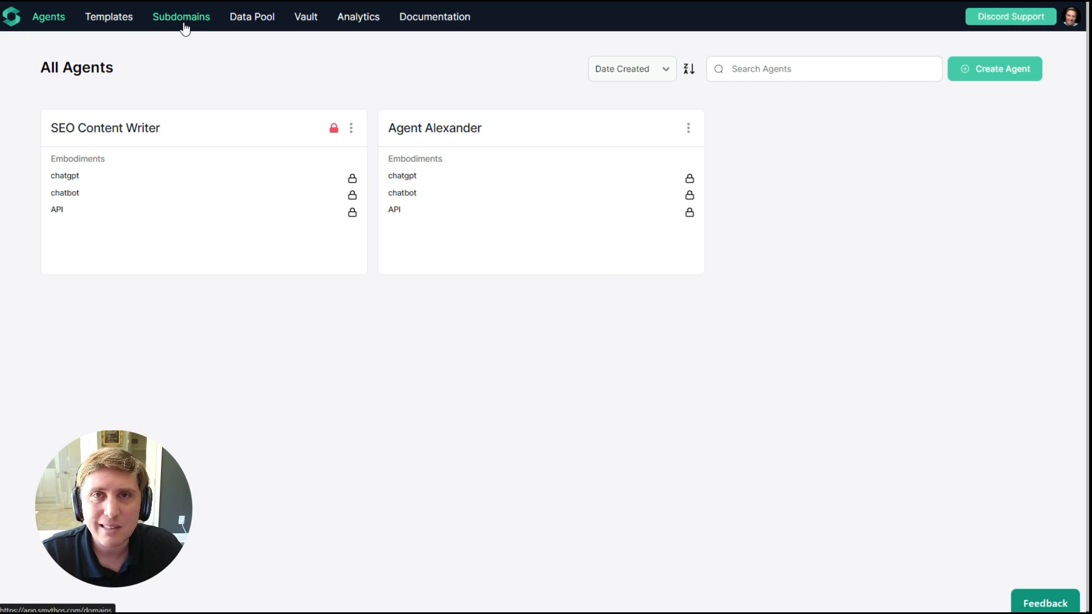
mouse_move(184, 98)
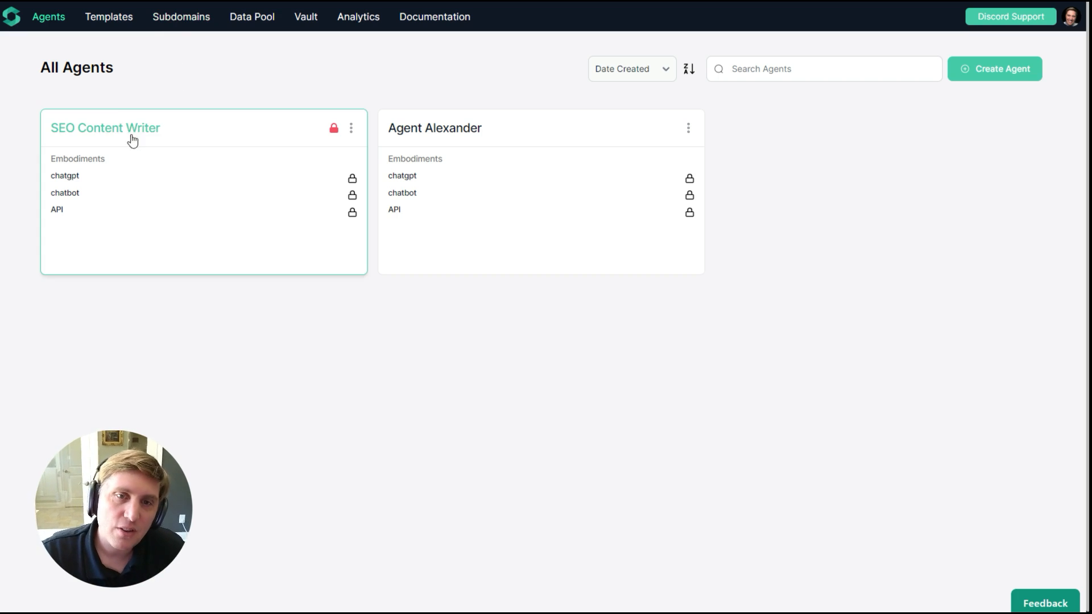
mouse_move(182, 83)
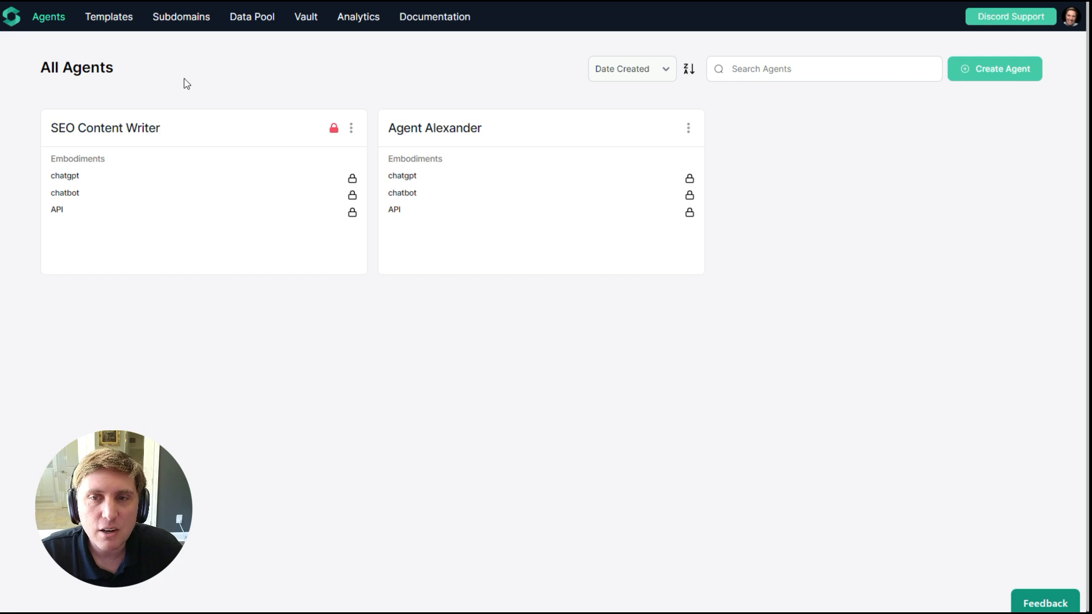
mouse_move(549, 360)
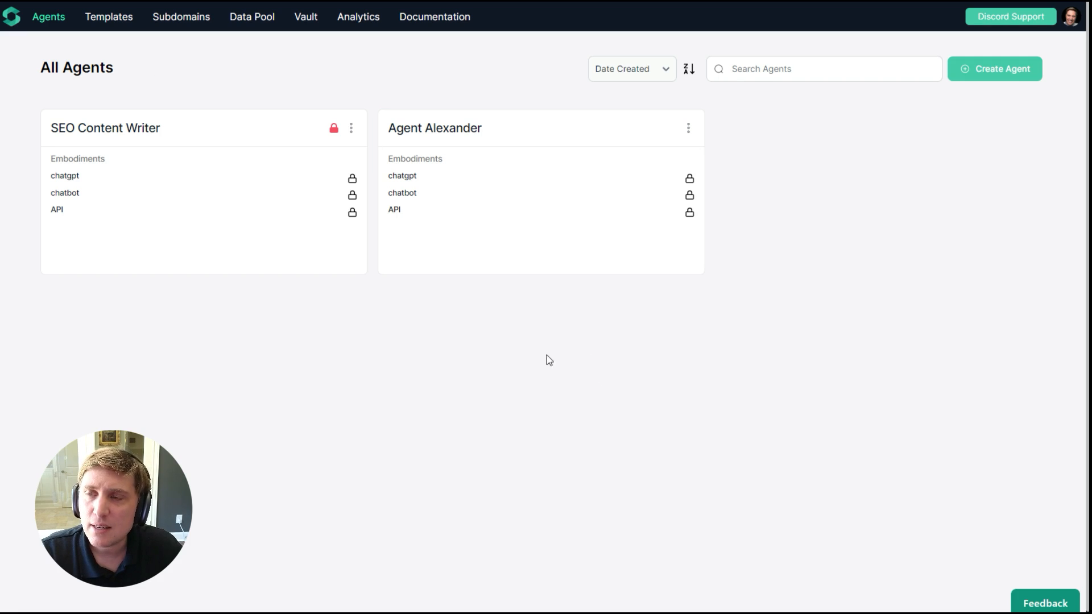